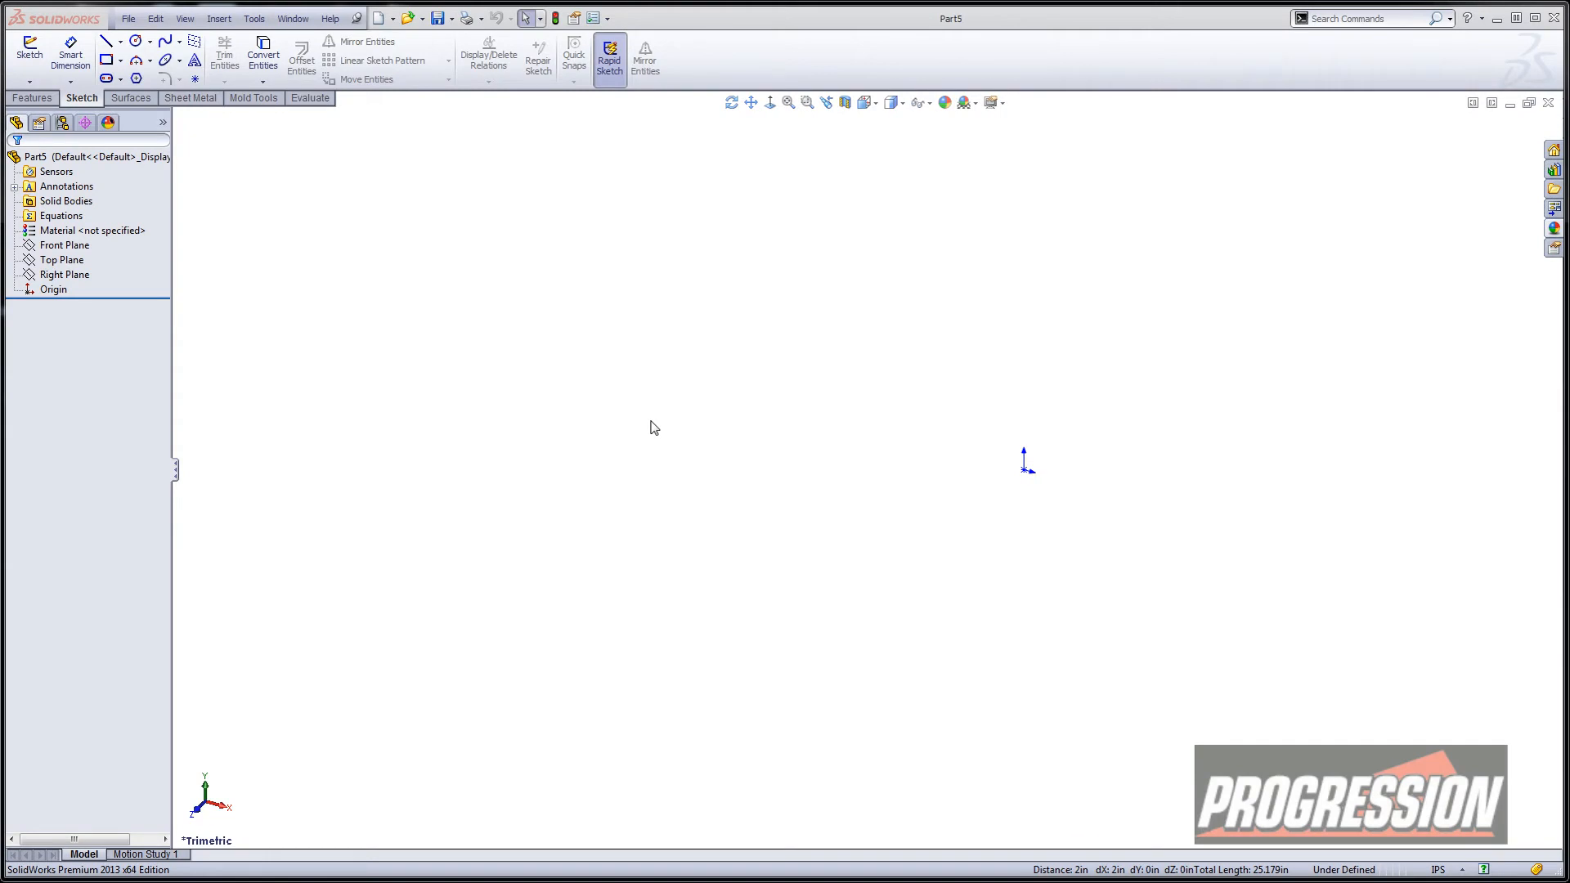
# Step: Pick the Front Plane in the FeatureManager tree as the sketch plane
pyautogui.click(61, 259)
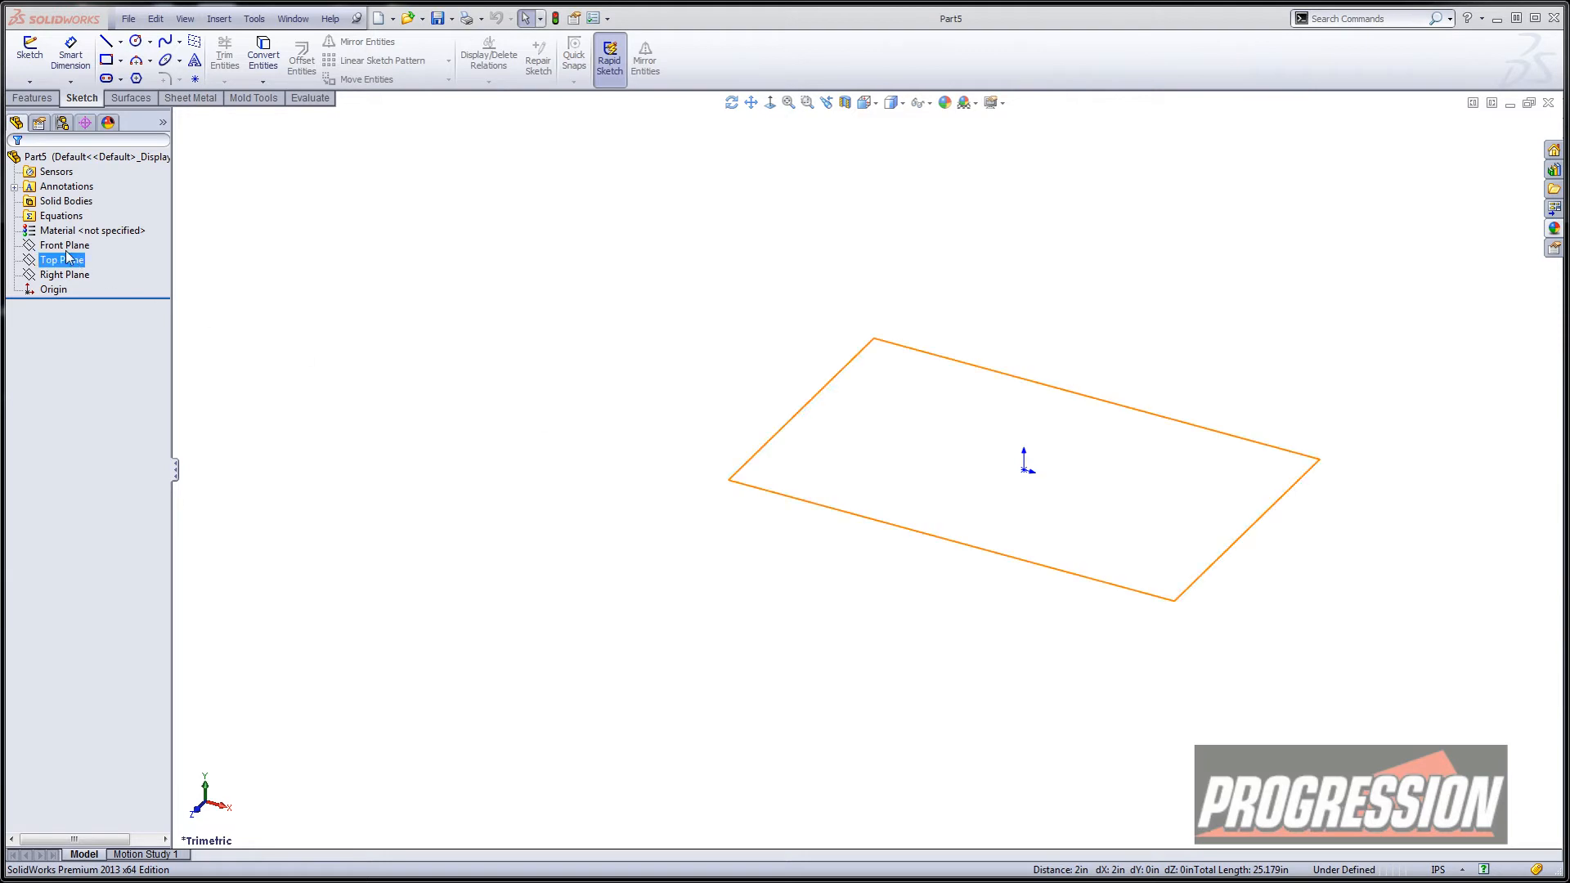
pyautogui.click(64, 246)
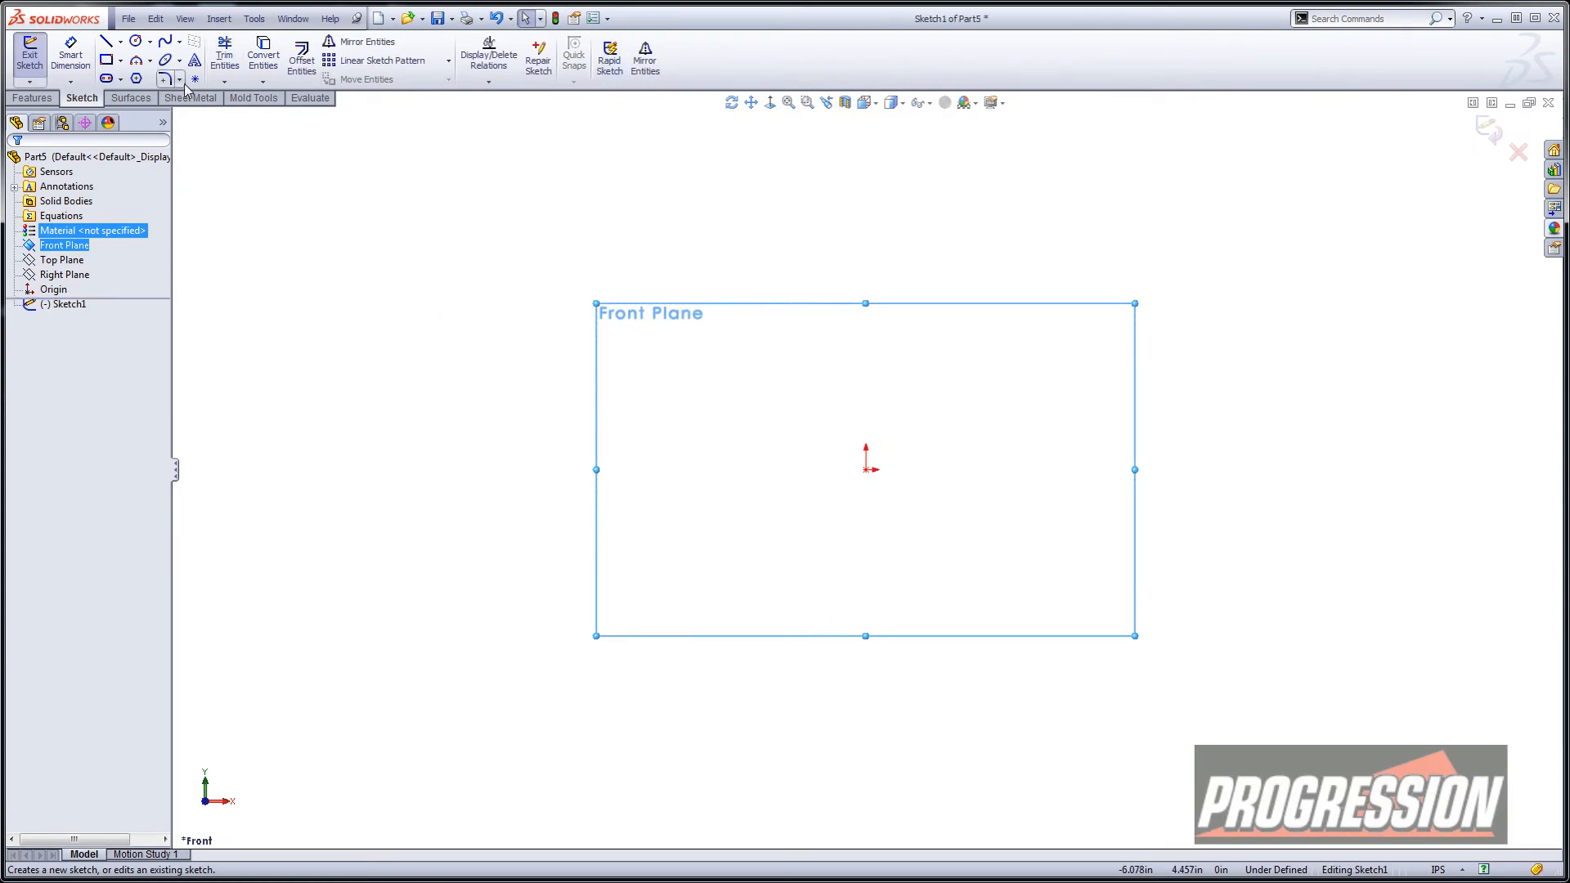
# Step: Draw the motor circle centred on the origin and the small crank circle above right
pyautogui.click(130, 41)
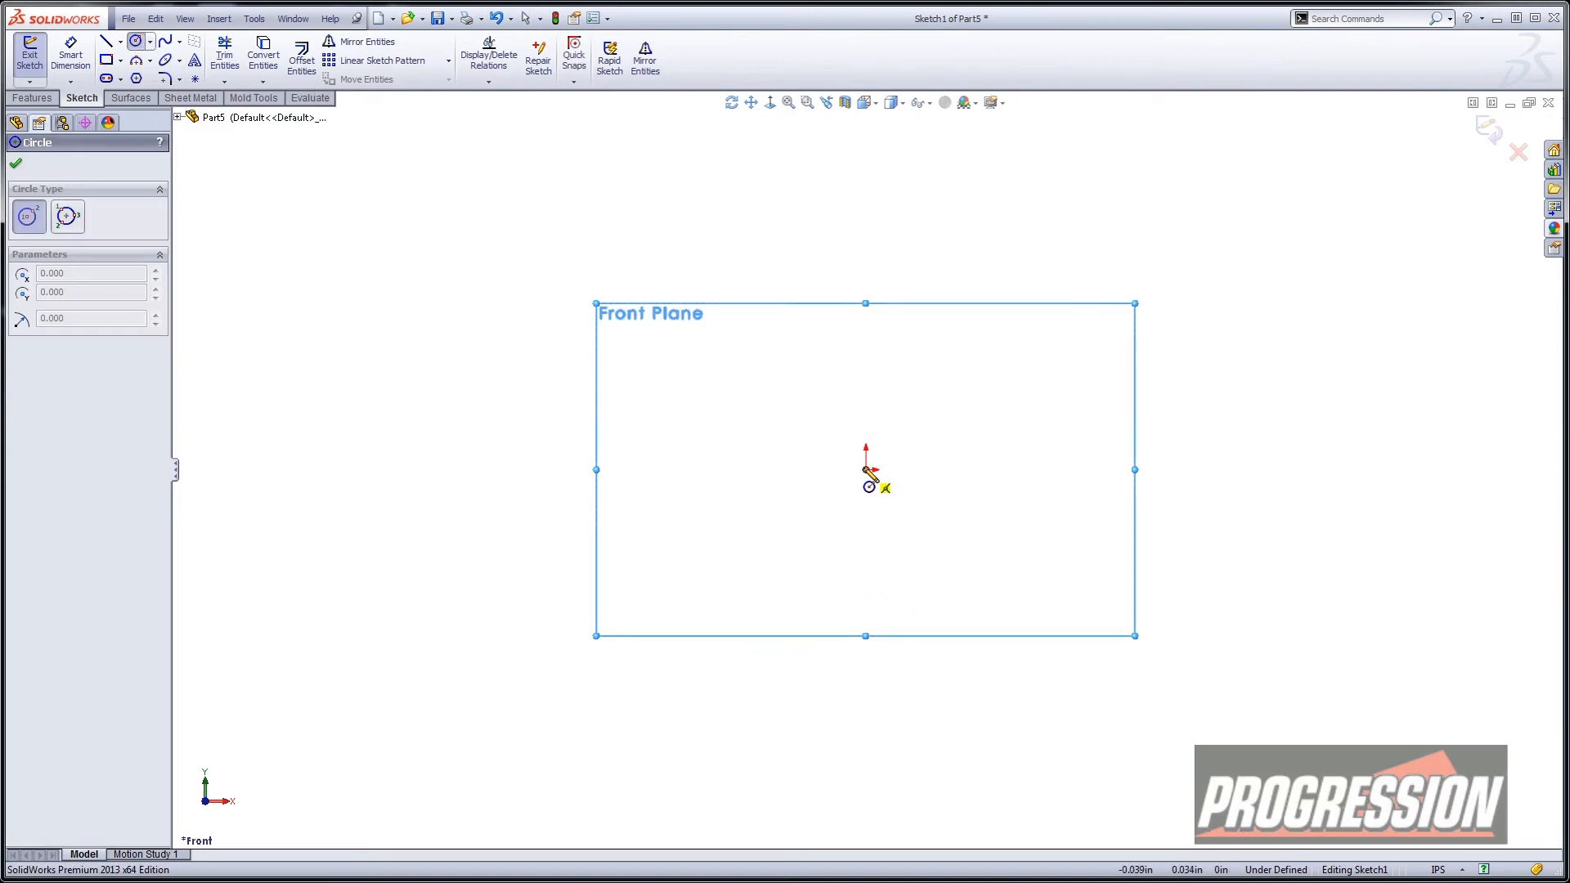
pyautogui.moveTo(866, 471); pyautogui.dragTo(1028, 471)
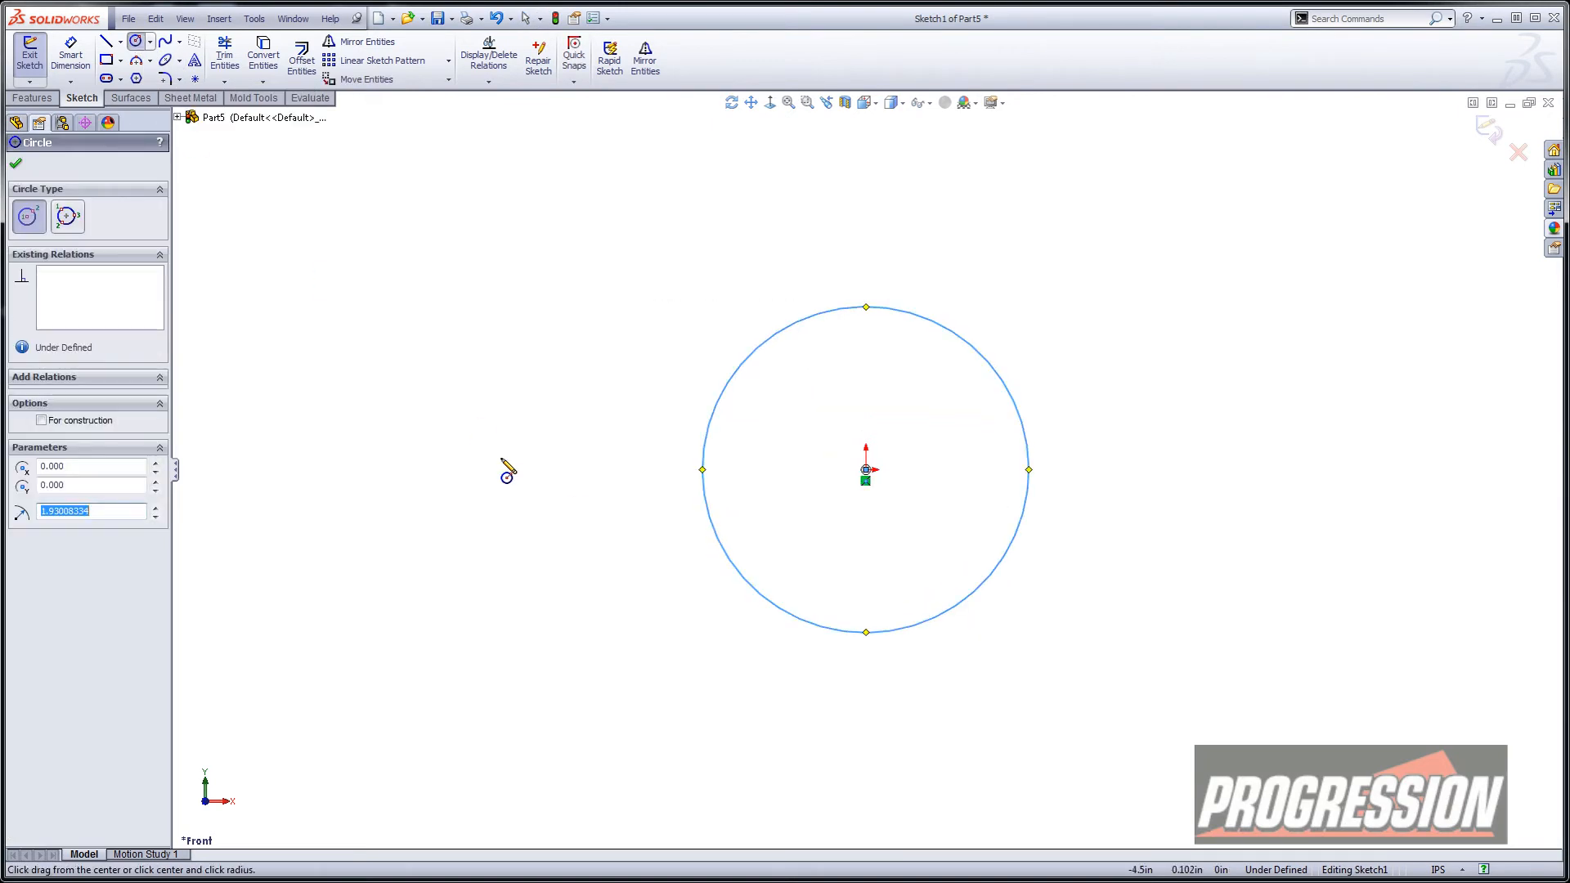
pyautogui.moveTo(865, 416)
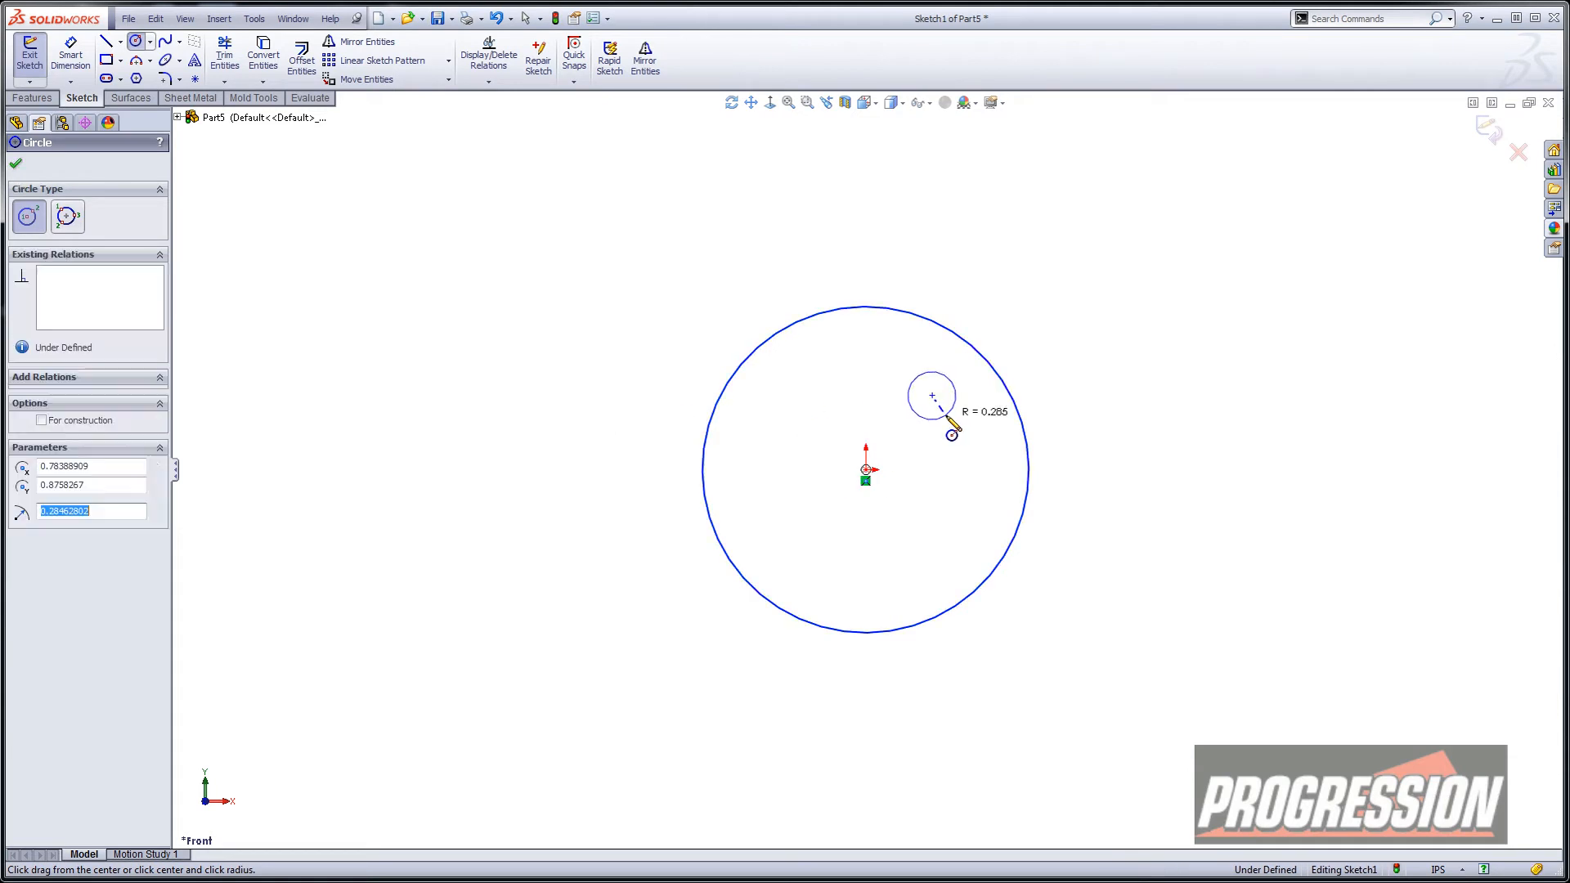
pyautogui.click(109, 41)
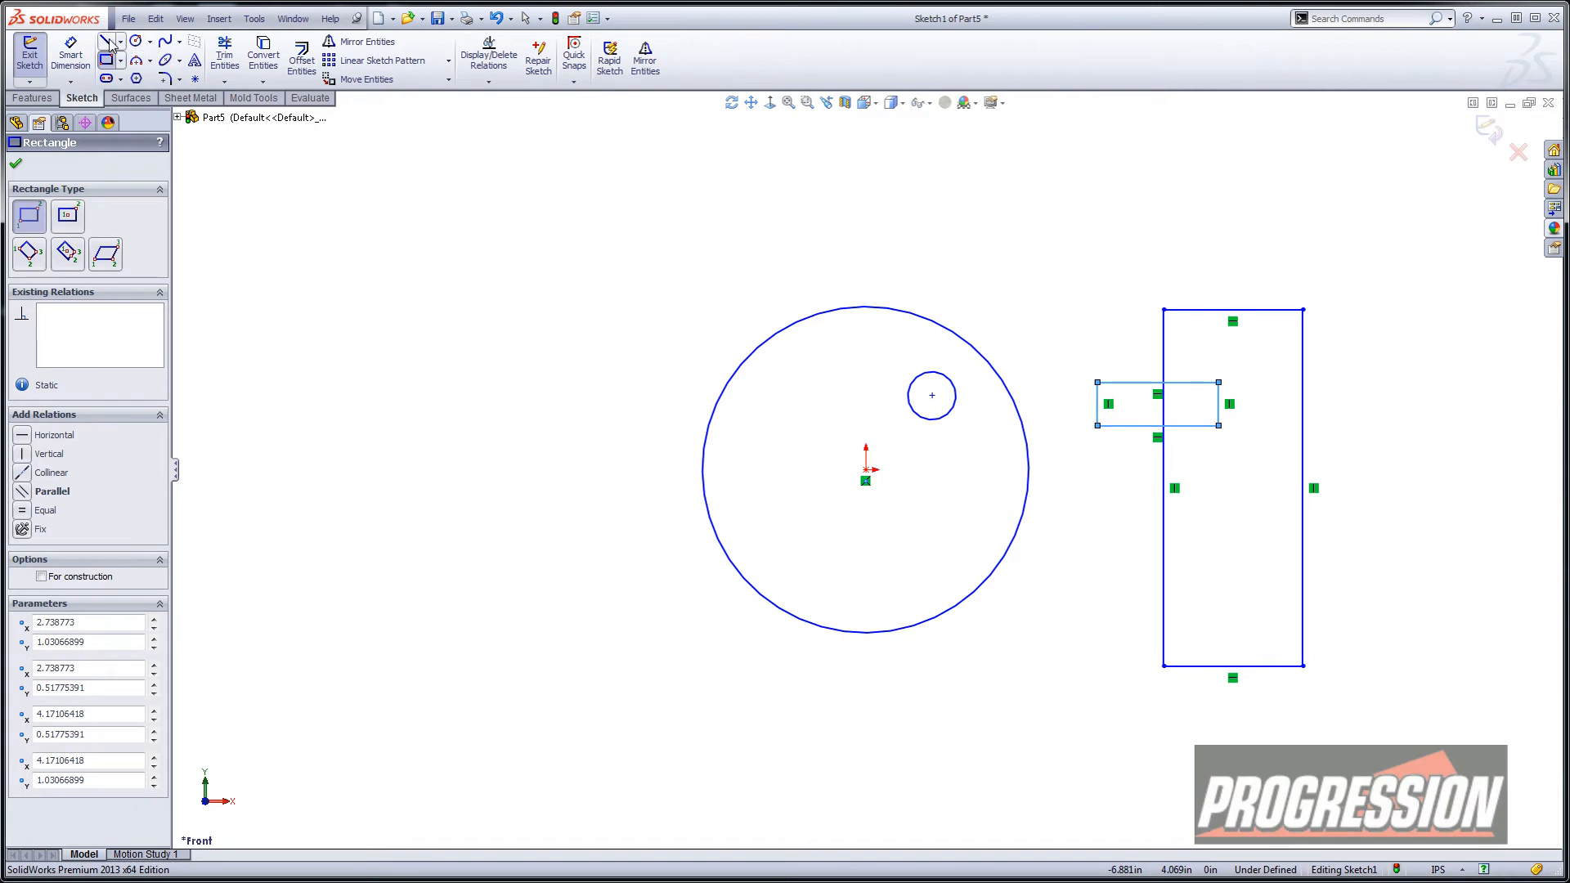
pyautogui.click(106, 40)
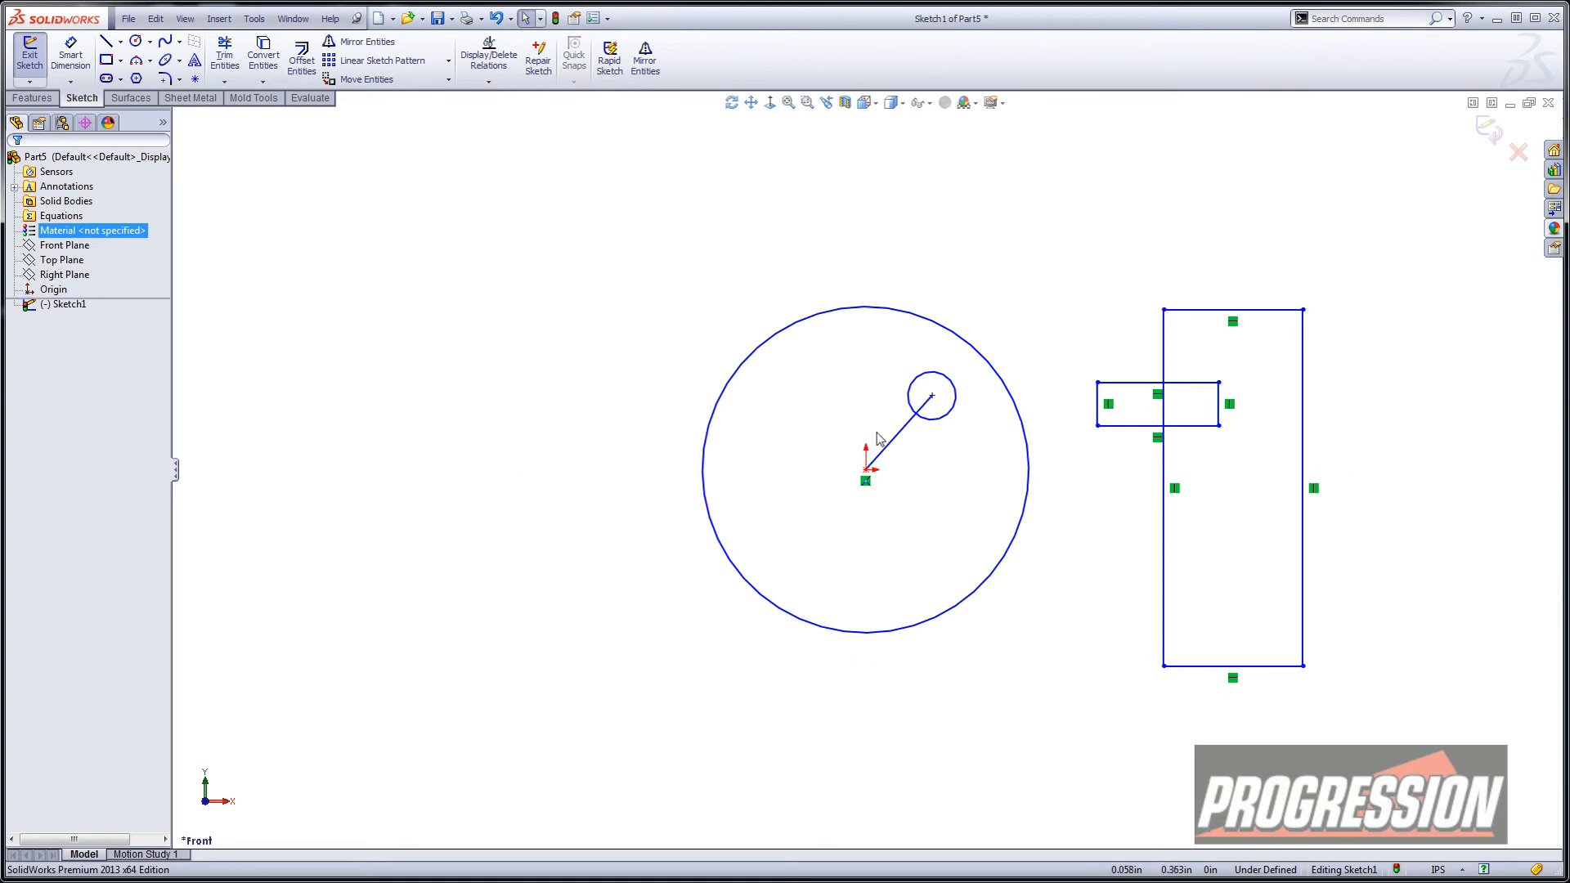
# Step: Swing the crank circle around the origin to several angles, then return it
pyautogui.moveTo(929, 395); pyautogui.dragTo(969, 450)
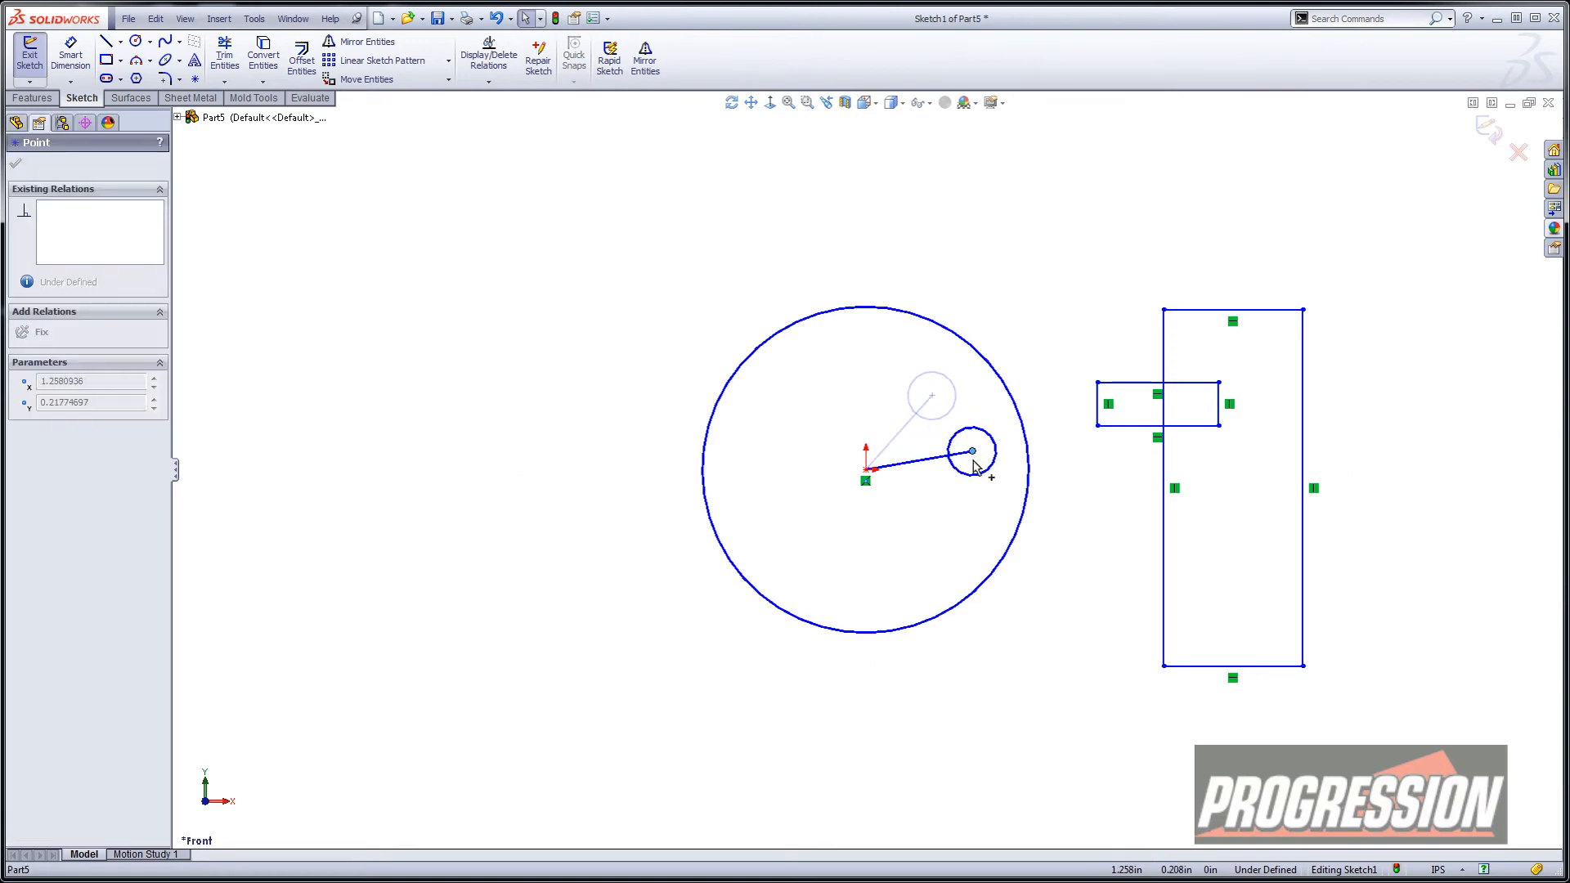
pyautogui.moveTo(971, 450); pyautogui.dragTo(920, 400)
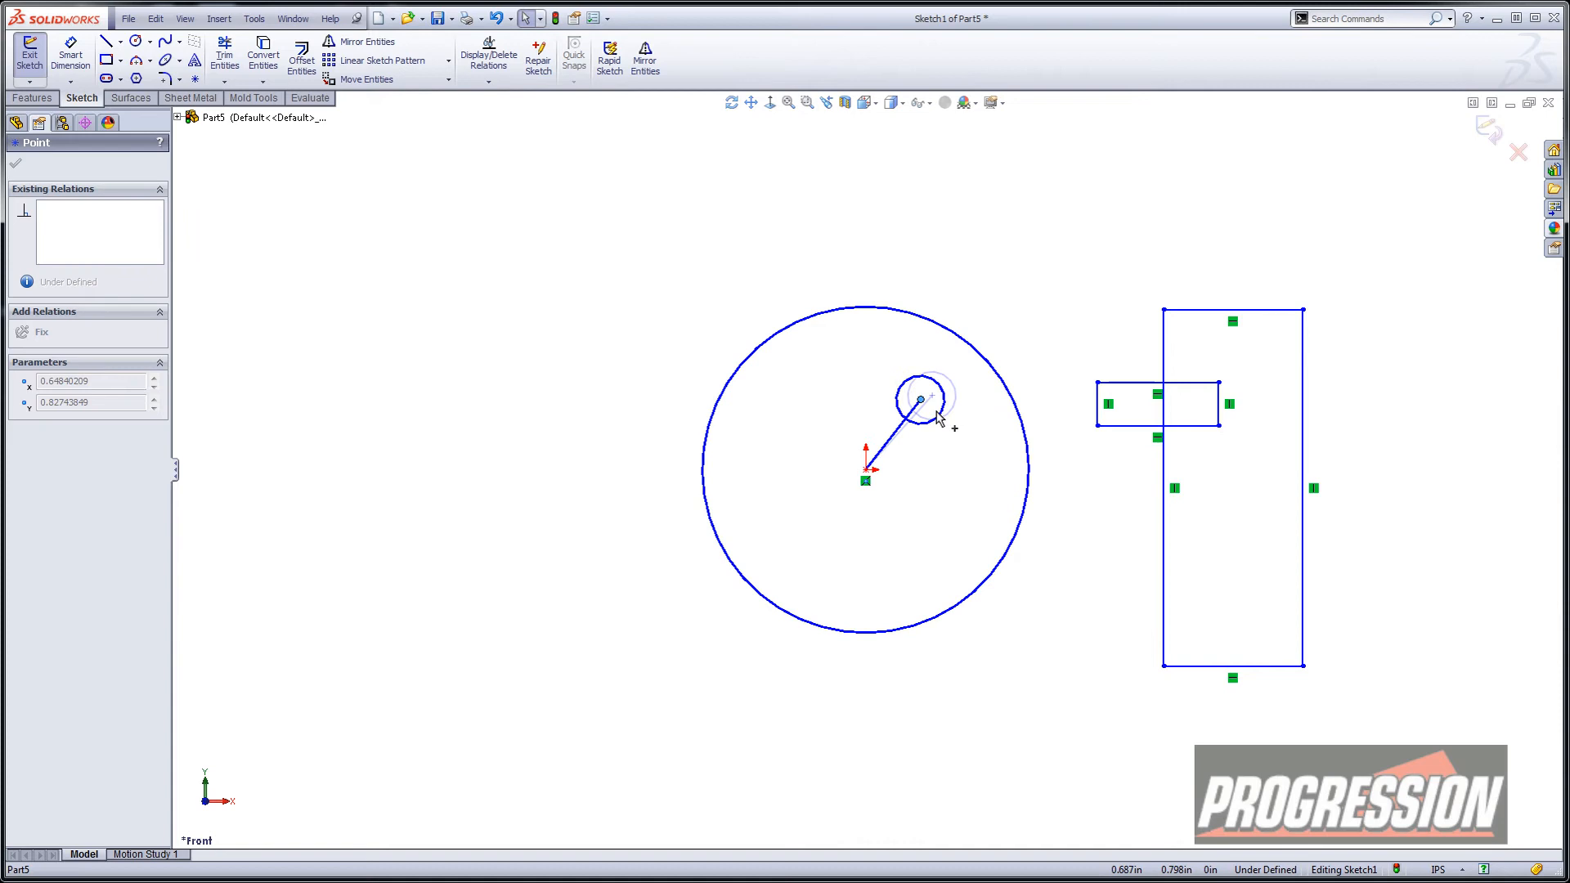
pyautogui.moveTo(919, 401); pyautogui.dragTo(763, 495)
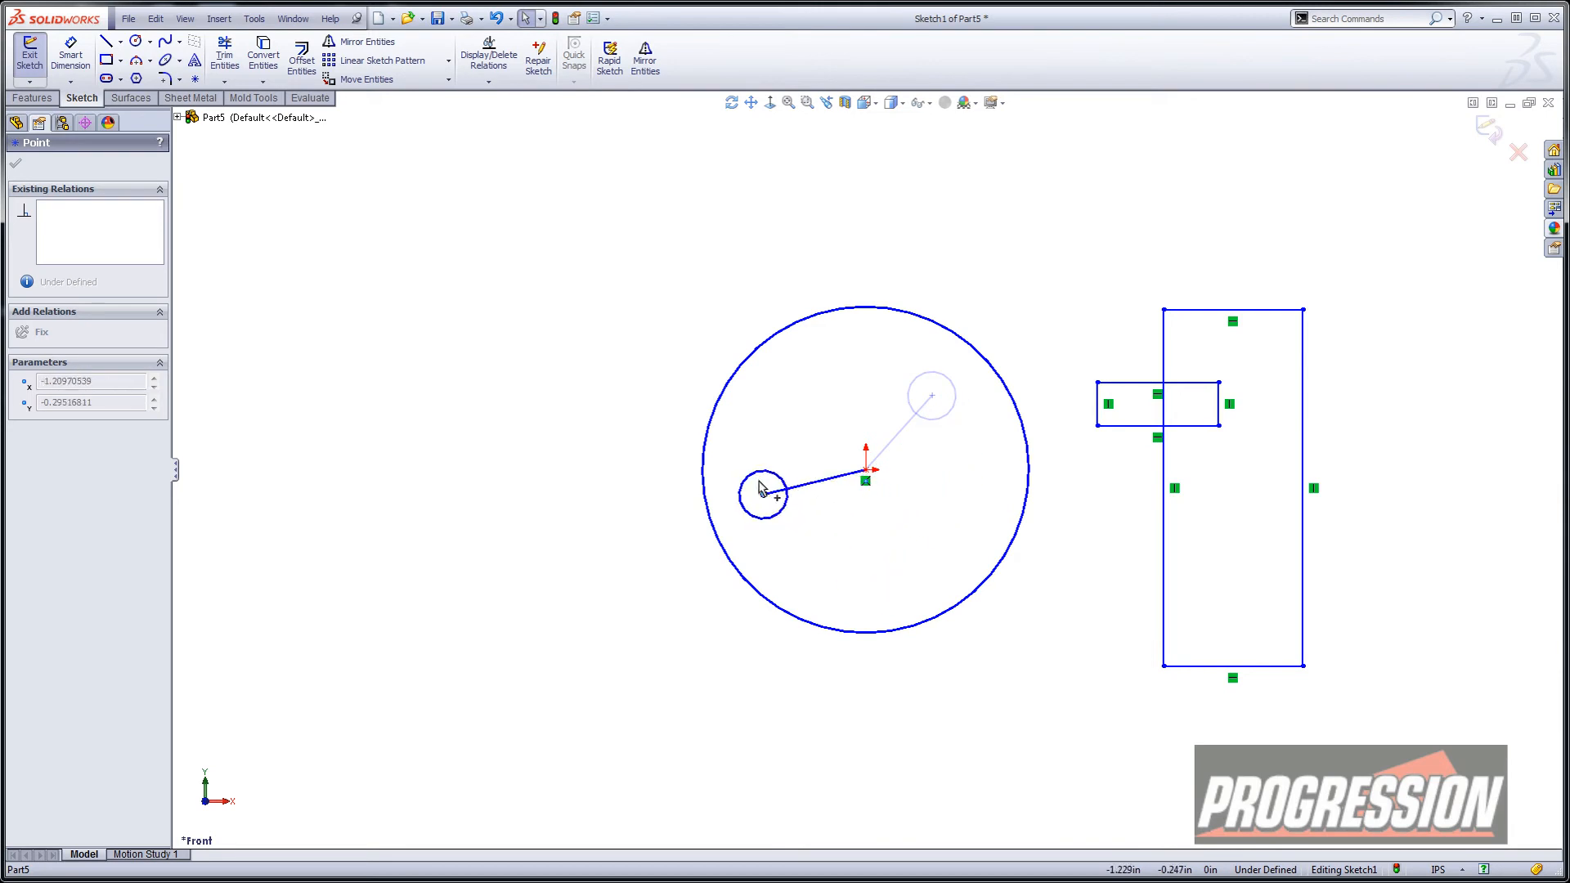
pyautogui.moveTo(761, 496); pyautogui.dragTo(929, 401)
pyautogui.write('3')
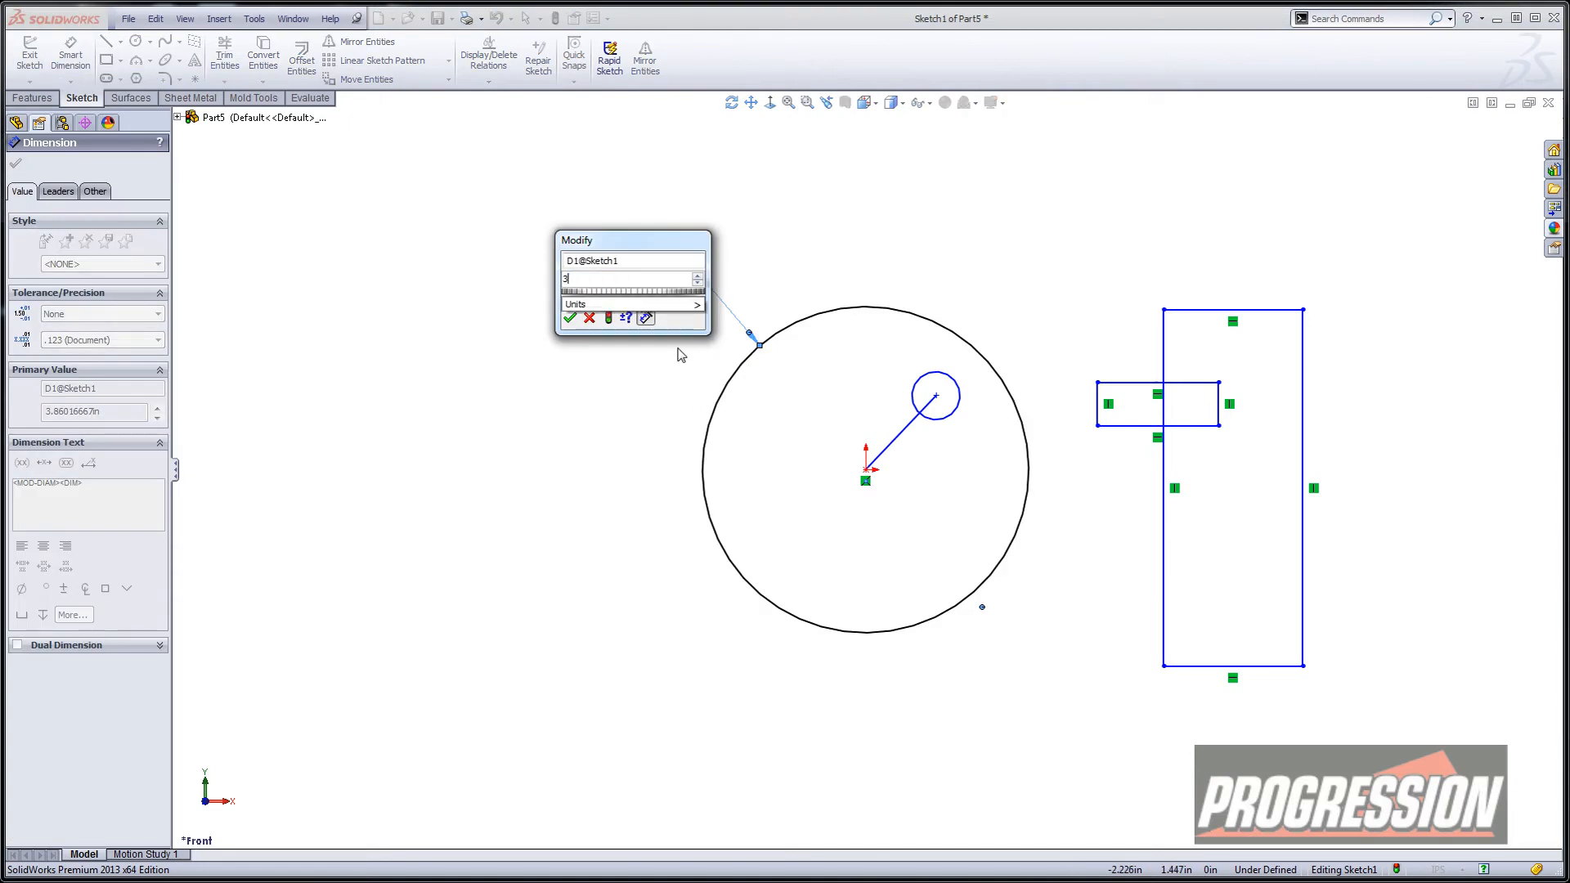
# Step: Dimension the motor circle at 3.500 diameter and the crank circle at .500
pyautogui.click(569, 318)
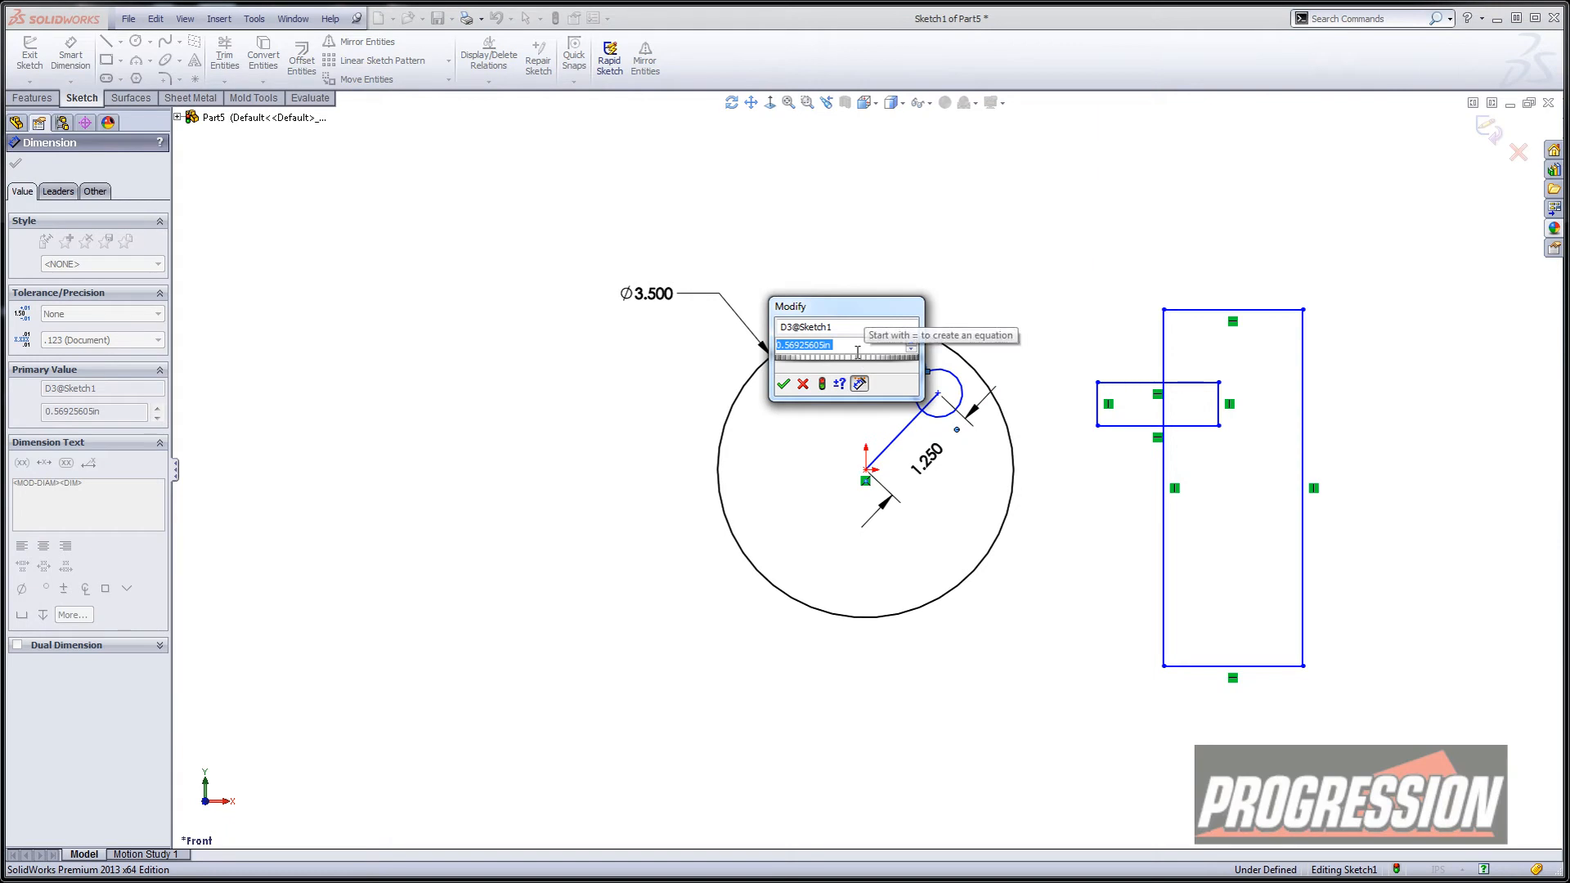
pyautogui.click(783, 383)
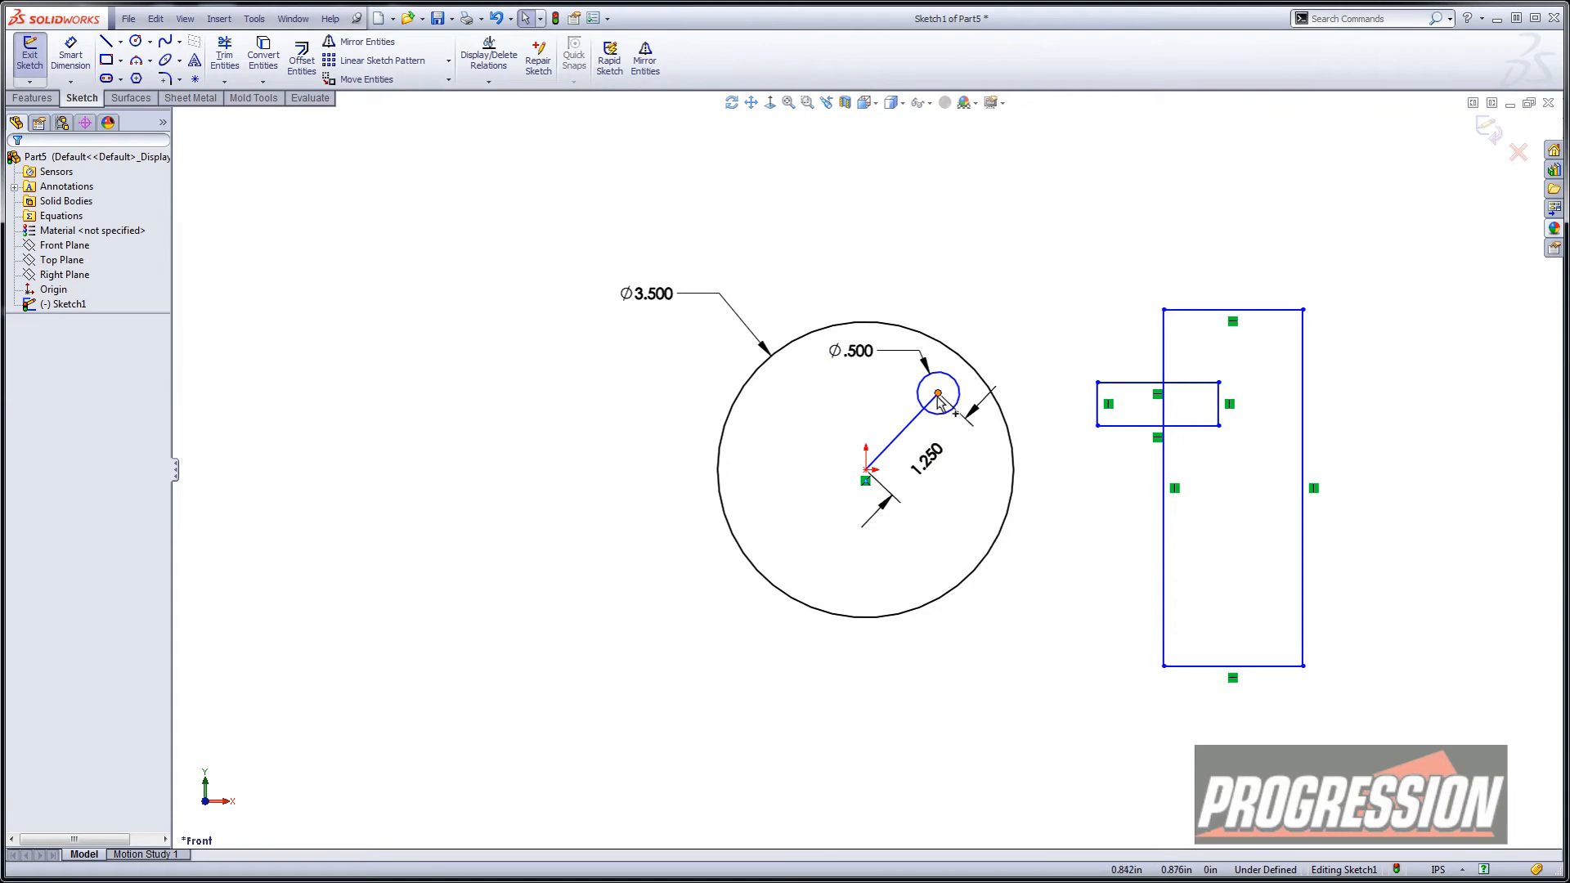
pyautogui.moveTo(938, 394); pyautogui.dragTo(758, 471)
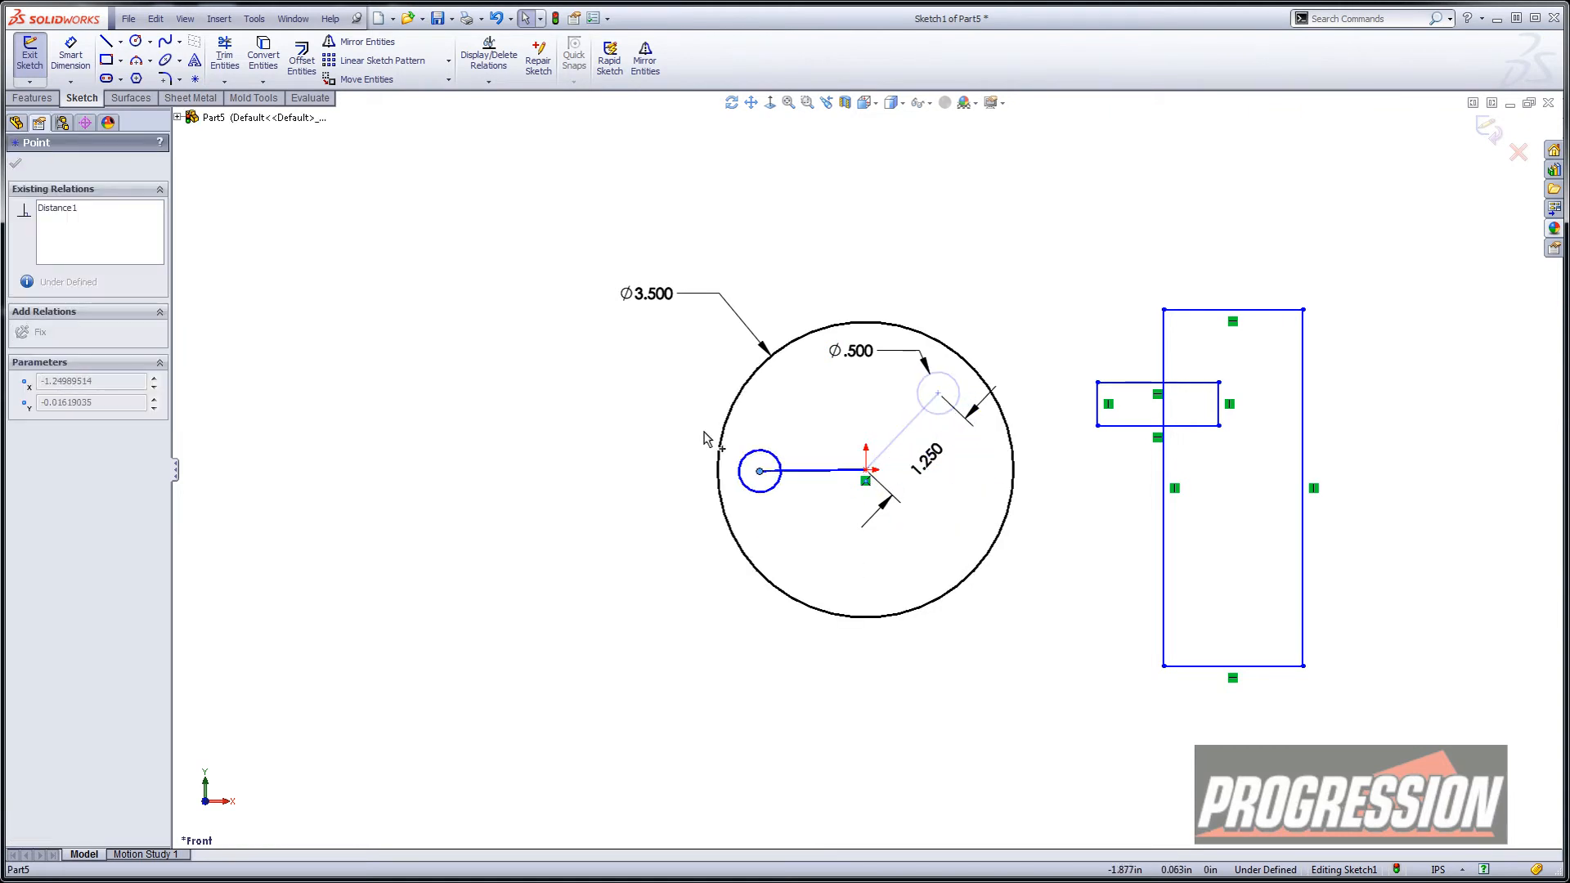
pyautogui.moveTo(758, 471); pyautogui.dragTo(759, 496)
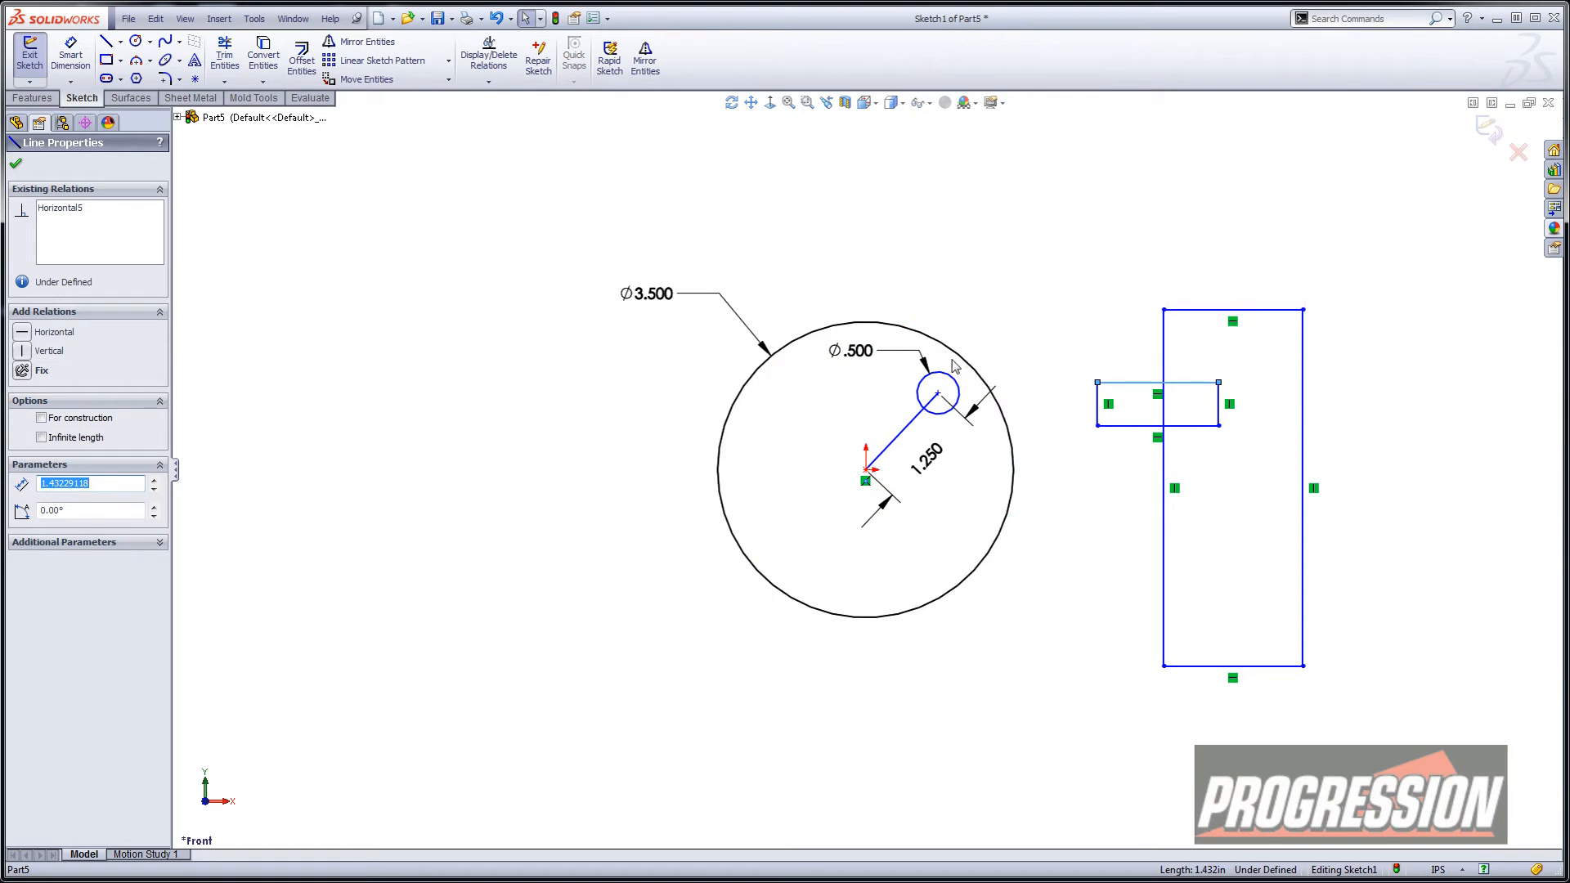
# Step: Make the small block's top and bottom edges tangent to the crank circle
pyautogui.click(939, 378)
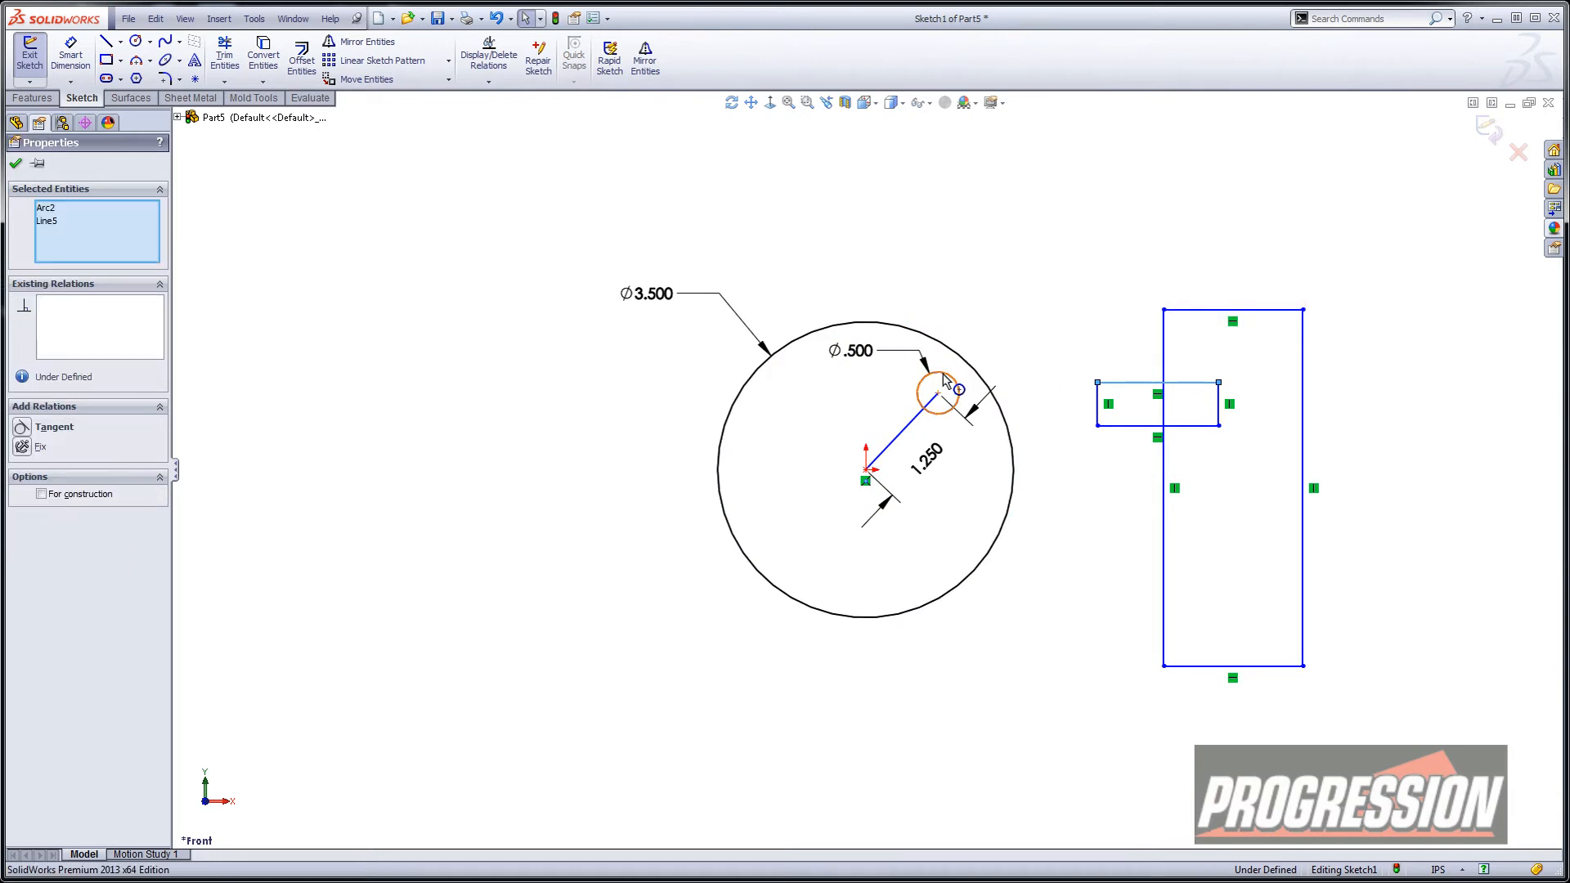
pyautogui.rightClick(938, 391)
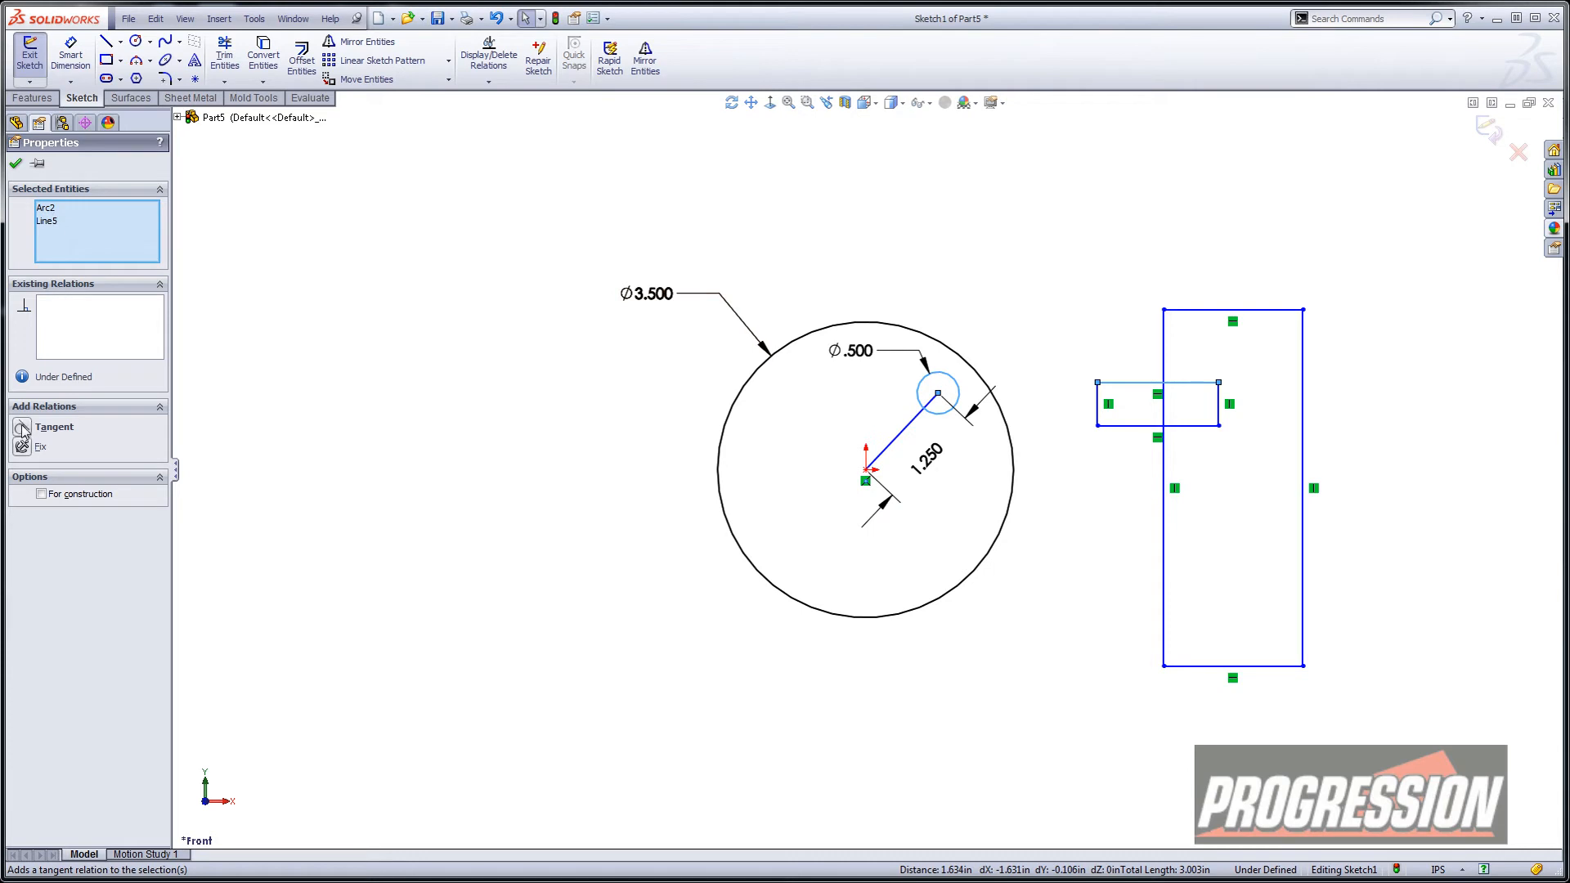
pyautogui.click(22, 428)
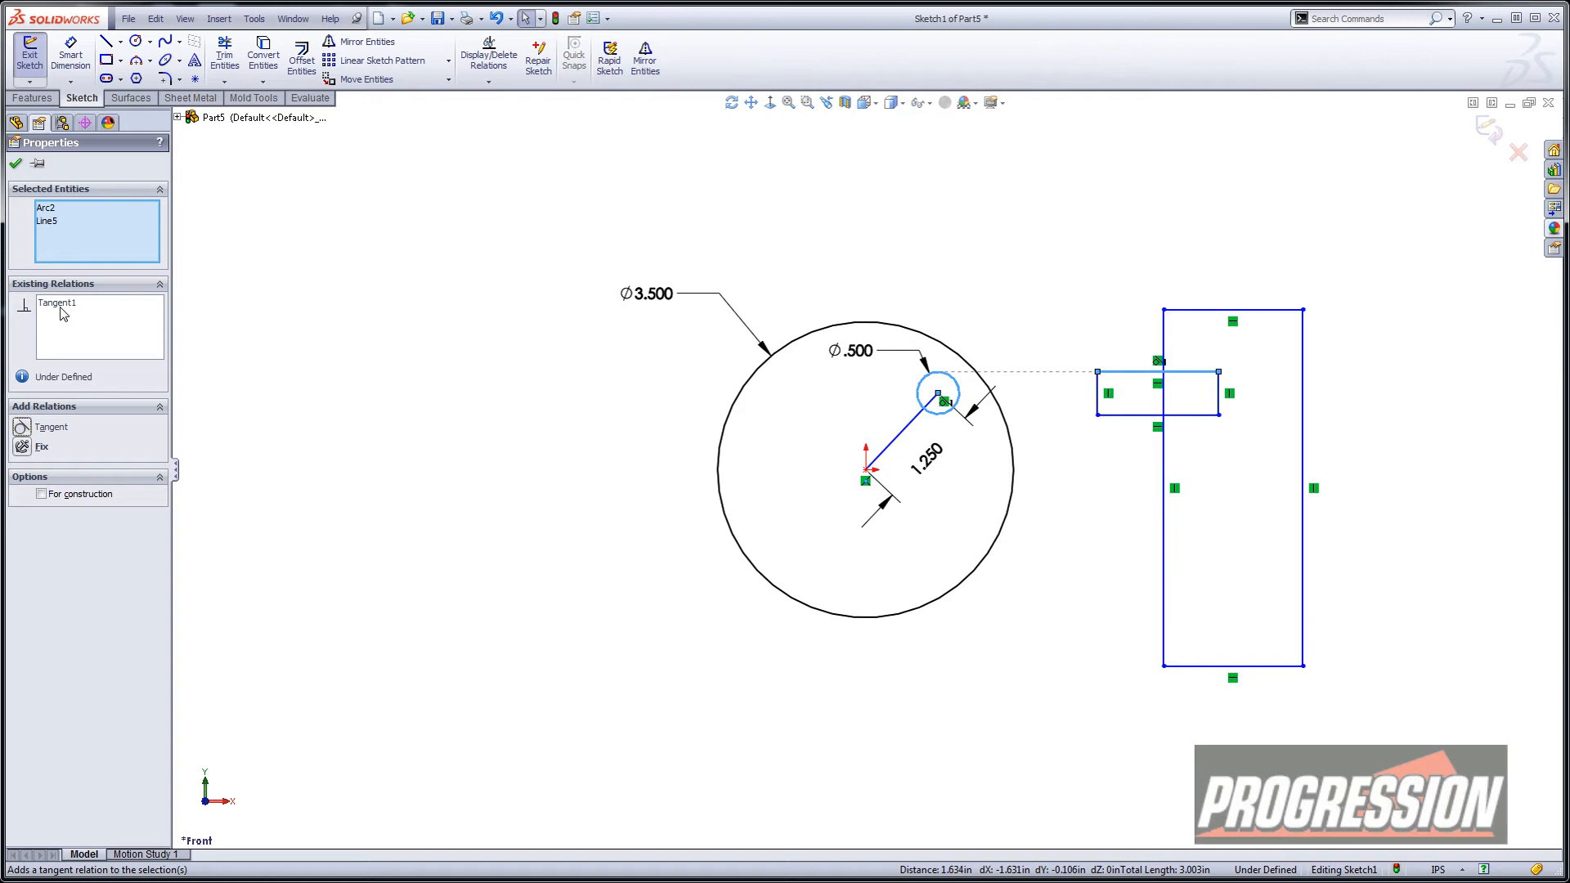
pyautogui.moveTo(120, 311)
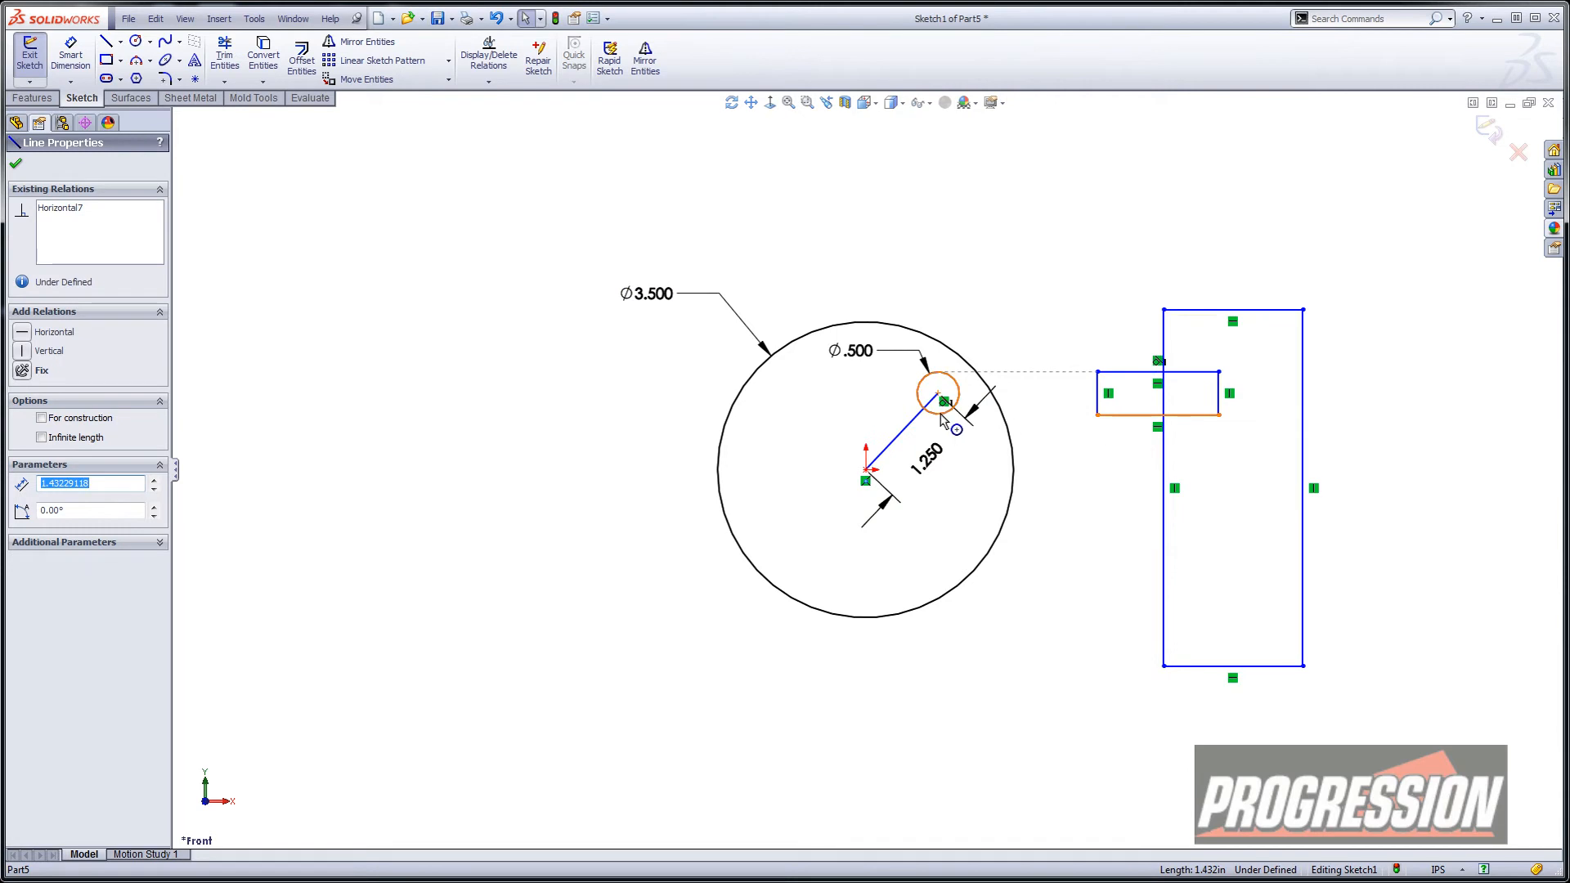
pyautogui.click(938, 397)
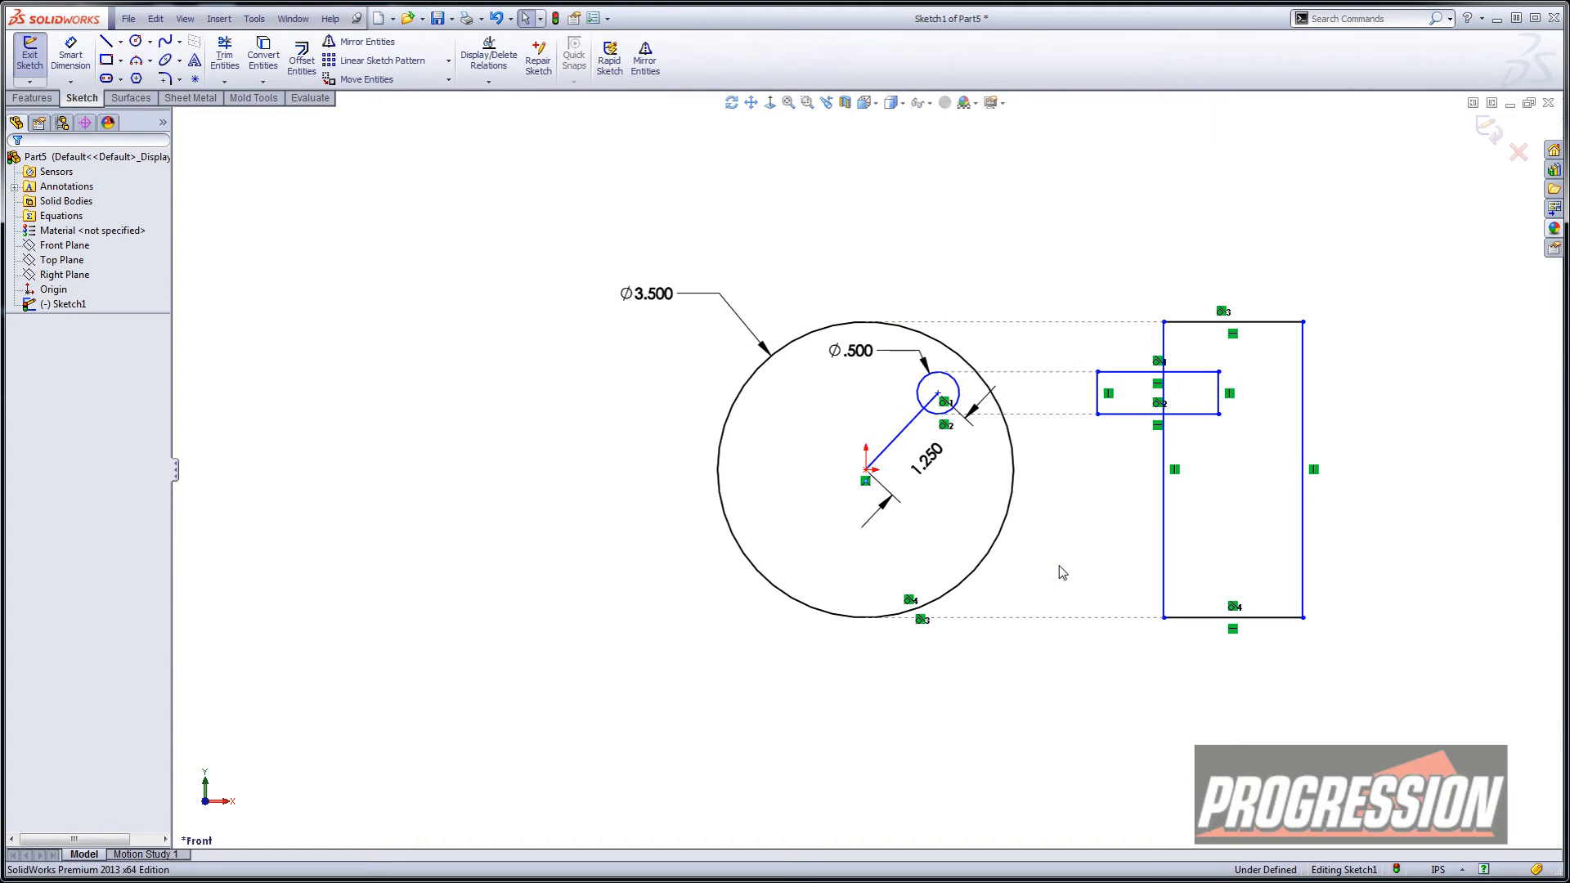
pyautogui.moveTo(985, 483)
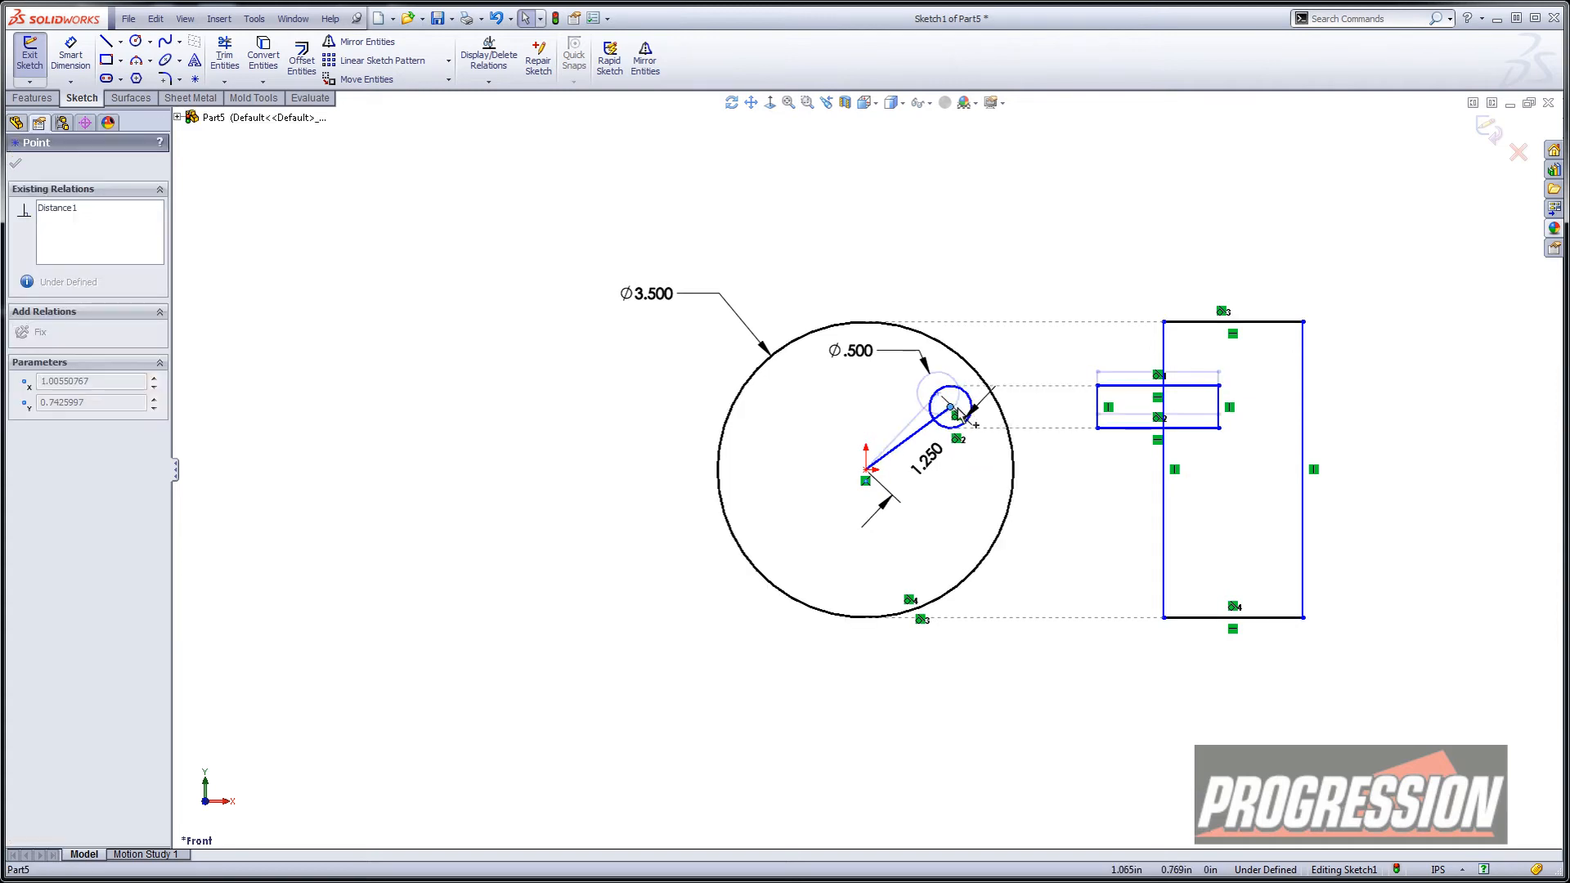
pyautogui.moveTo(941, 405); pyautogui.dragTo(814, 562)
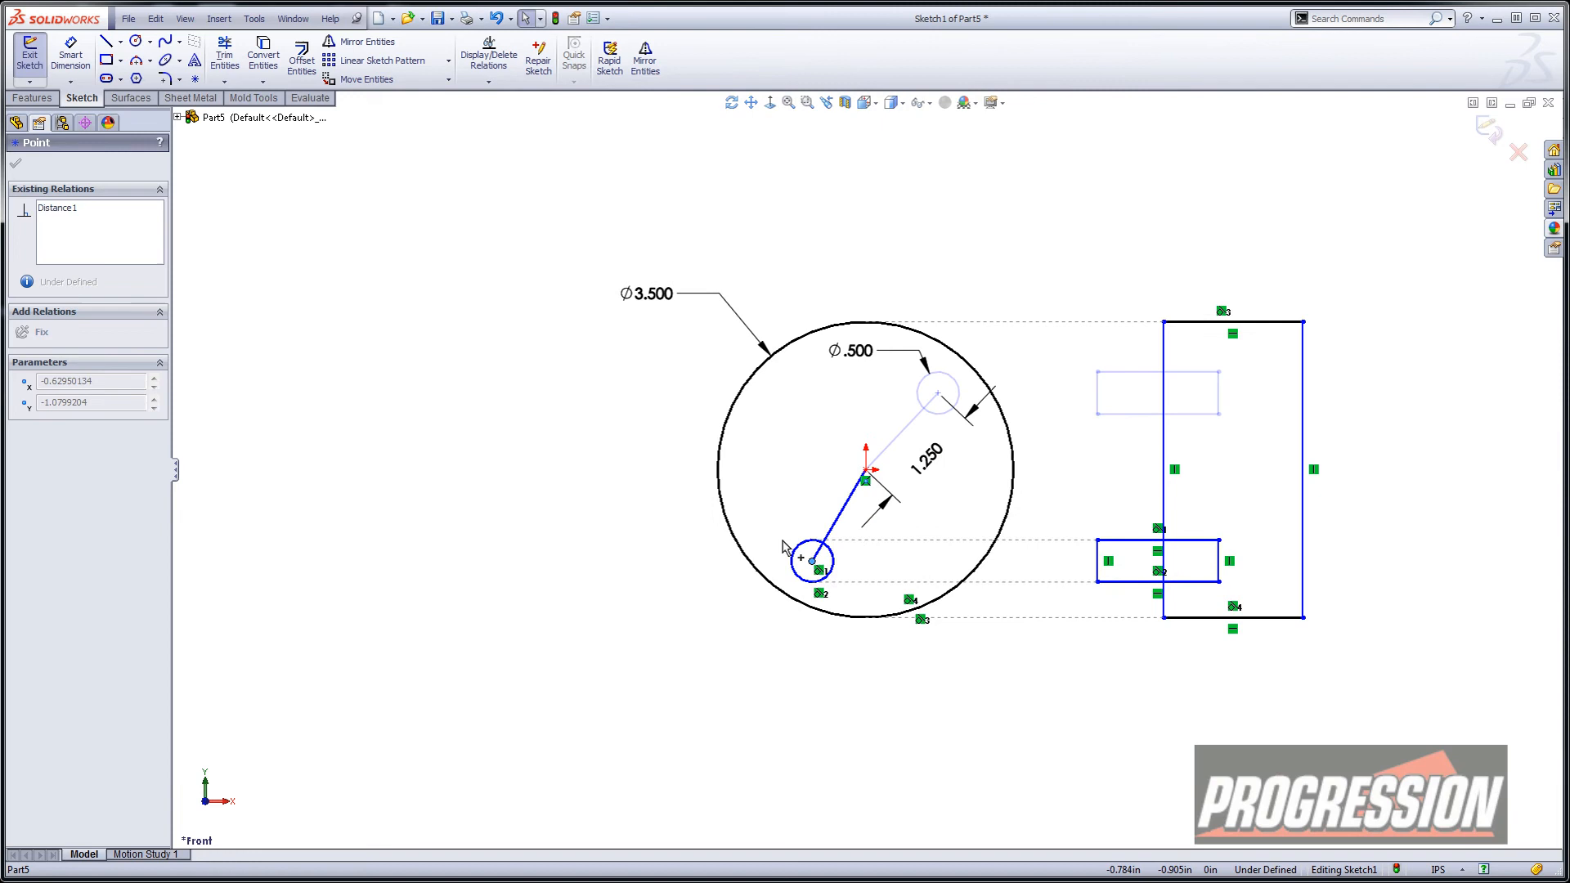
pyautogui.moveTo(815, 561); pyautogui.dragTo(820, 567)
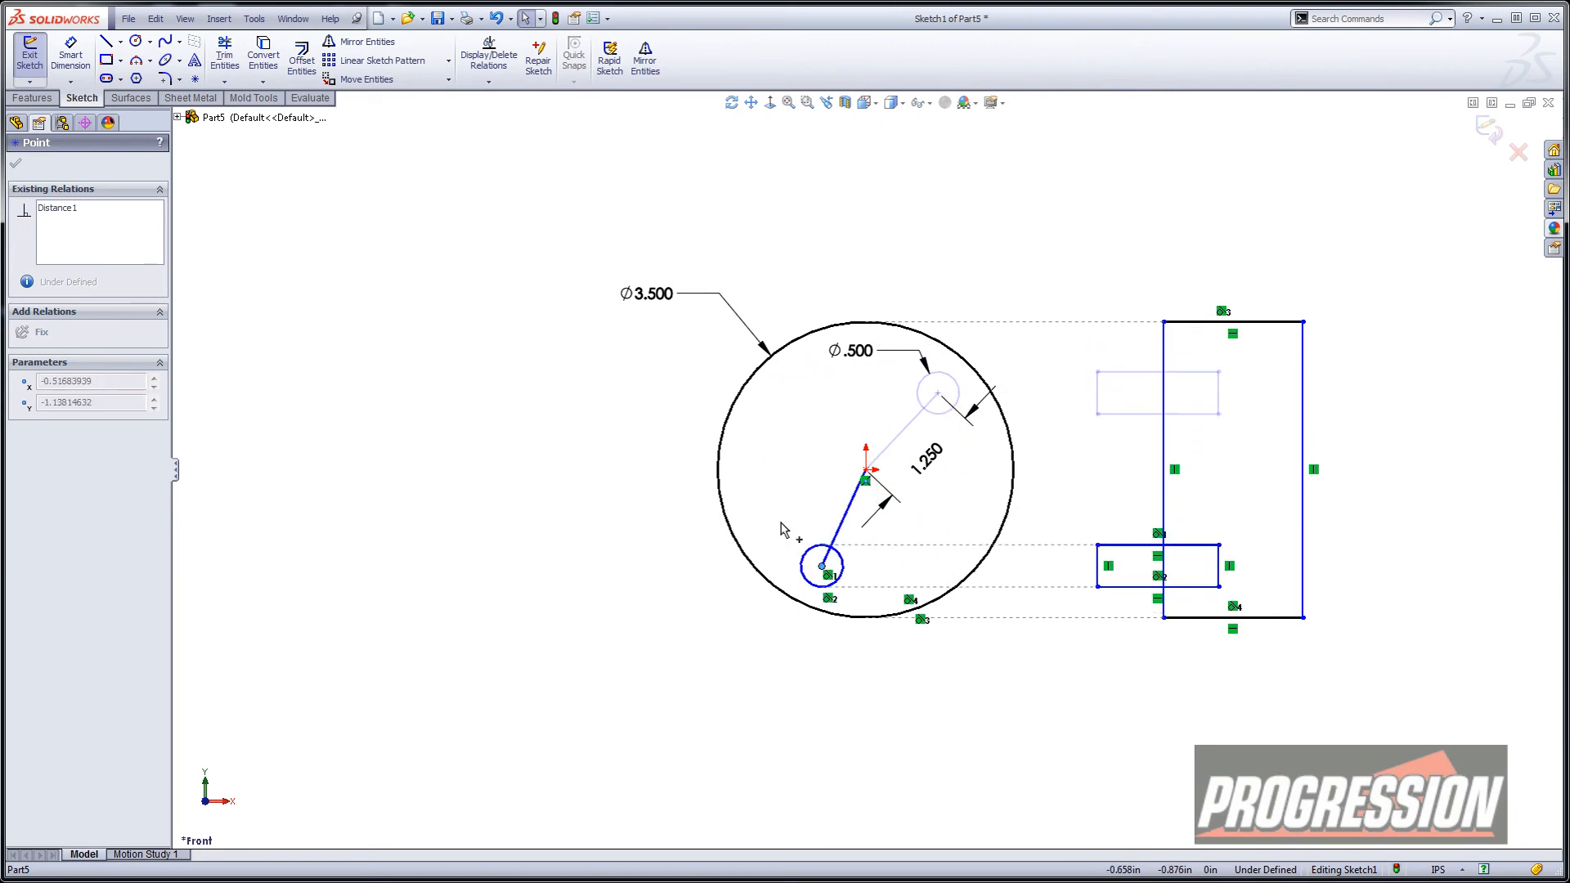
pyautogui.moveTo(822, 566); pyautogui.dragTo(812, 384)
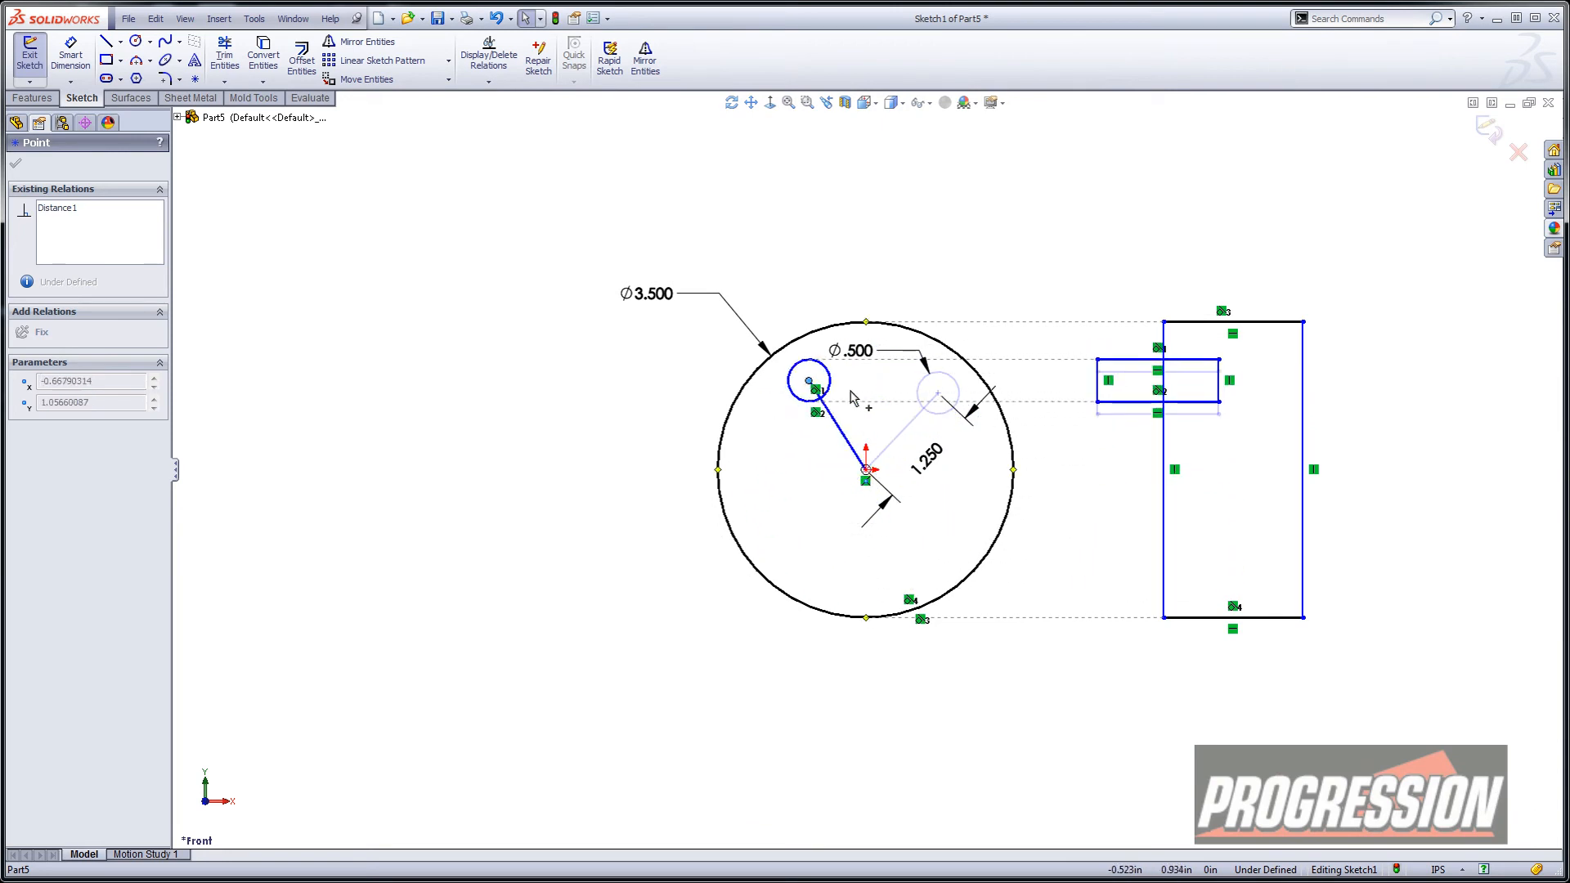
pyautogui.moveTo(812, 383); pyautogui.dragTo(849, 576)
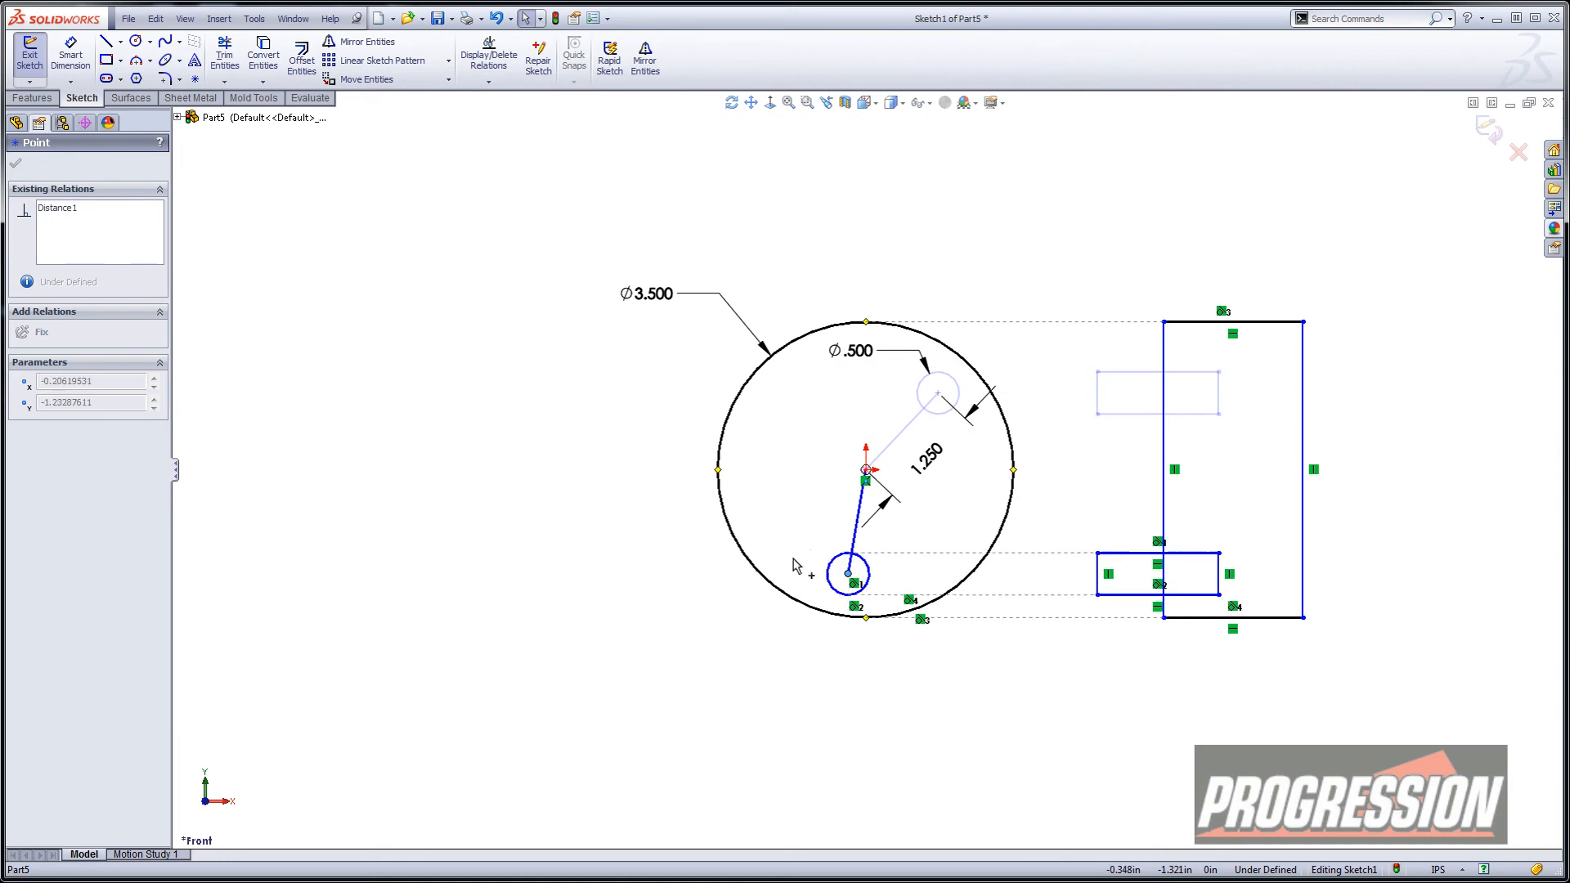
pyautogui.moveTo(848, 576); pyautogui.dragTo(916, 561)
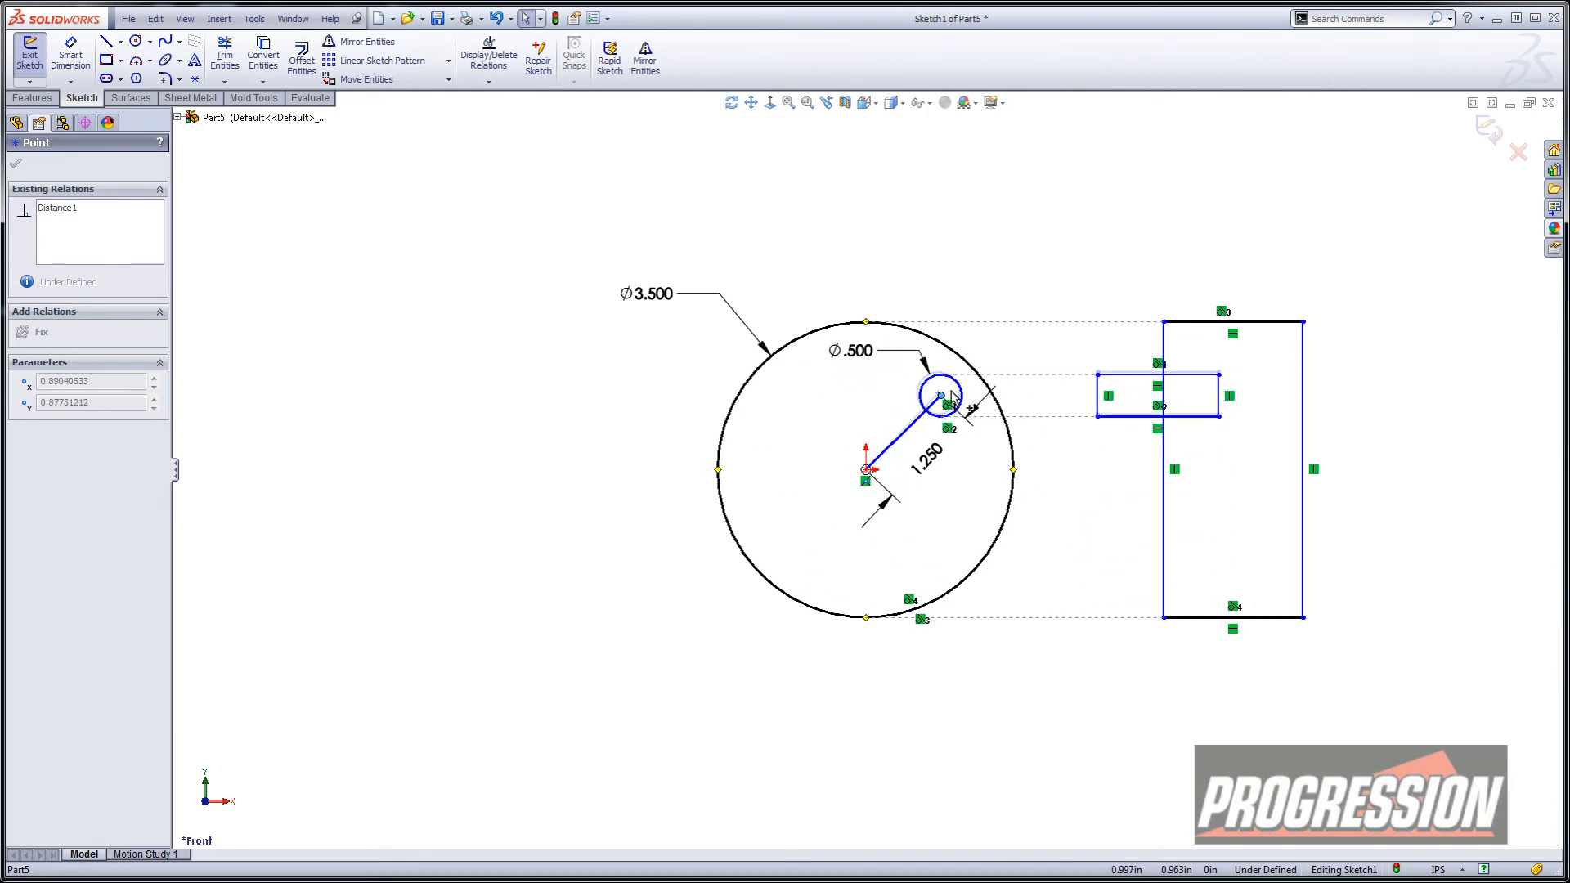
pyautogui.click(942, 405)
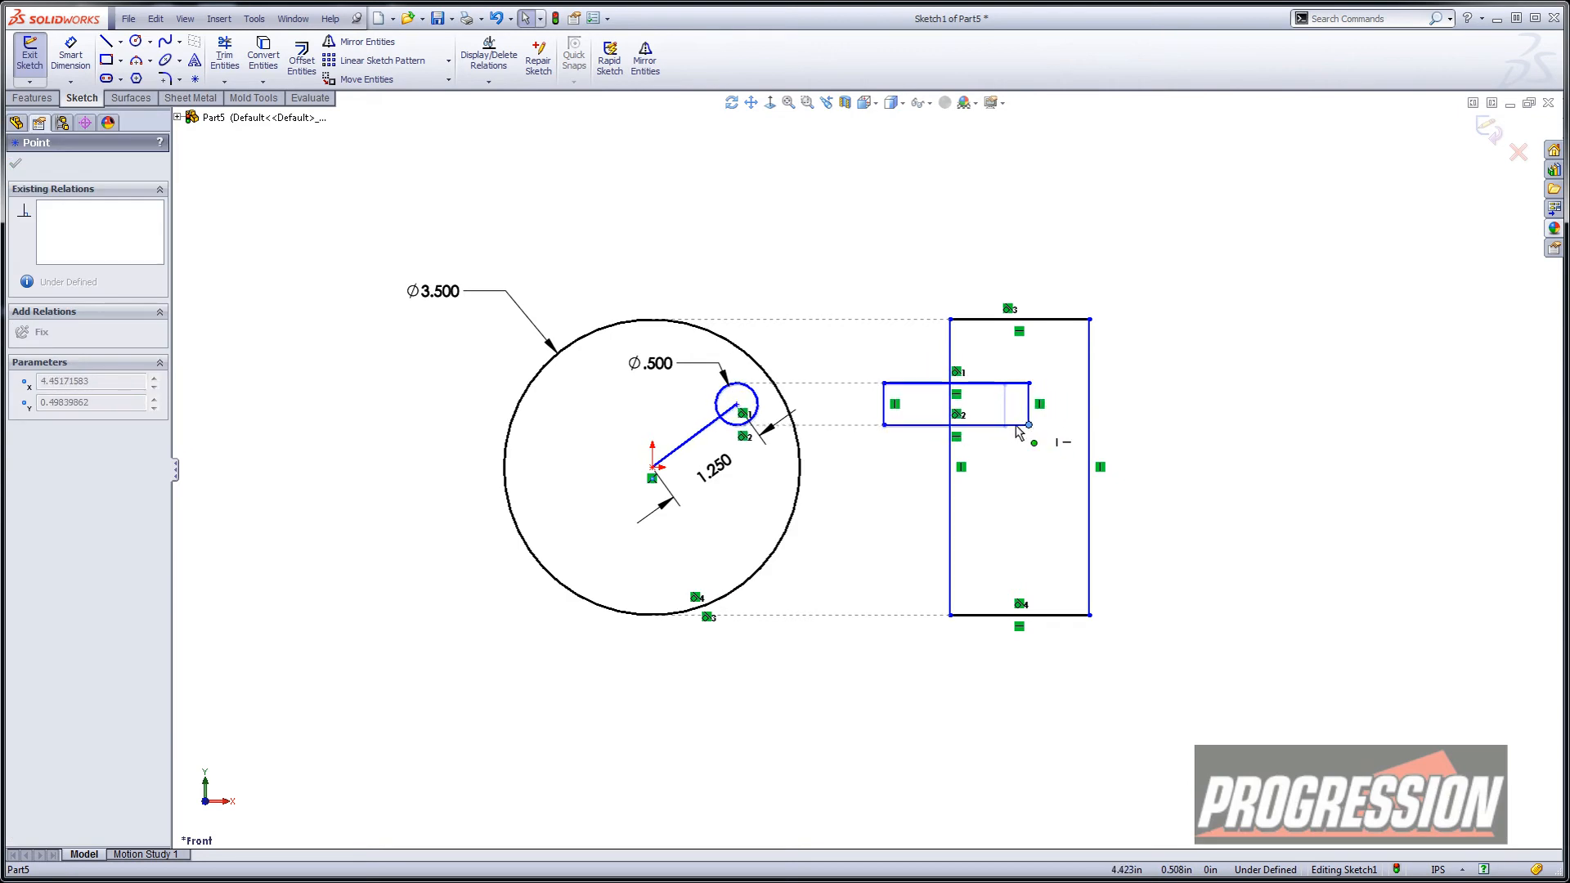
# Step: Shorten the small block and draw a third block over the tall block's right edge
pyautogui.moveTo(1016, 425); pyautogui.dragTo(1001, 414)
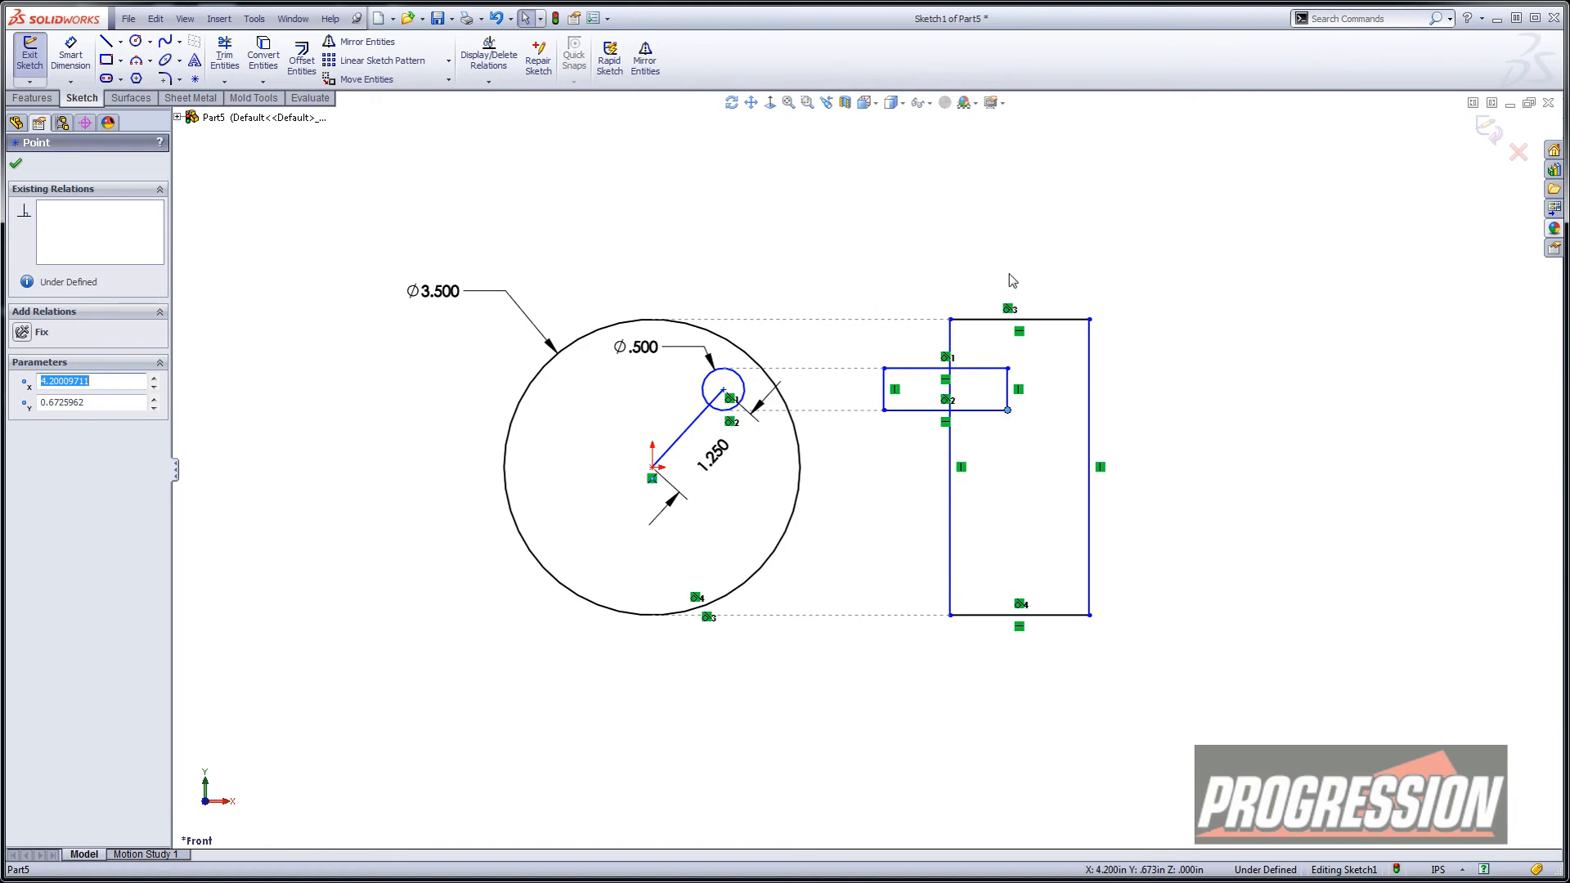
pyautogui.moveTo(990, 267)
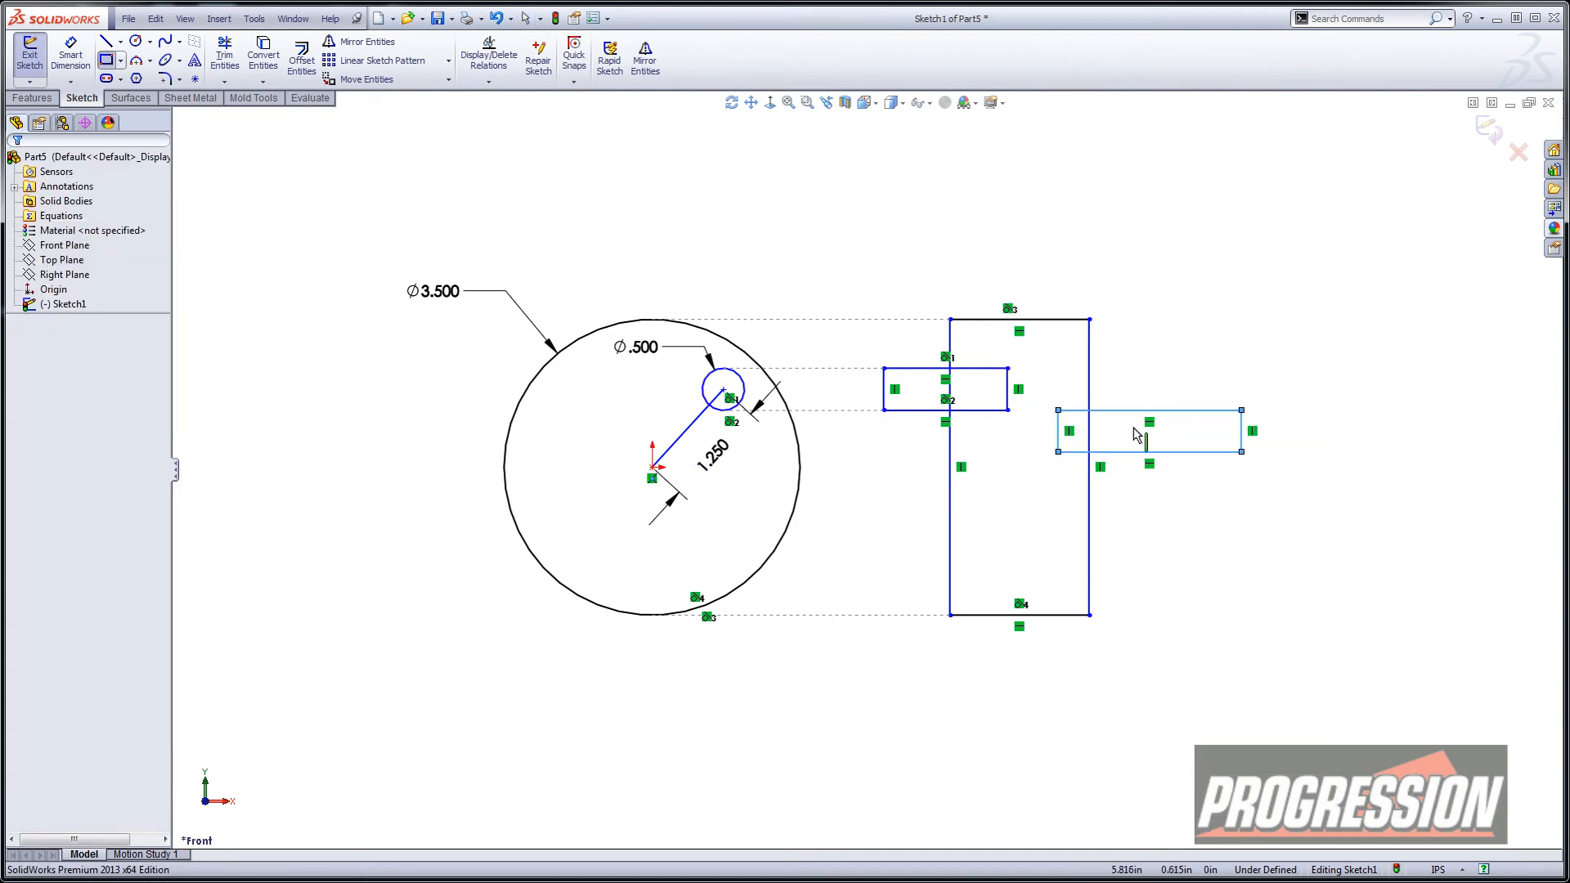
pyautogui.rightClick(1151, 431)
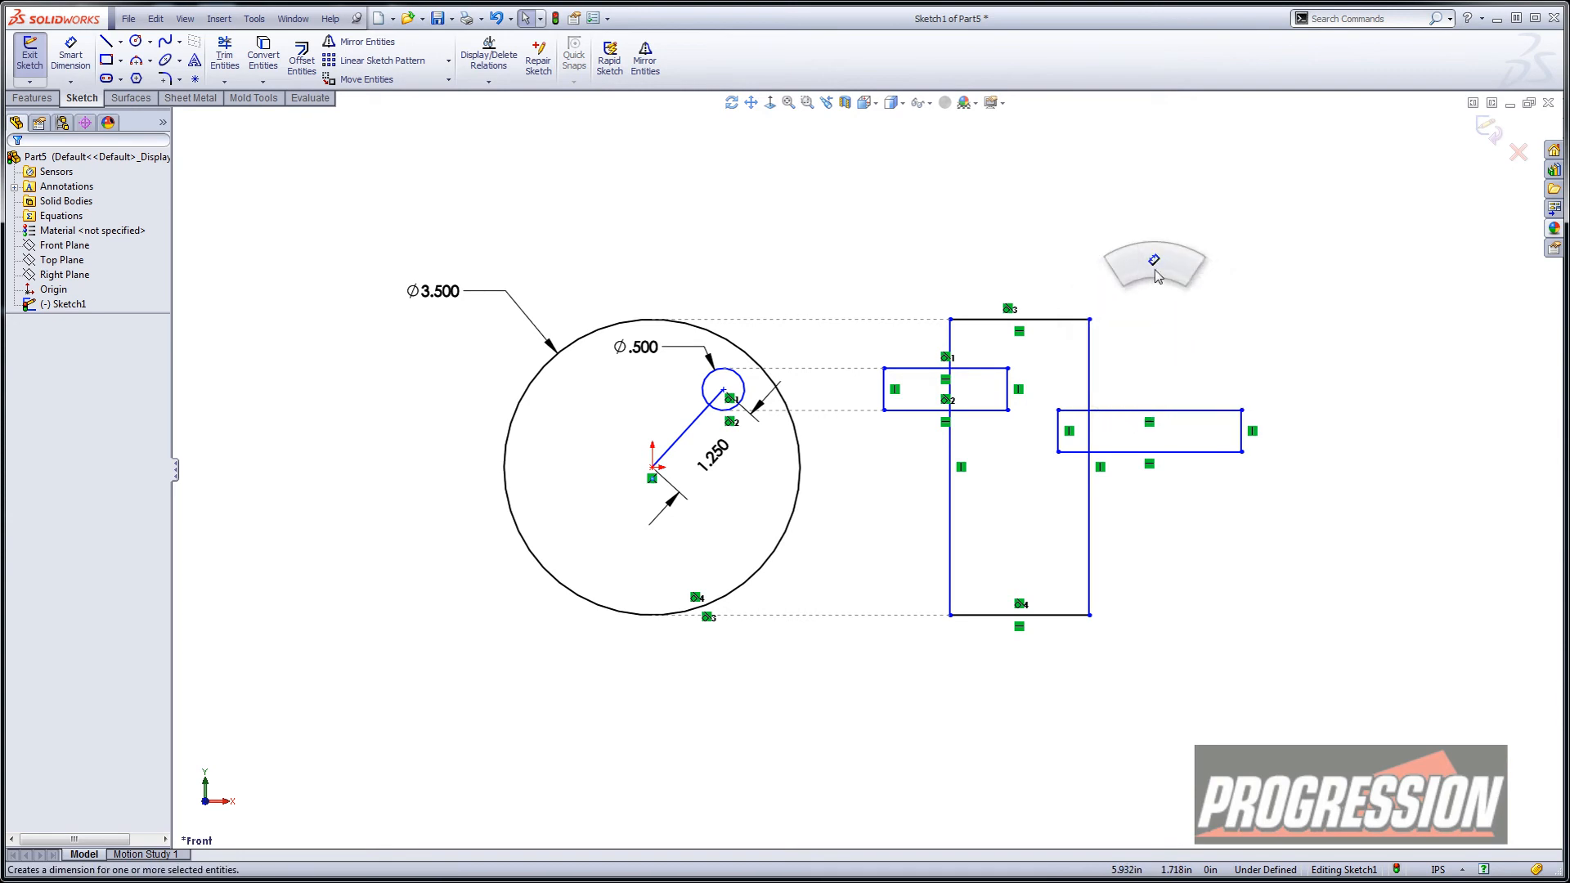
# Step: Dimension the slider block: 2.000 above the base, 2.000 wide, .750 tall
pyautogui.click(71, 52)
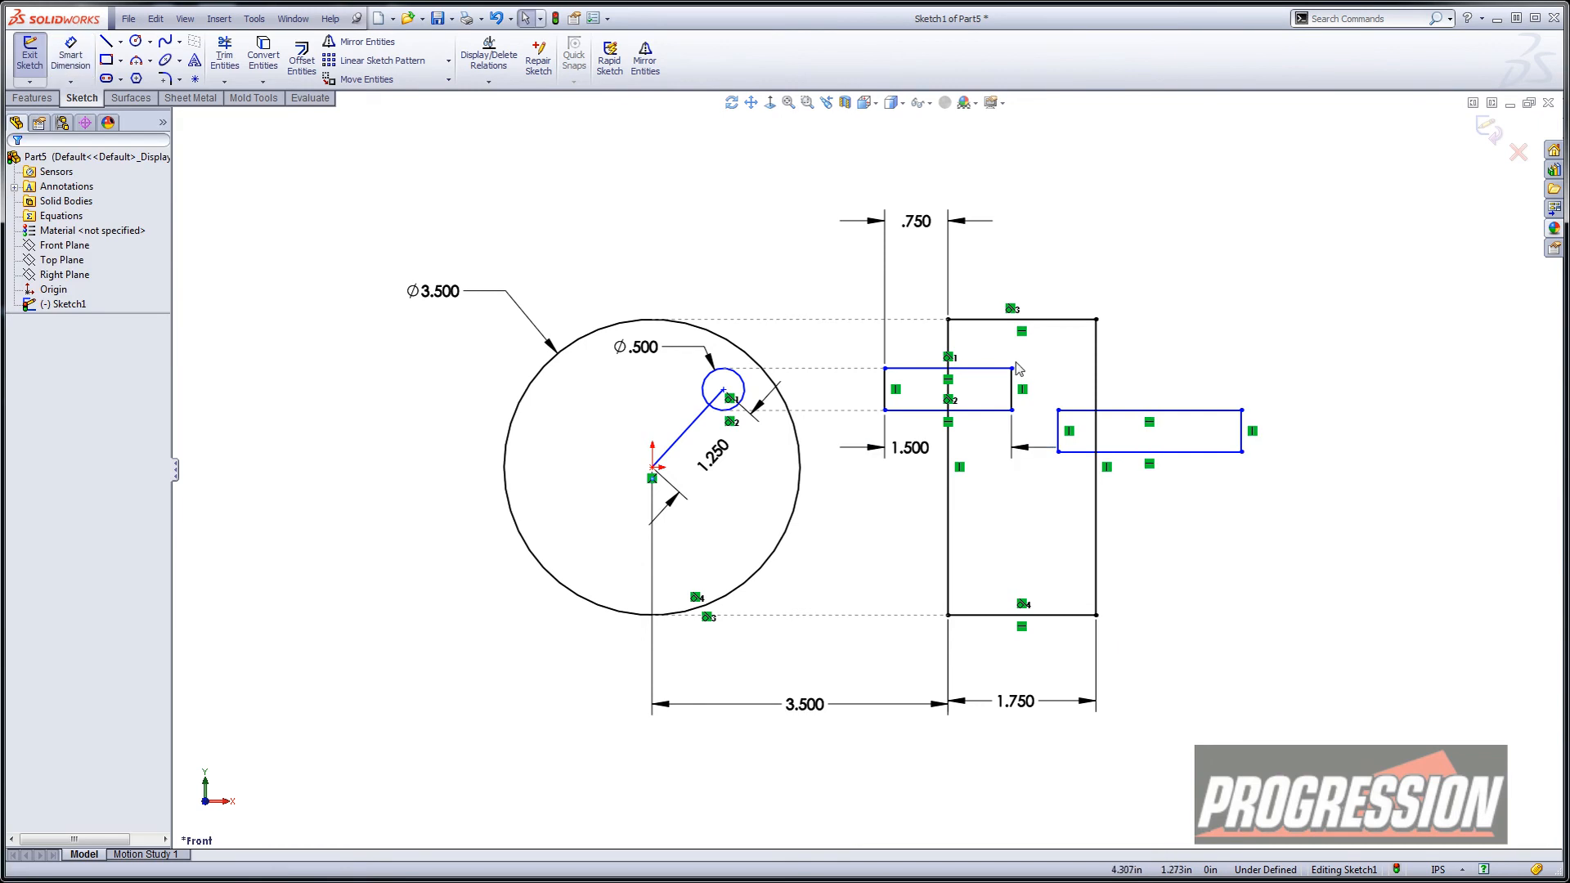
pyautogui.click(1011, 357)
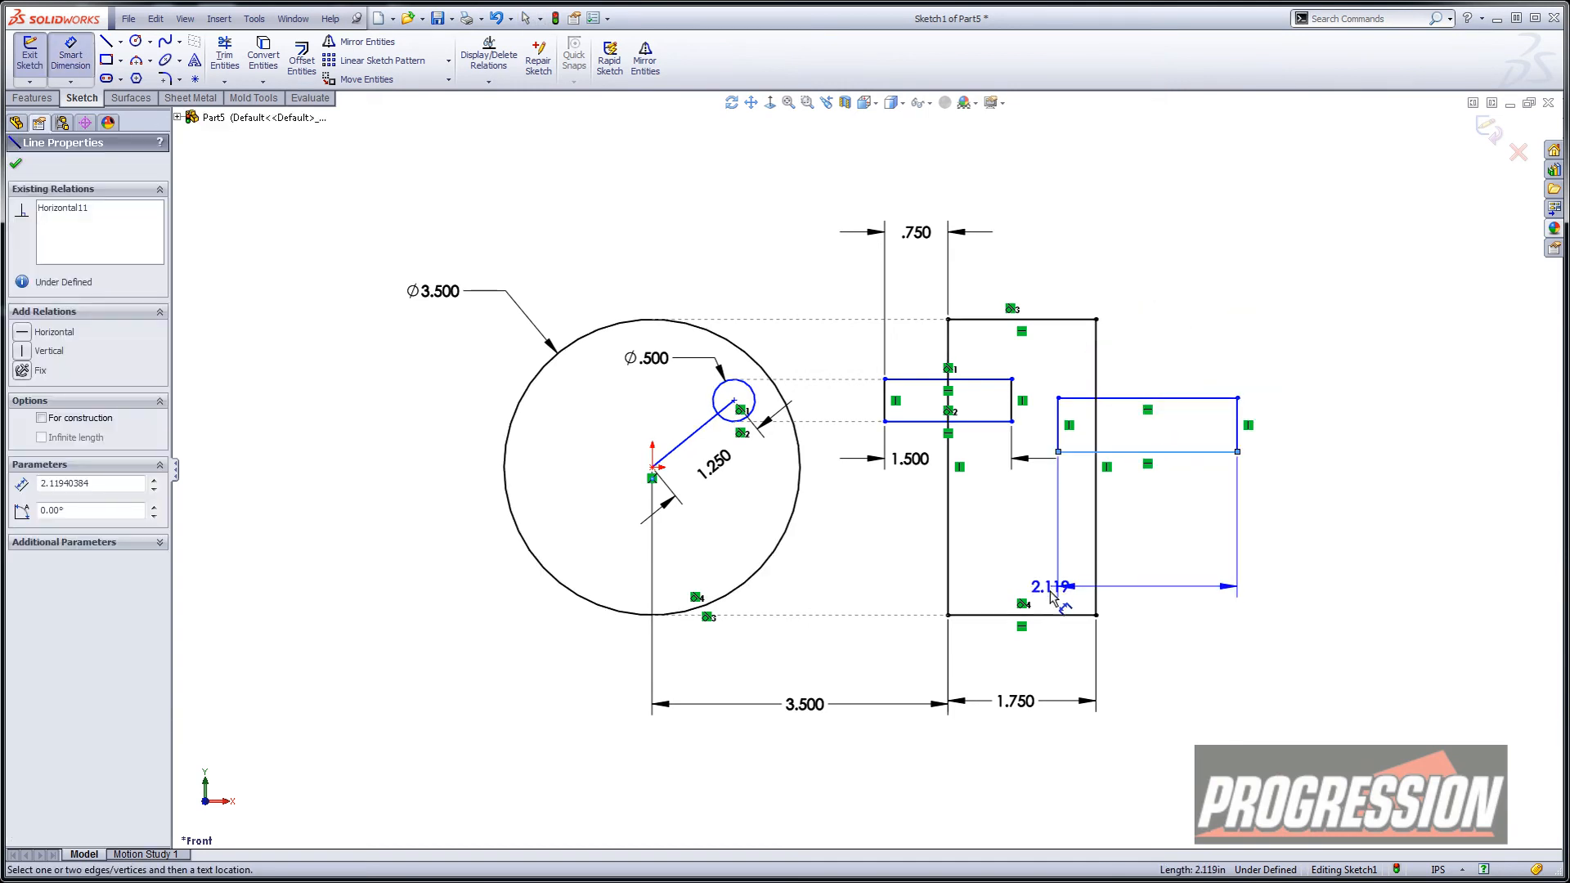
pyautogui.click(1076, 586)
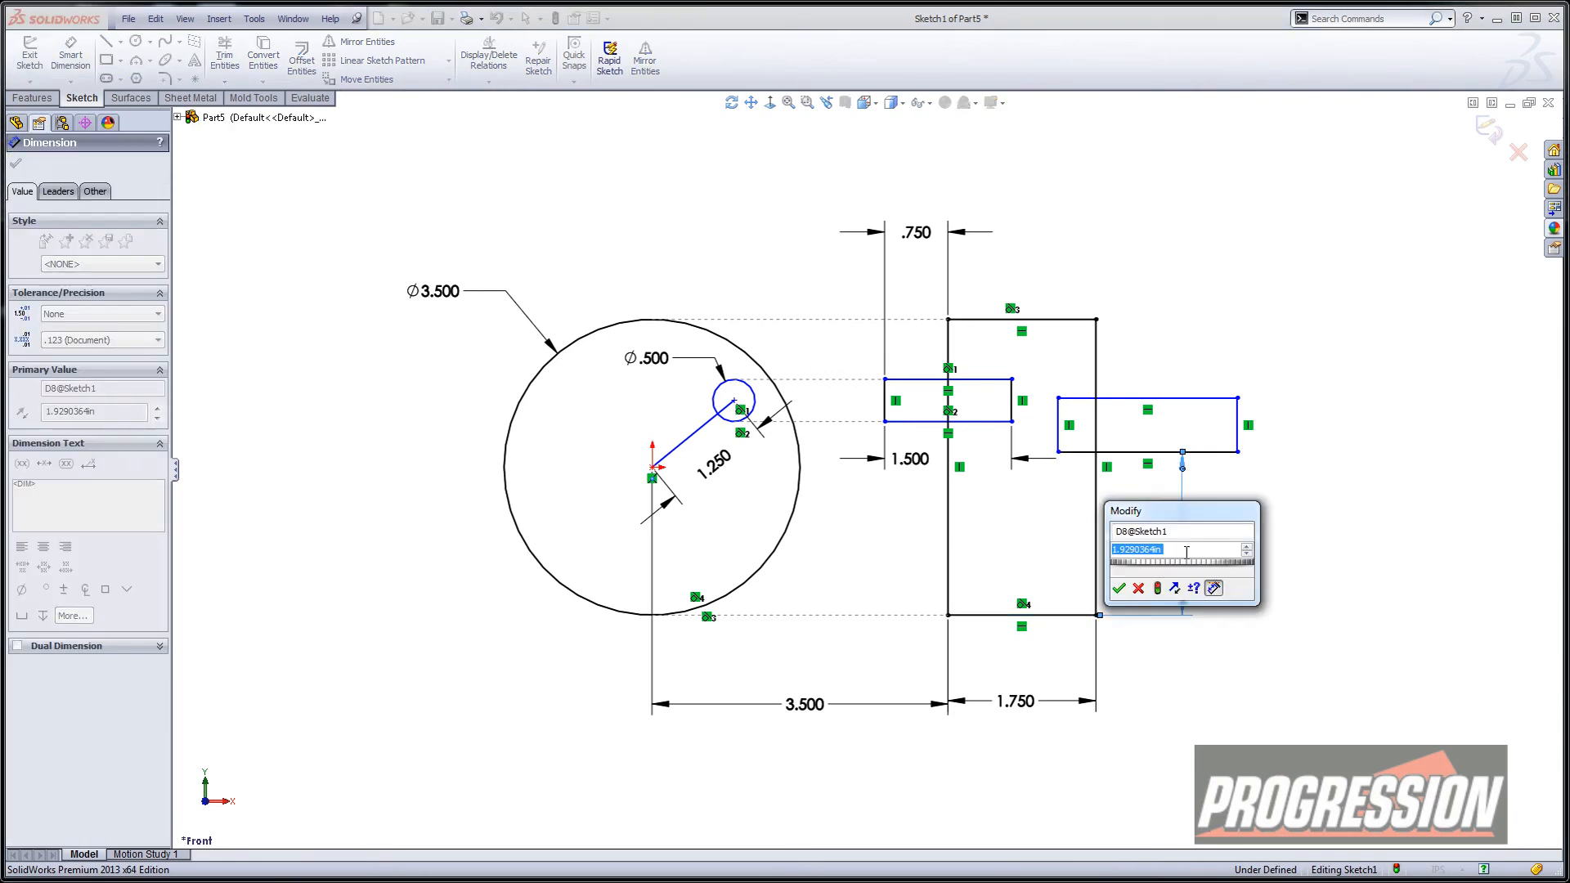
pyautogui.click(1119, 588)
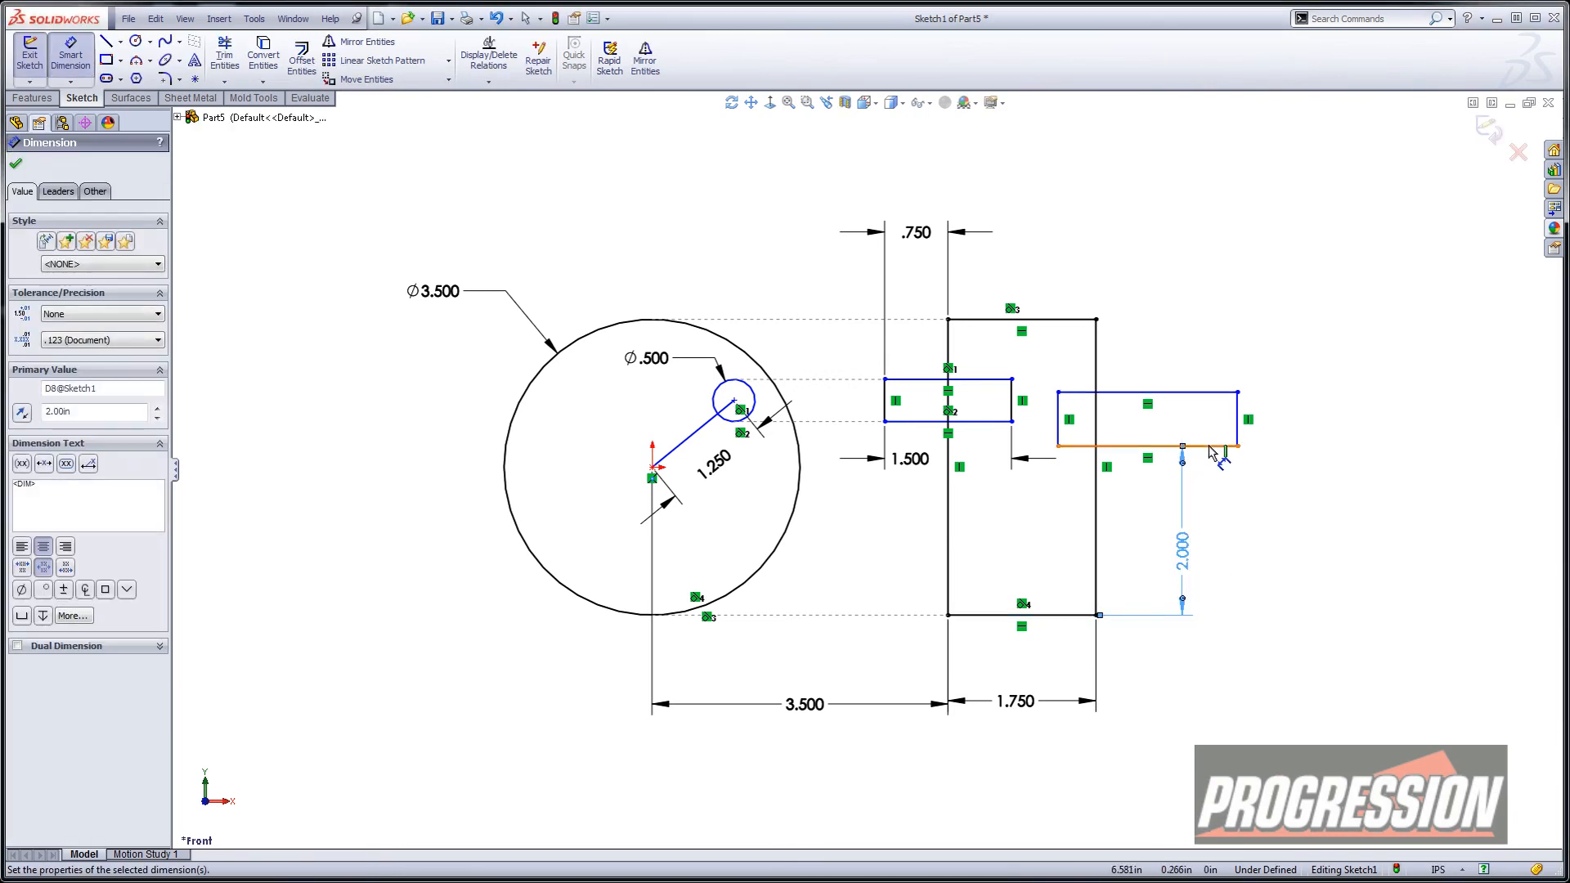
pyautogui.doubleClick(1182, 545)
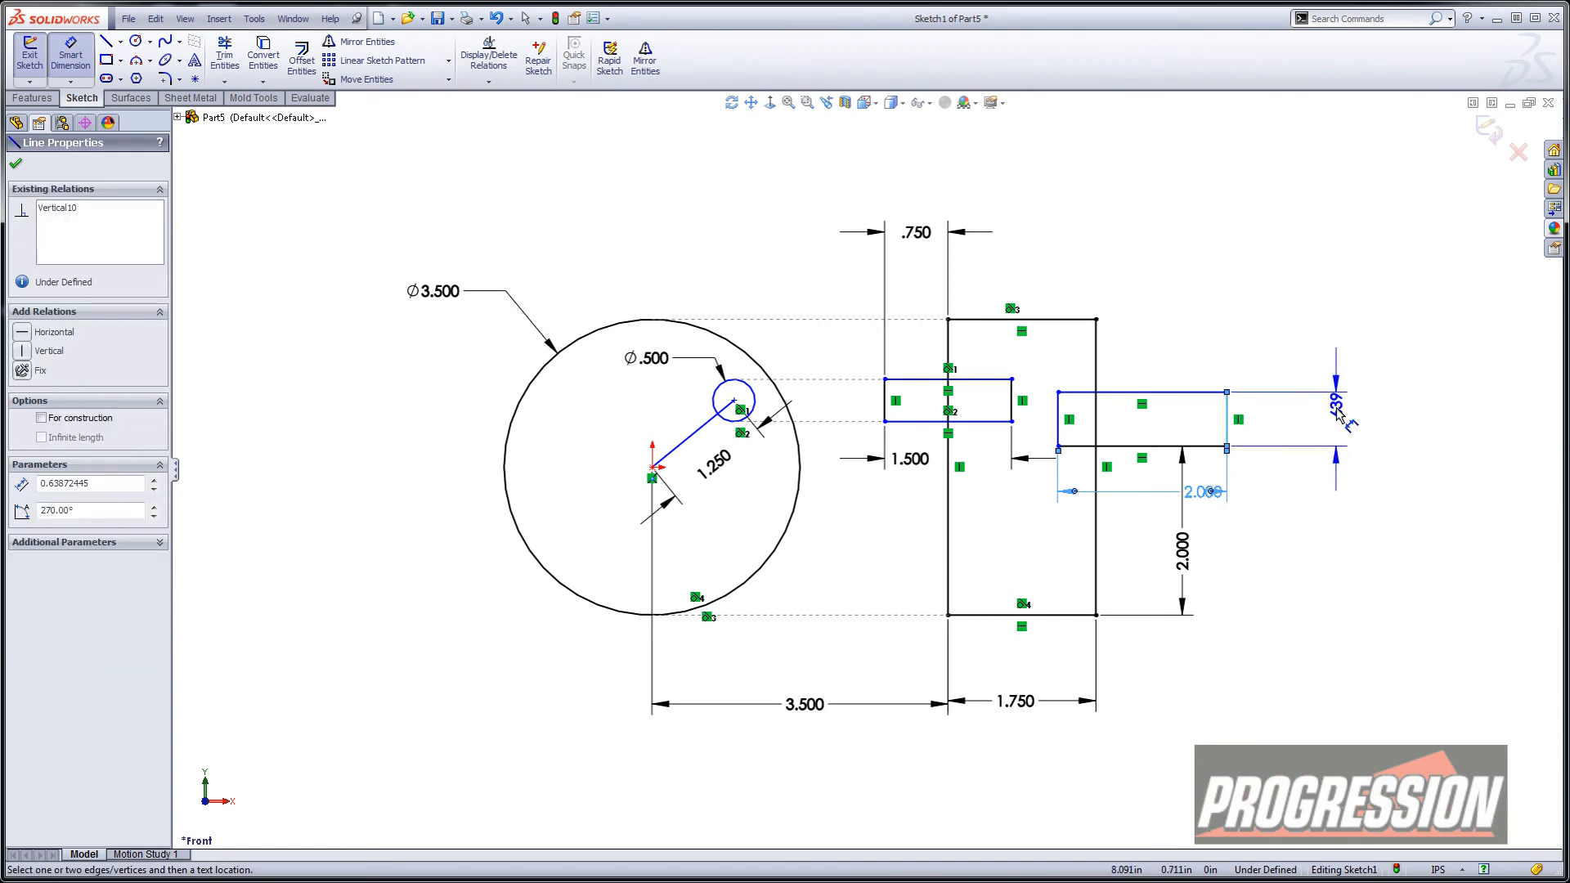
pyautogui.click(1337, 416)
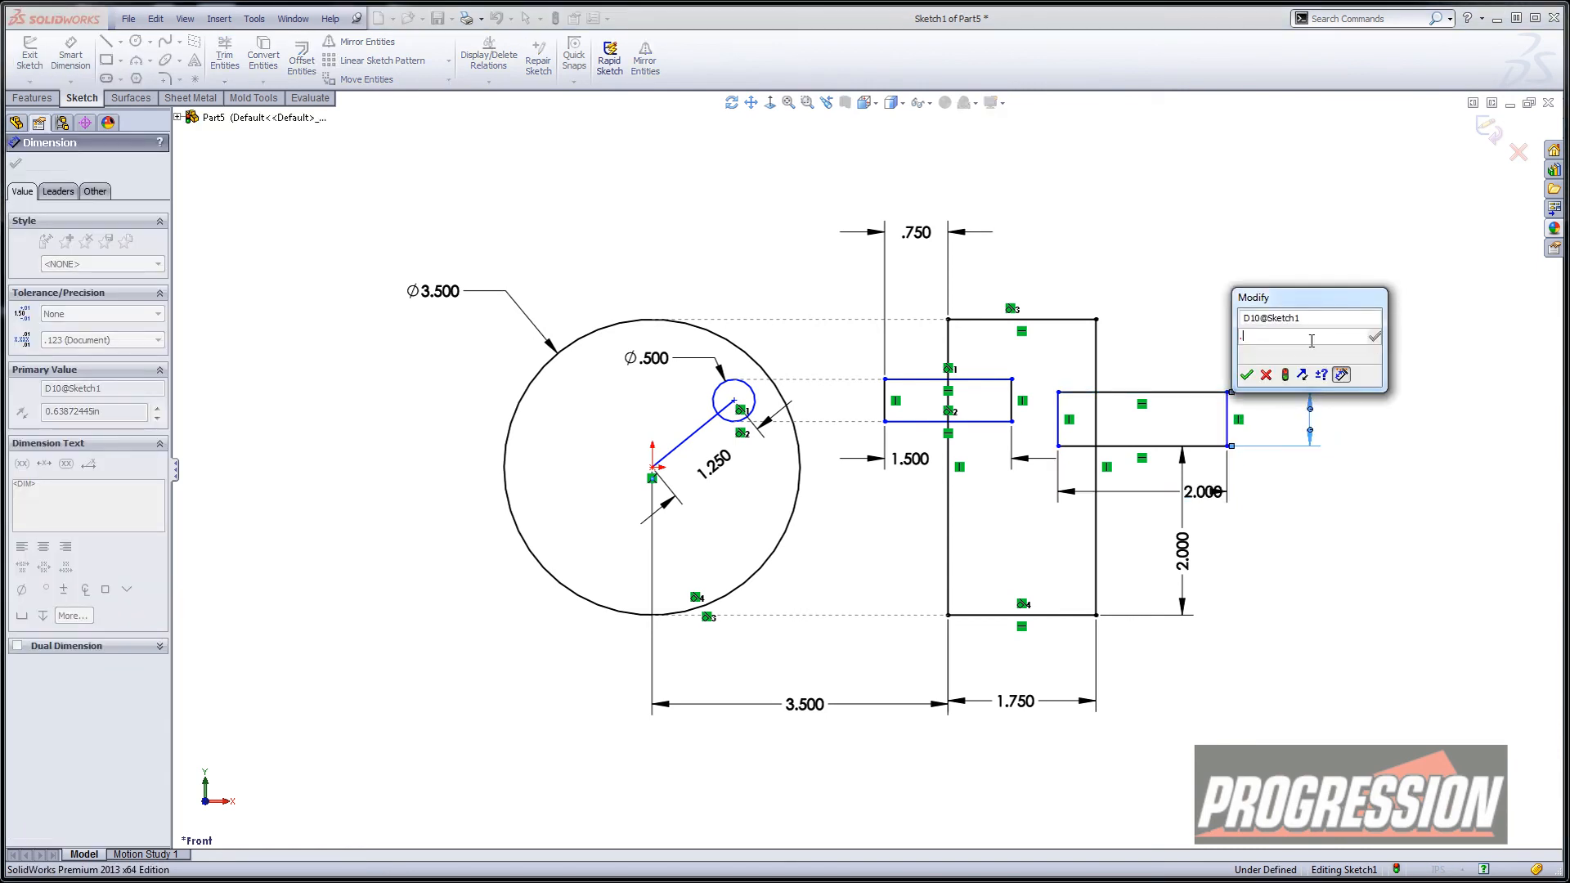
pyautogui.write('.75')
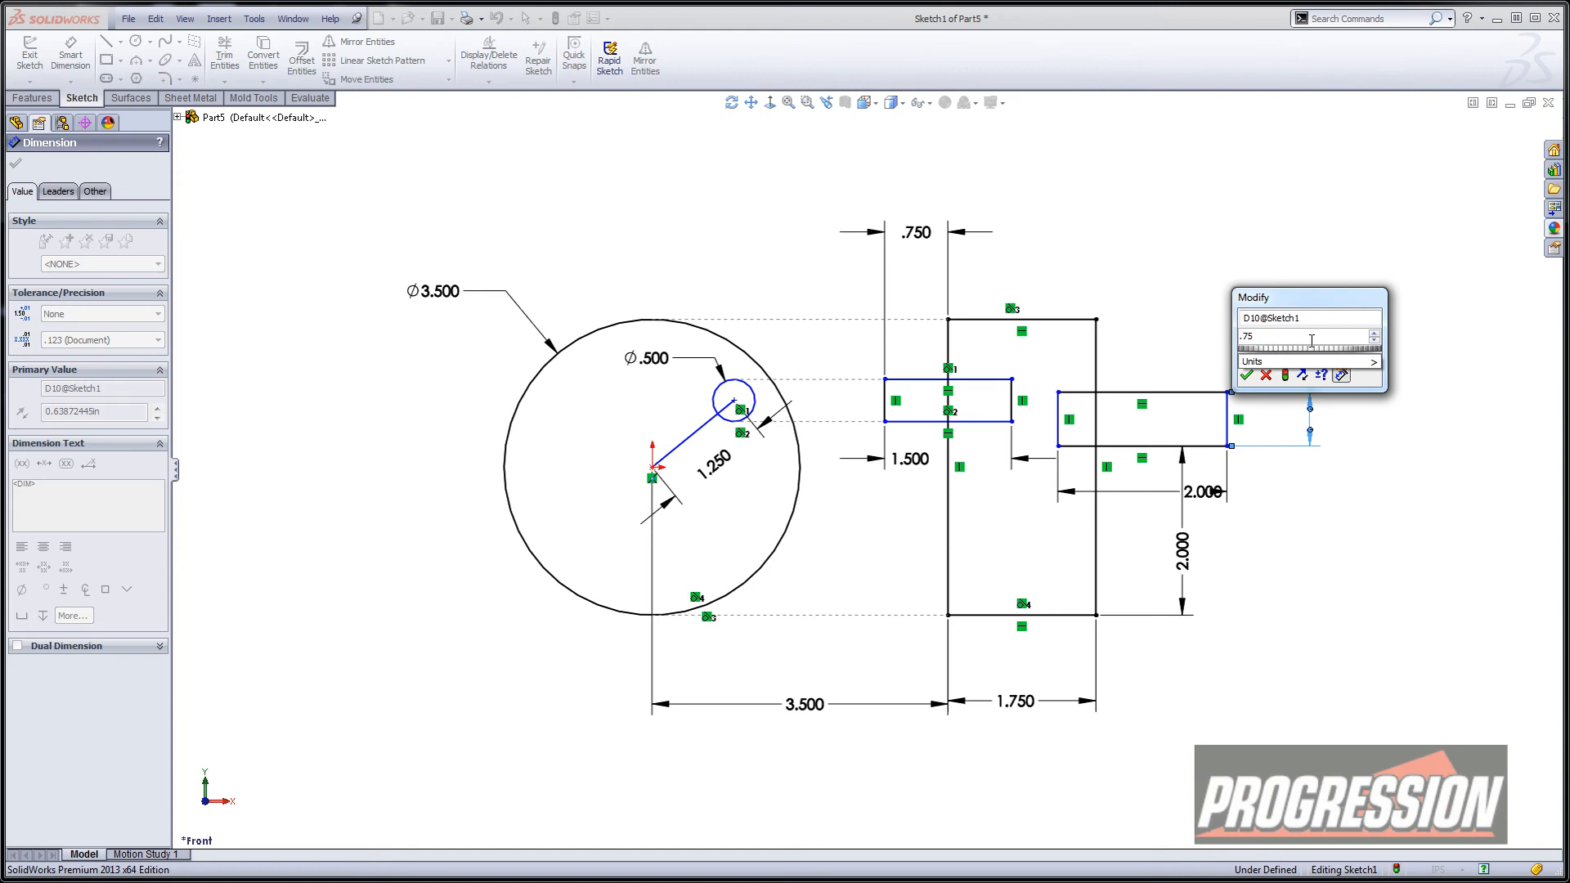
pyautogui.write('3')
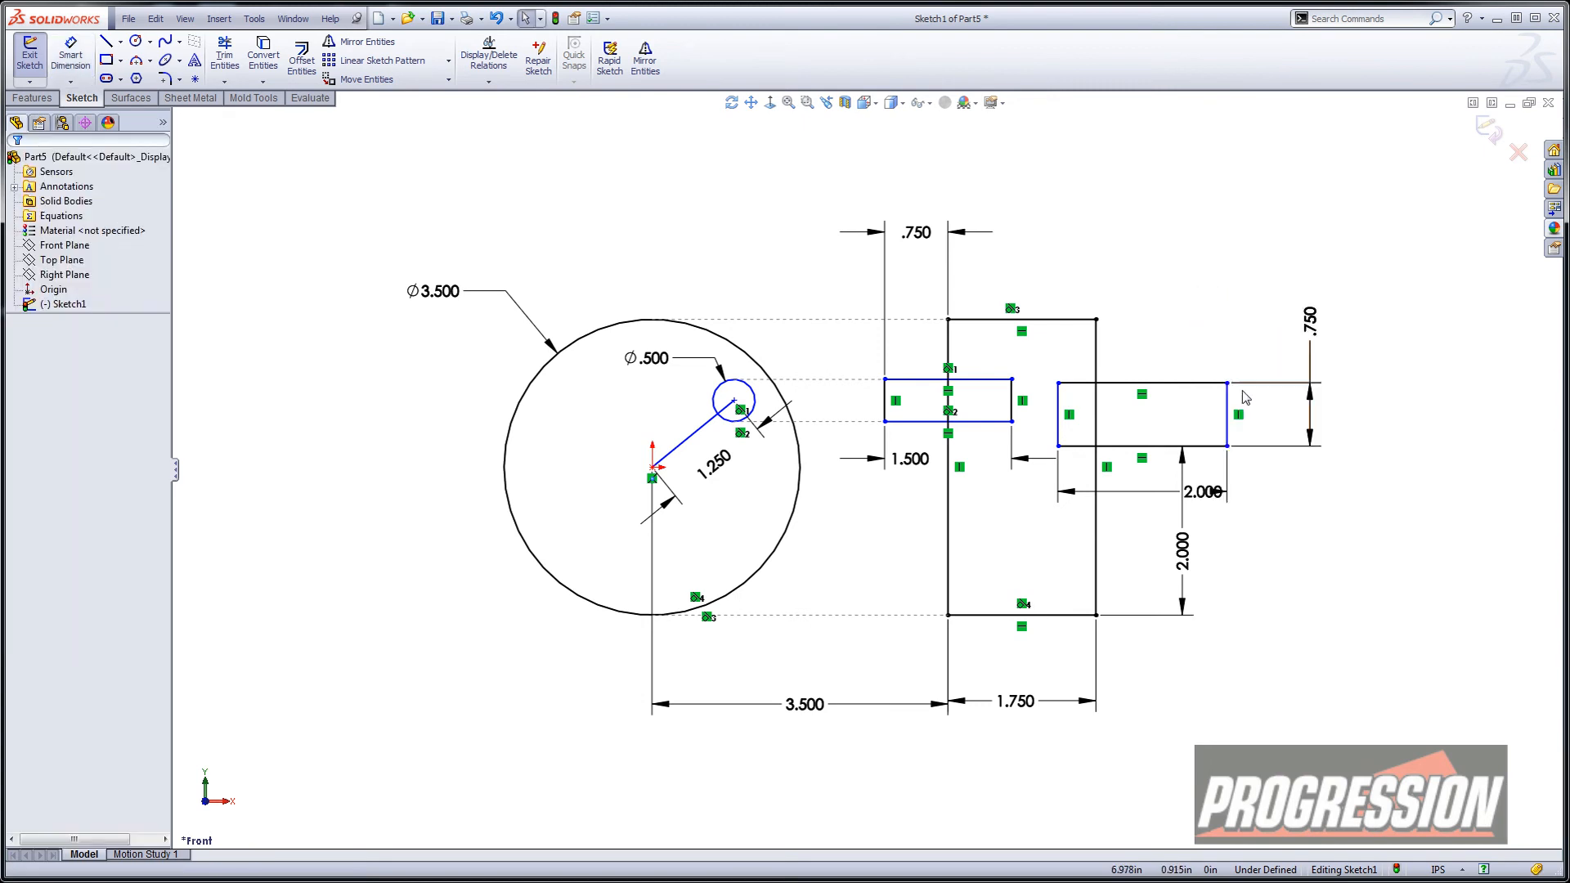
# Step: Drag the slider block's corner right, clear of the tall rectangle, and select its left edge
pyautogui.click(1288, 384)
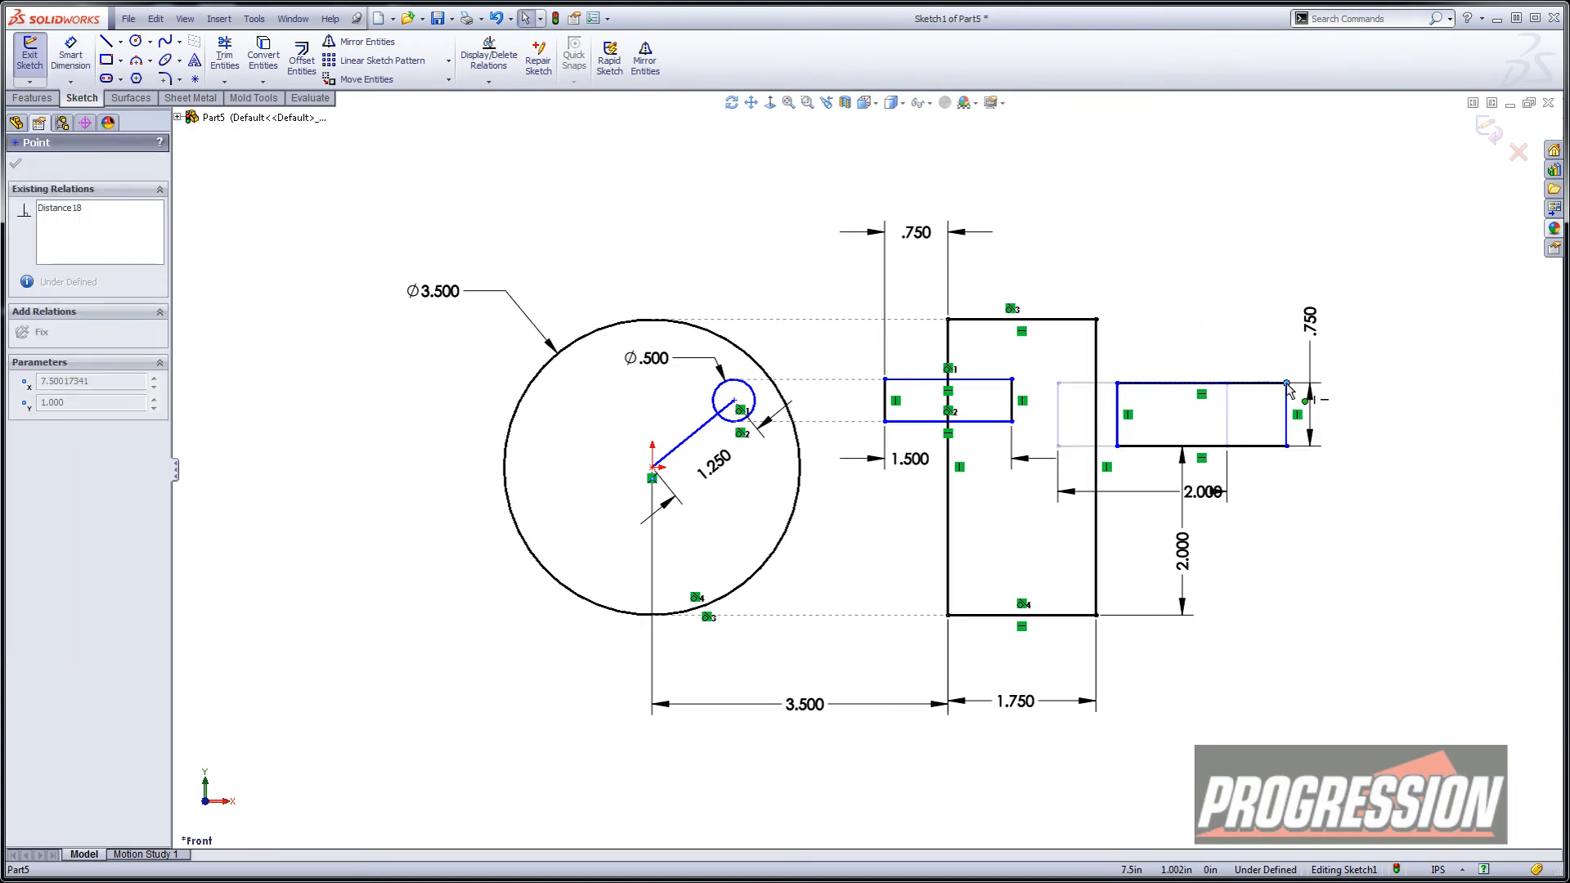
pyautogui.moveTo(1288, 388); pyautogui.dragTo(1217, 383)
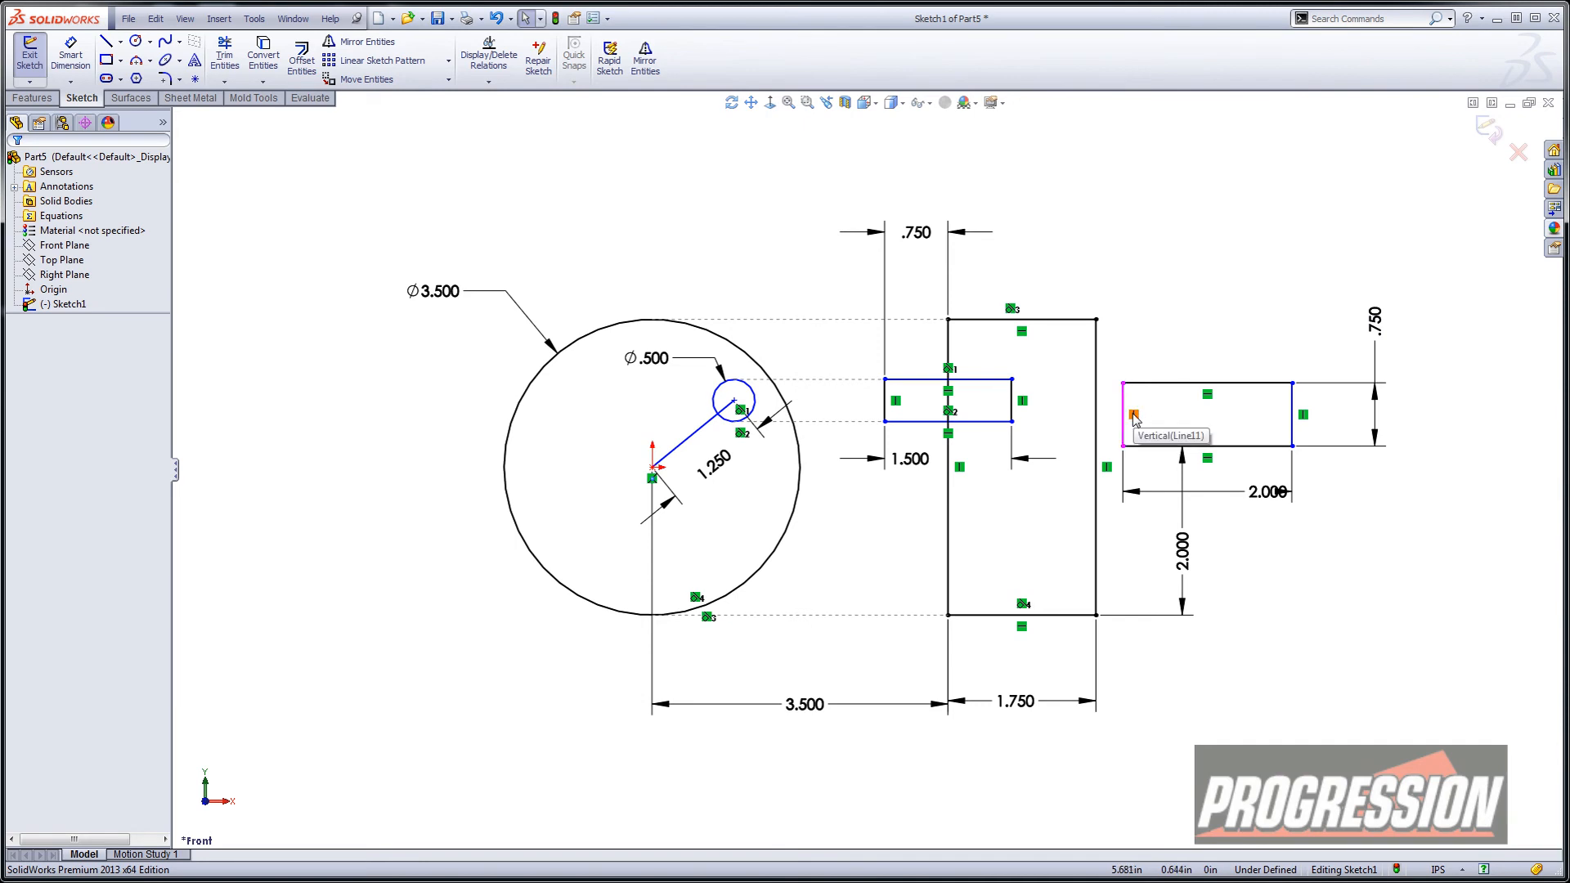
pyautogui.click(1133, 414)
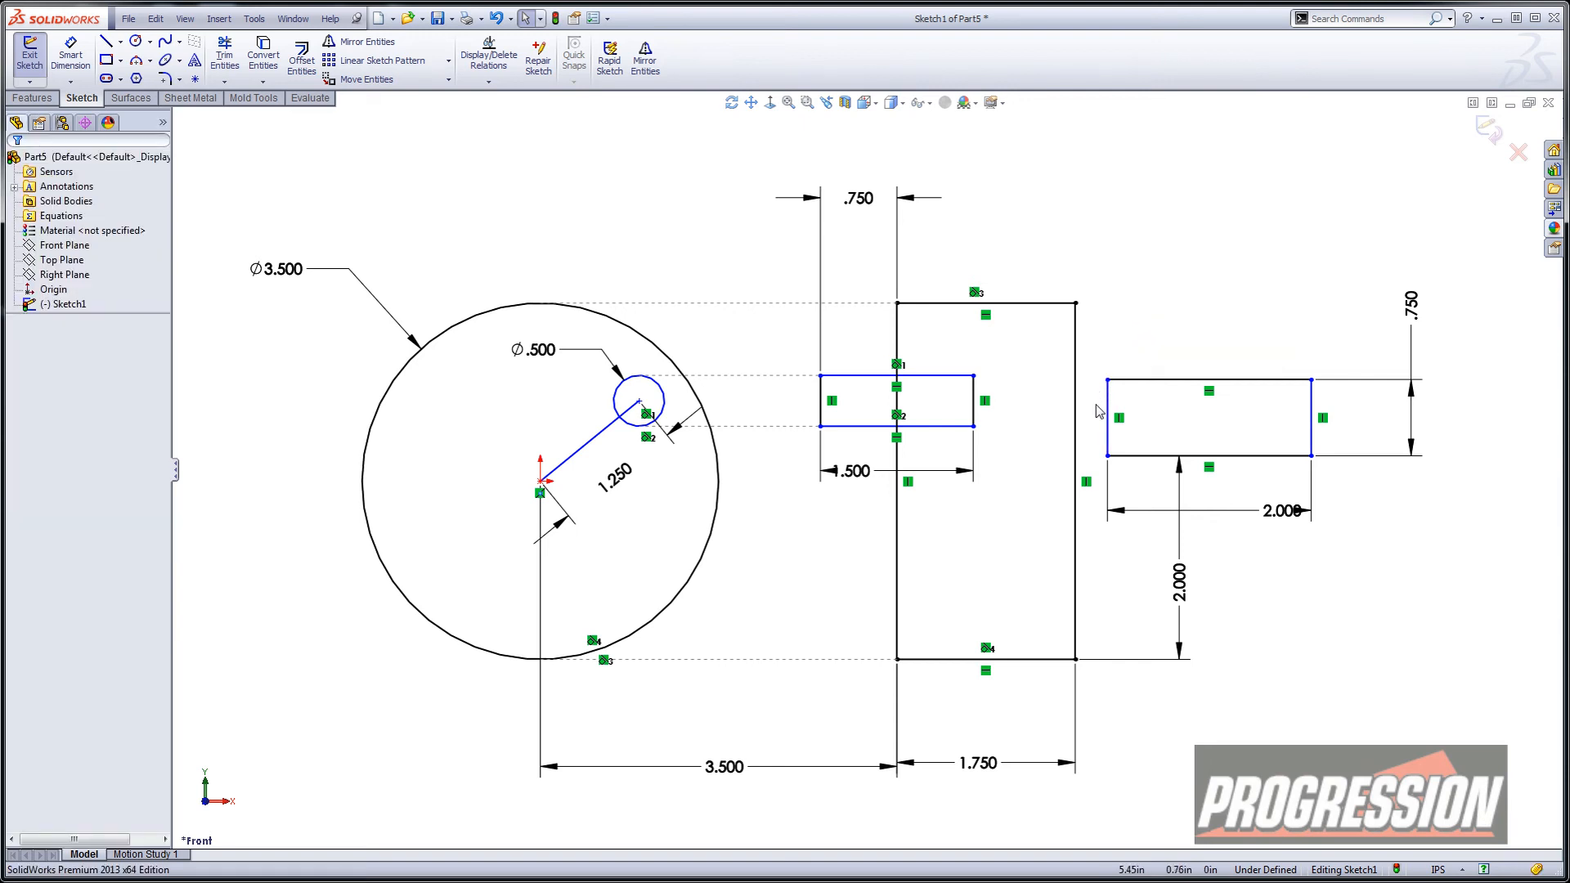
pyautogui.click(1109, 416)
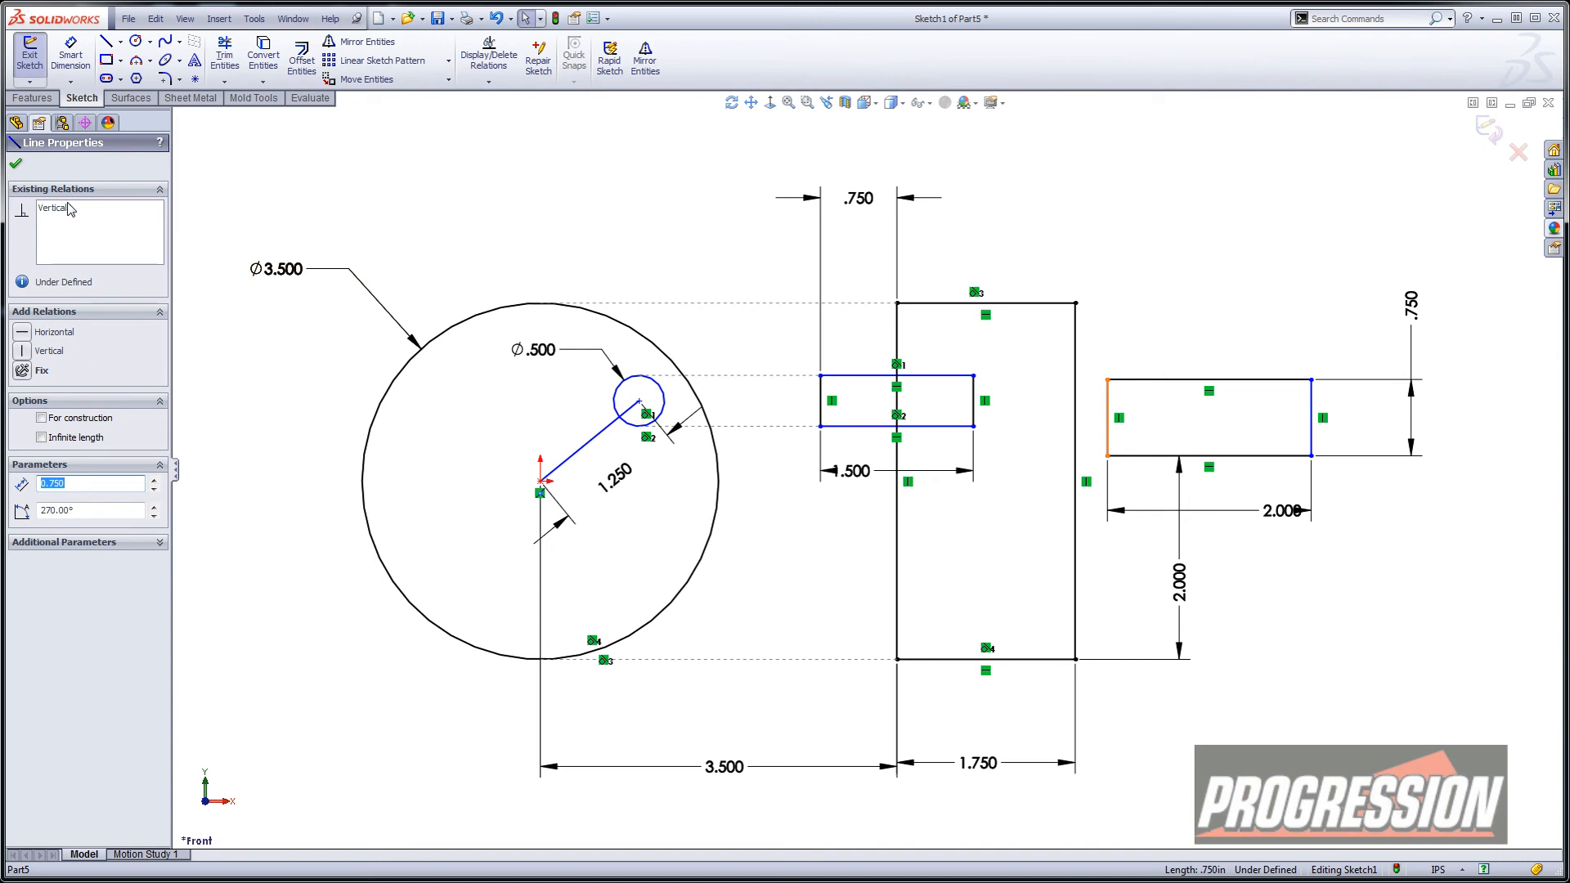
pyautogui.click(54, 206)
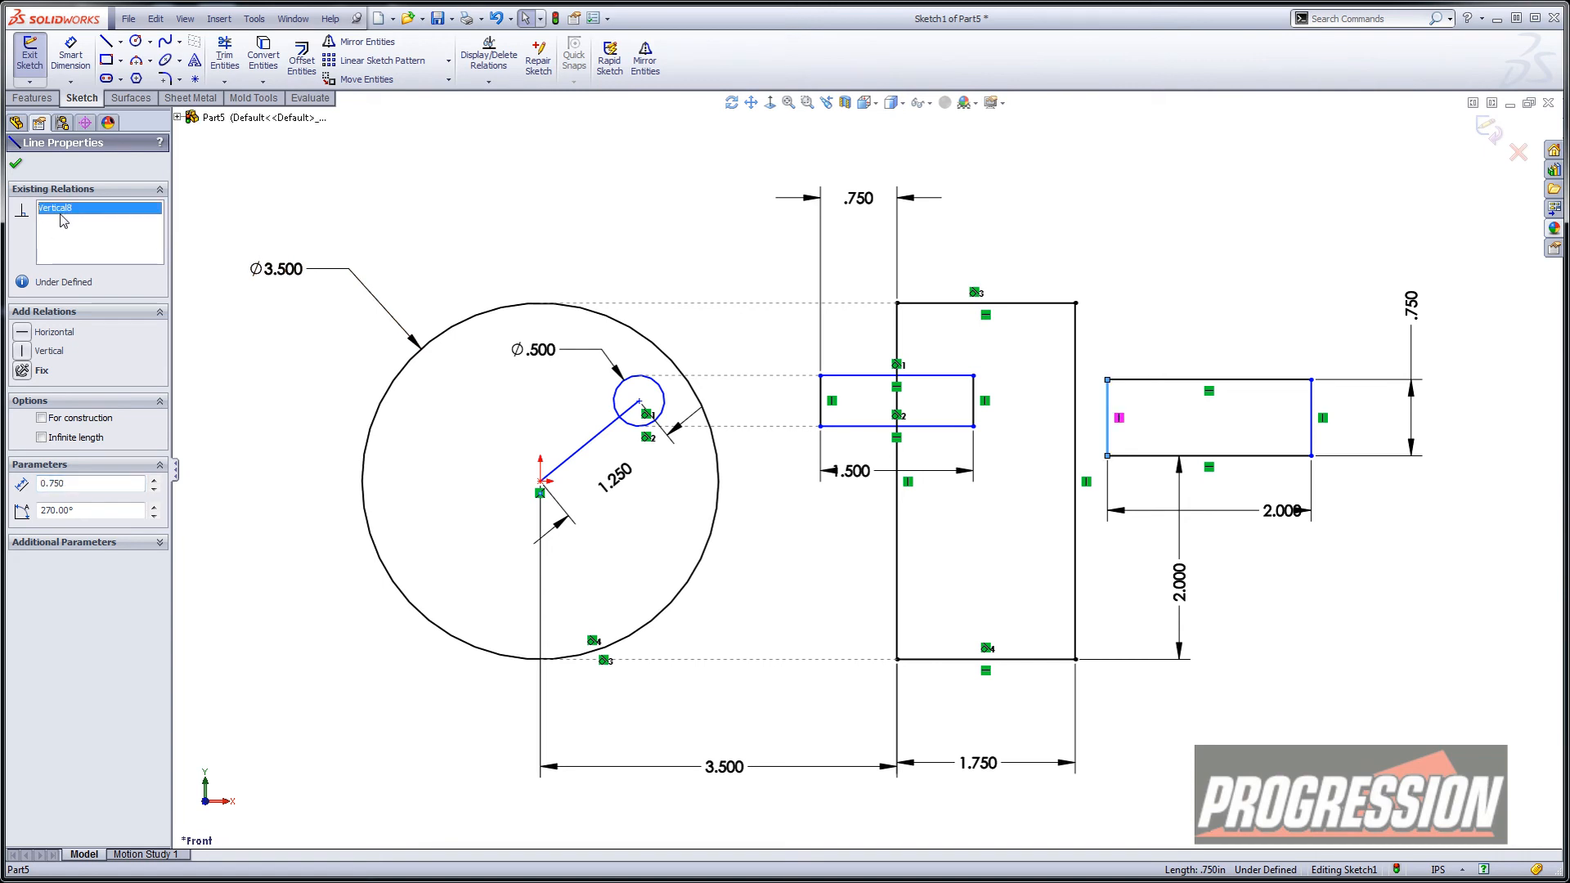
pyautogui.rightClick(55, 208)
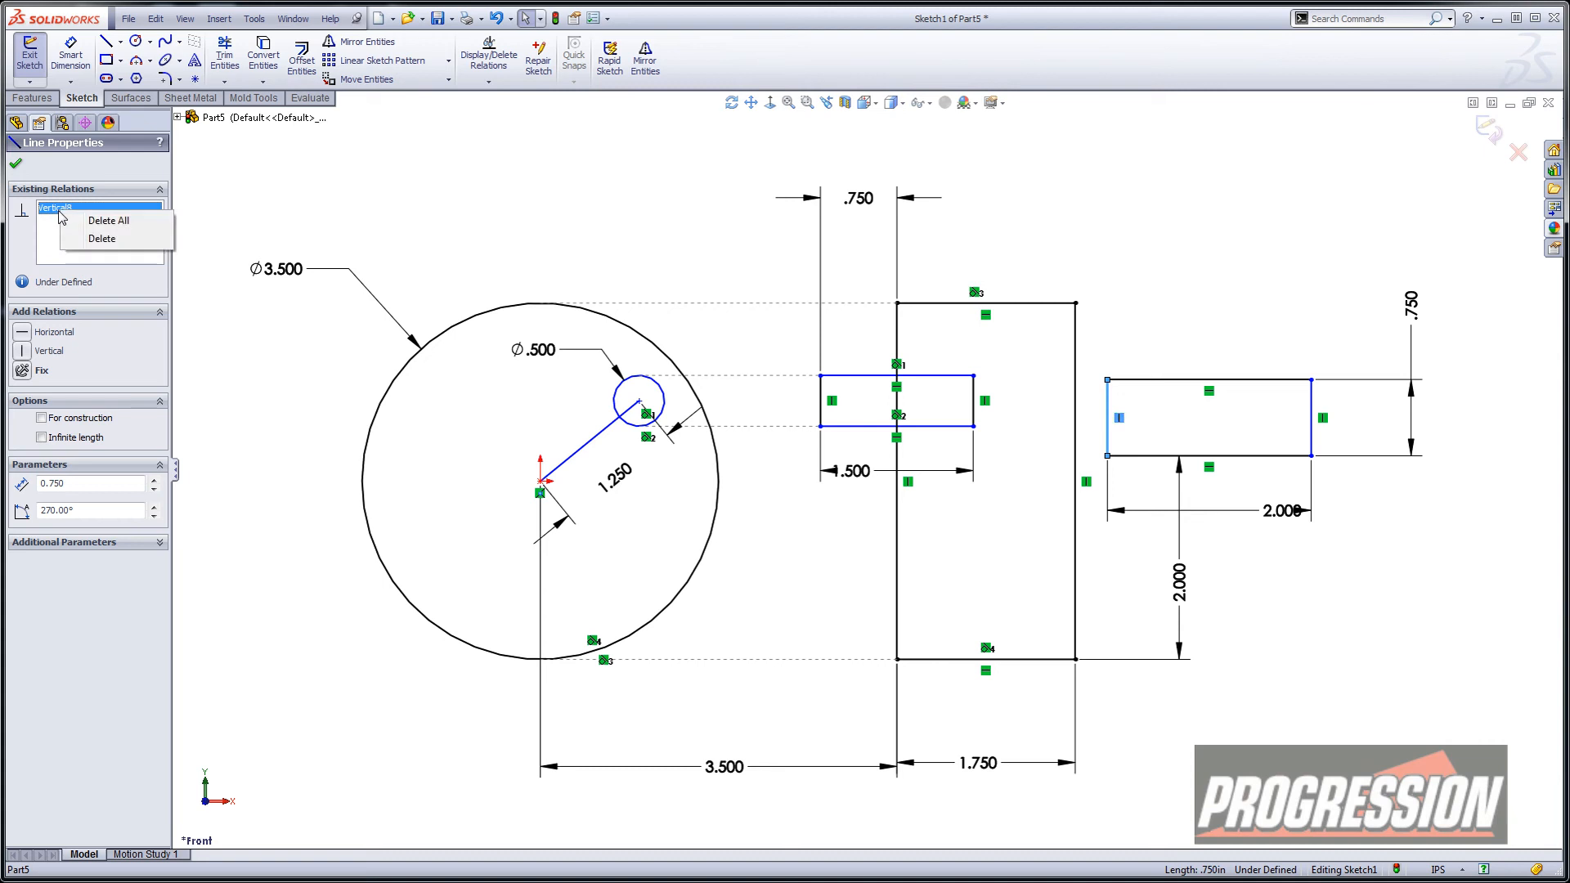
pyautogui.moveTo(535, 244)
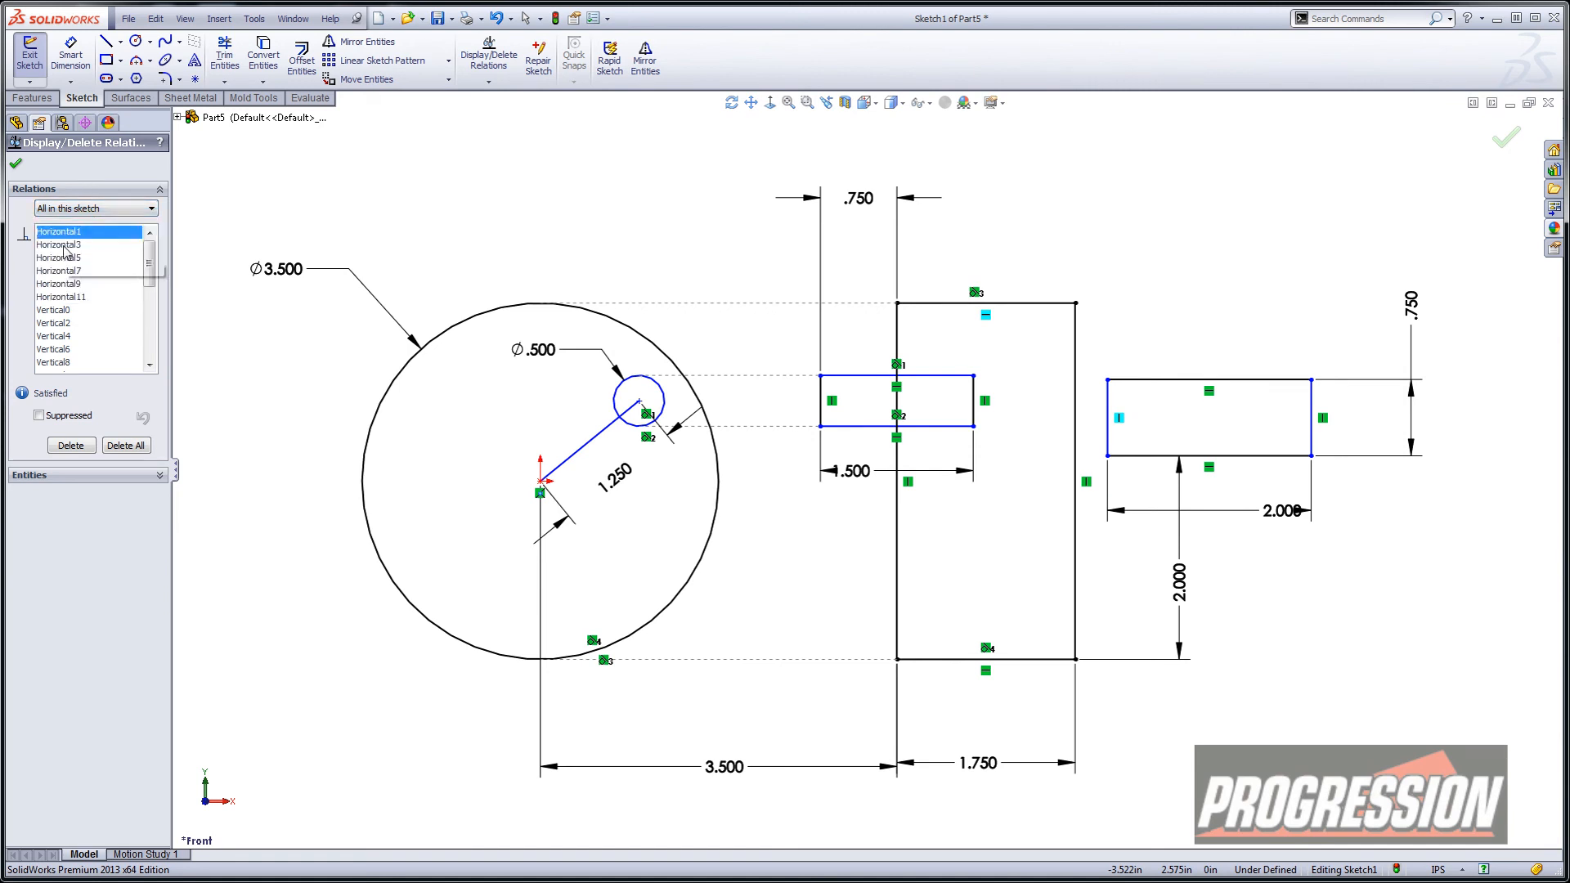
pyautogui.click(58, 270)
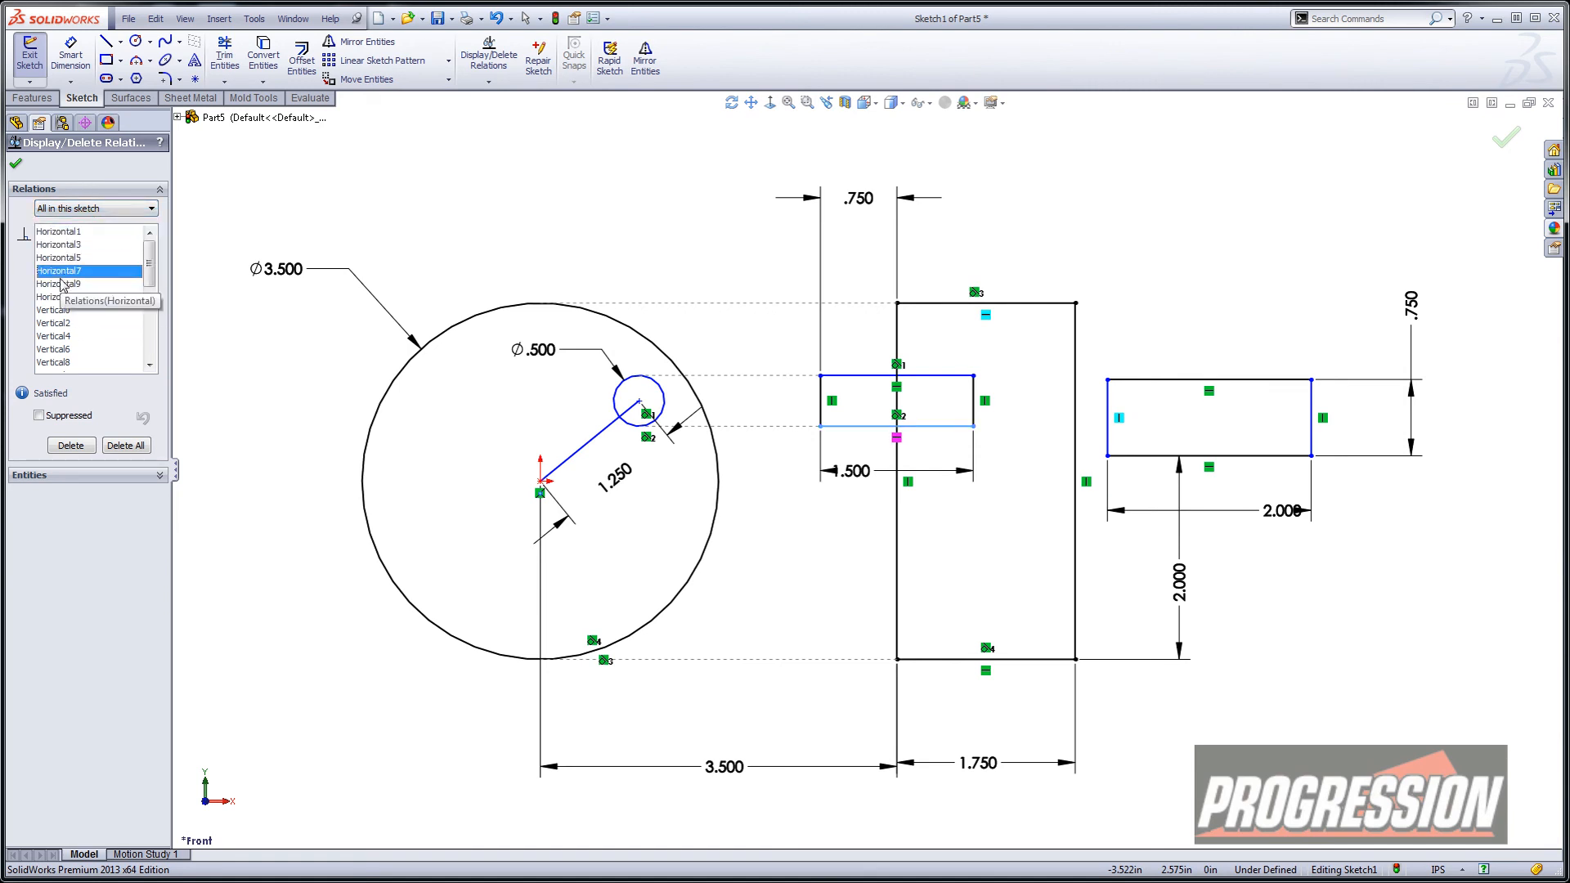
pyautogui.click(59, 311)
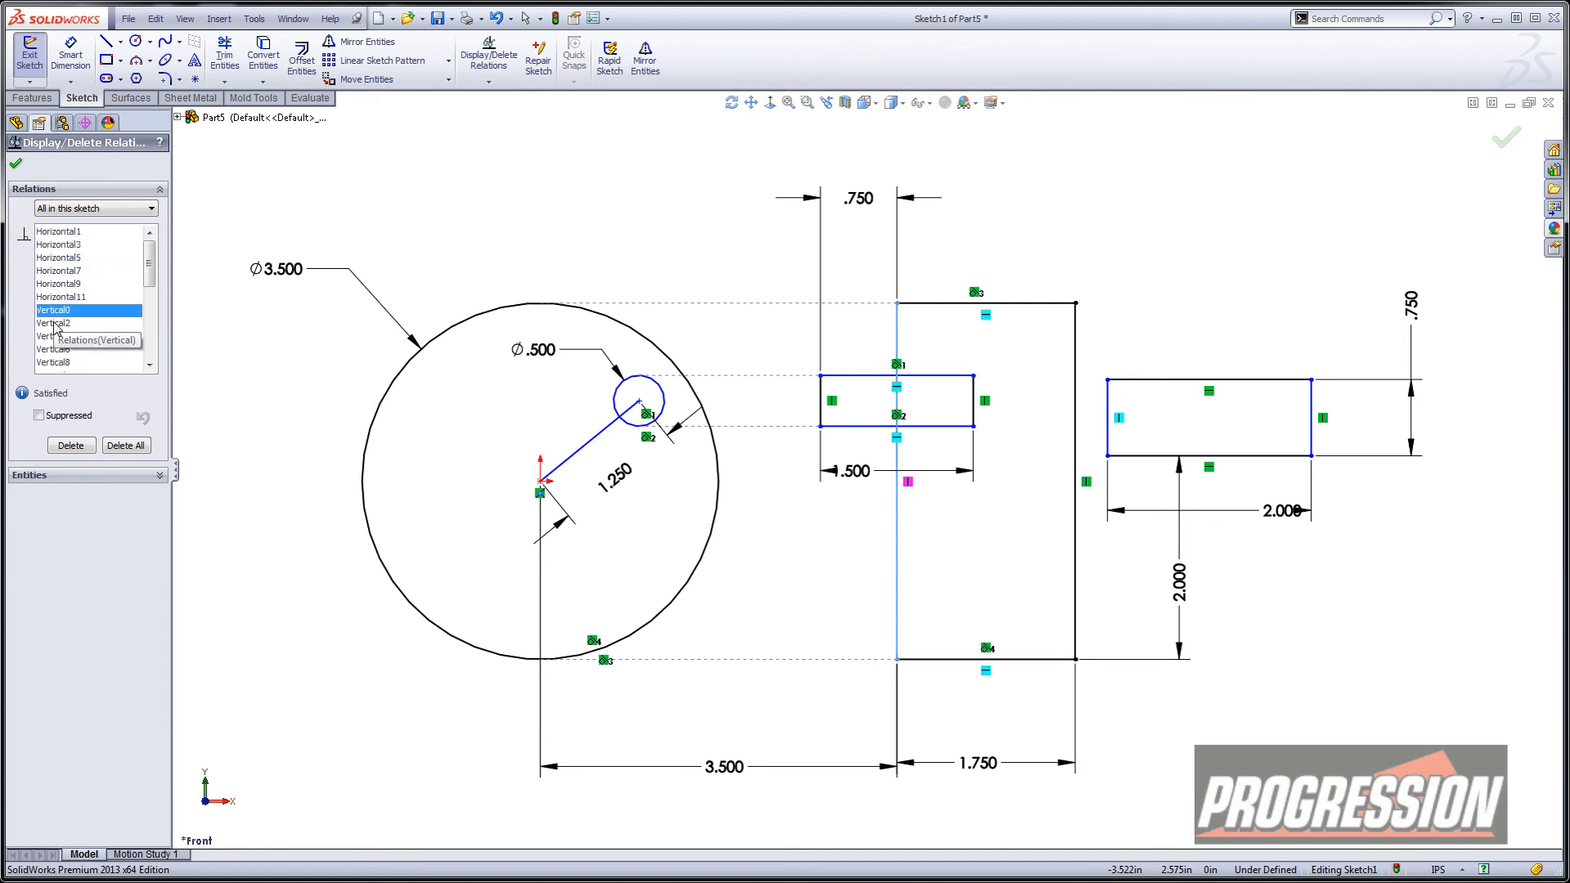
pyautogui.click(55, 336)
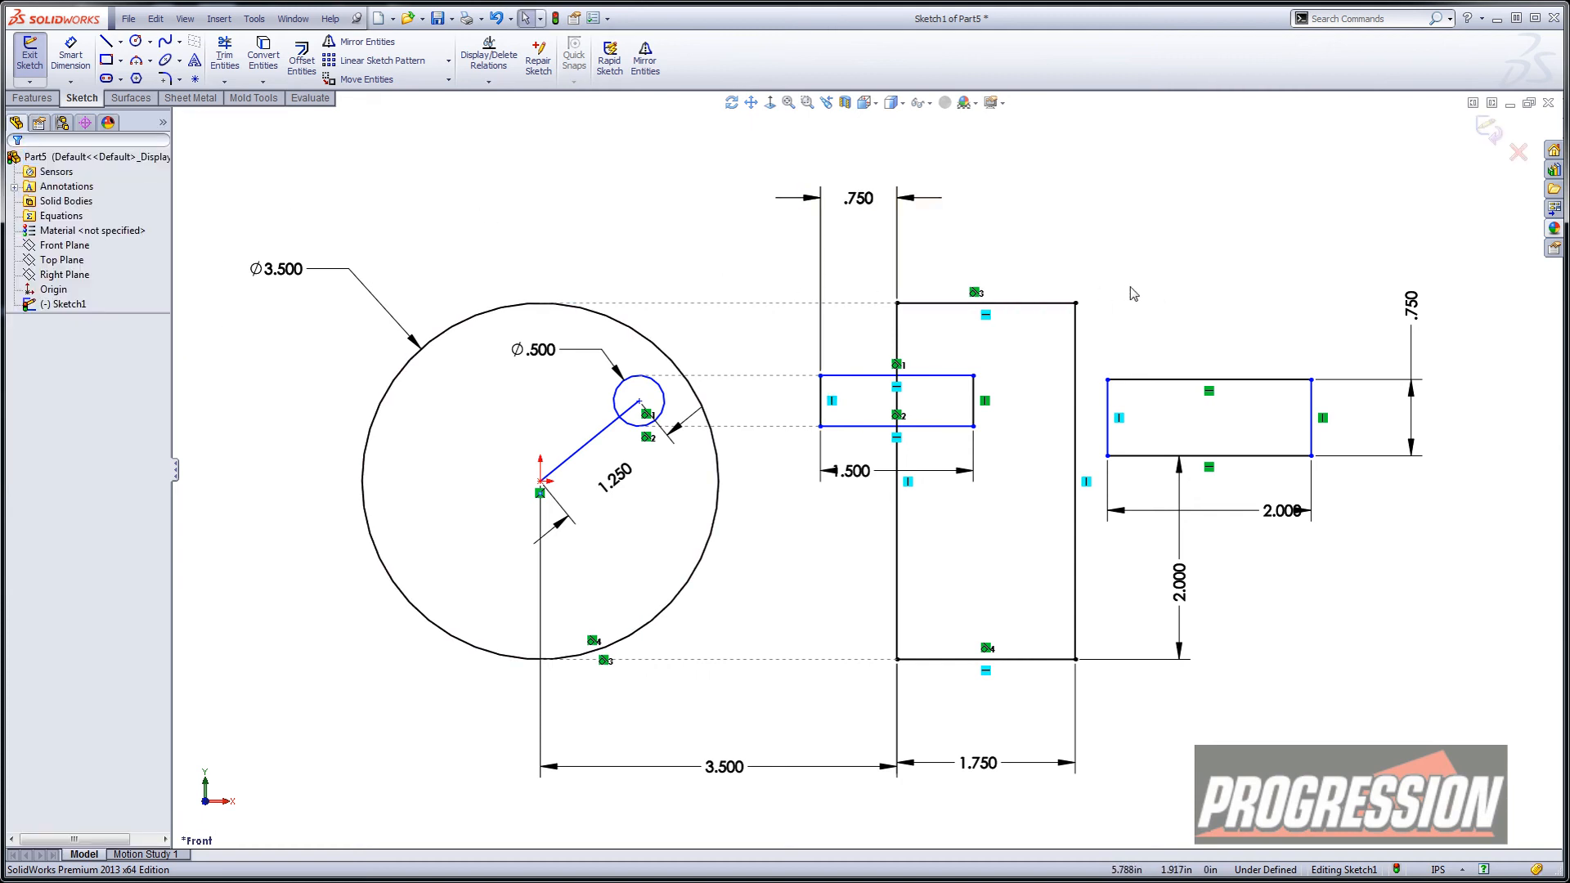
# Step: Remove the left edge's vertical relation and drag its top corner right to slant it
pyautogui.click(1114, 418)
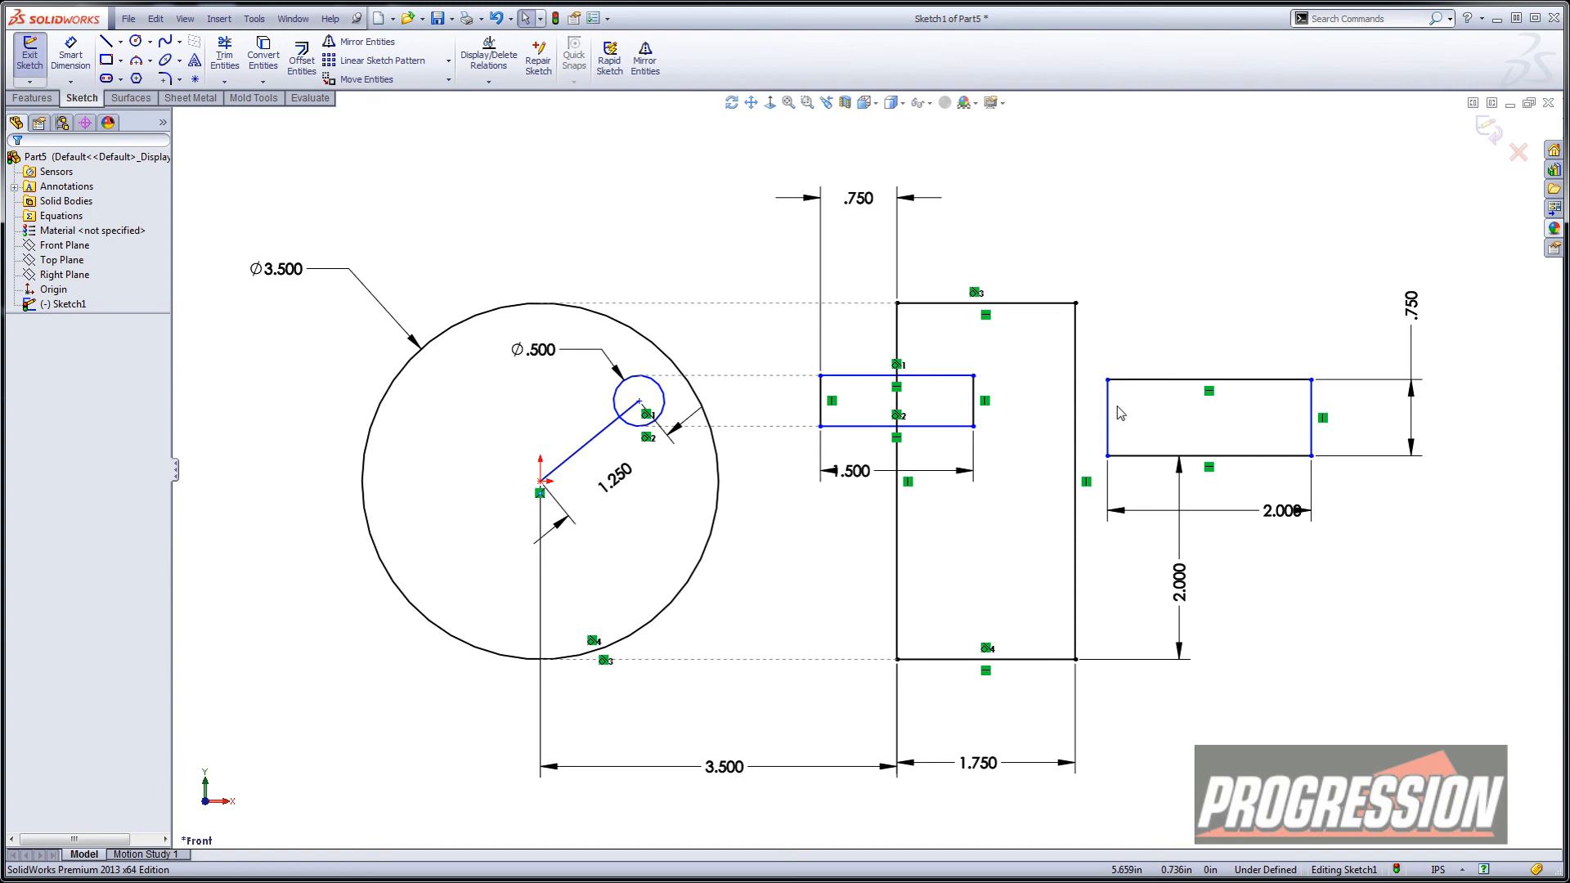
pyautogui.moveTo(1107, 383); pyautogui.dragTo(1158, 383)
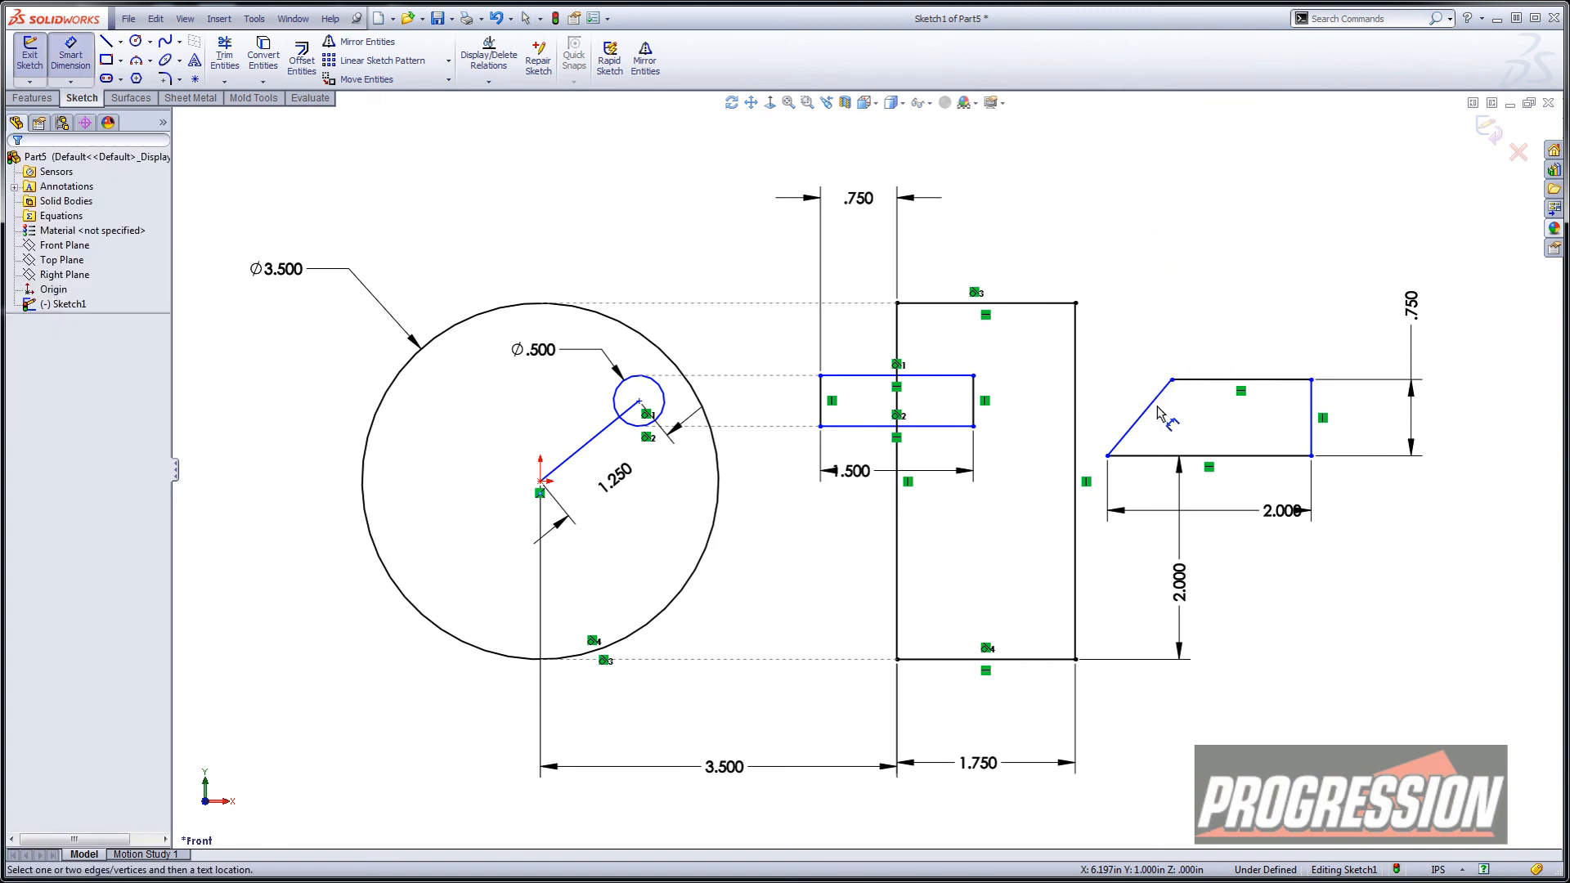
pyautogui.click(1142, 403)
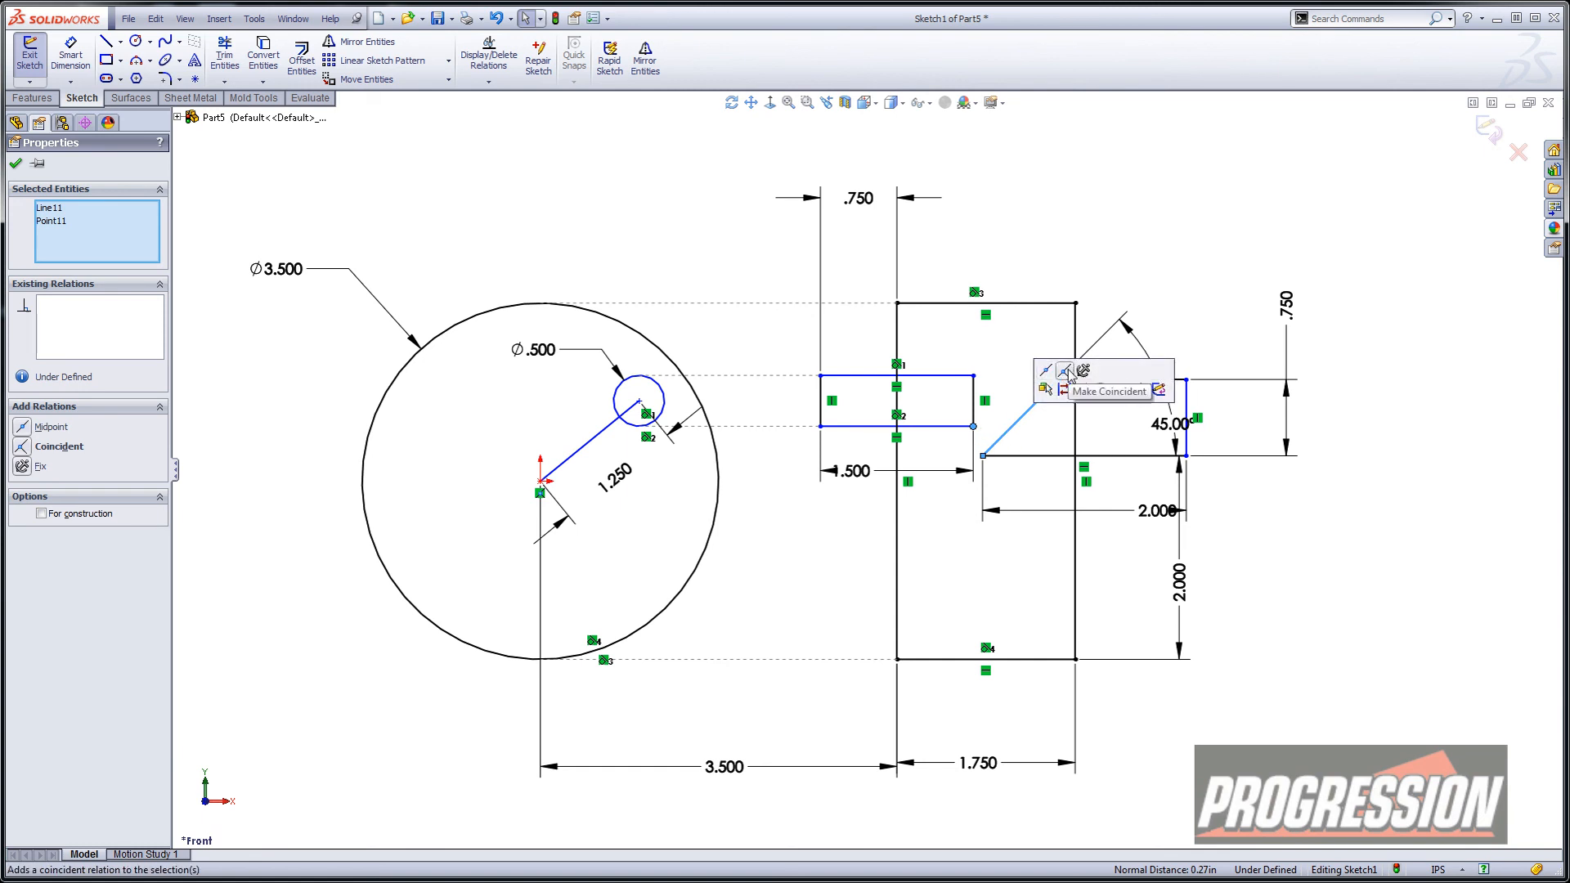
# Step: Make the small block's corner coincident with the wedge's 45° slanted edge
pyautogui.click(1110, 392)
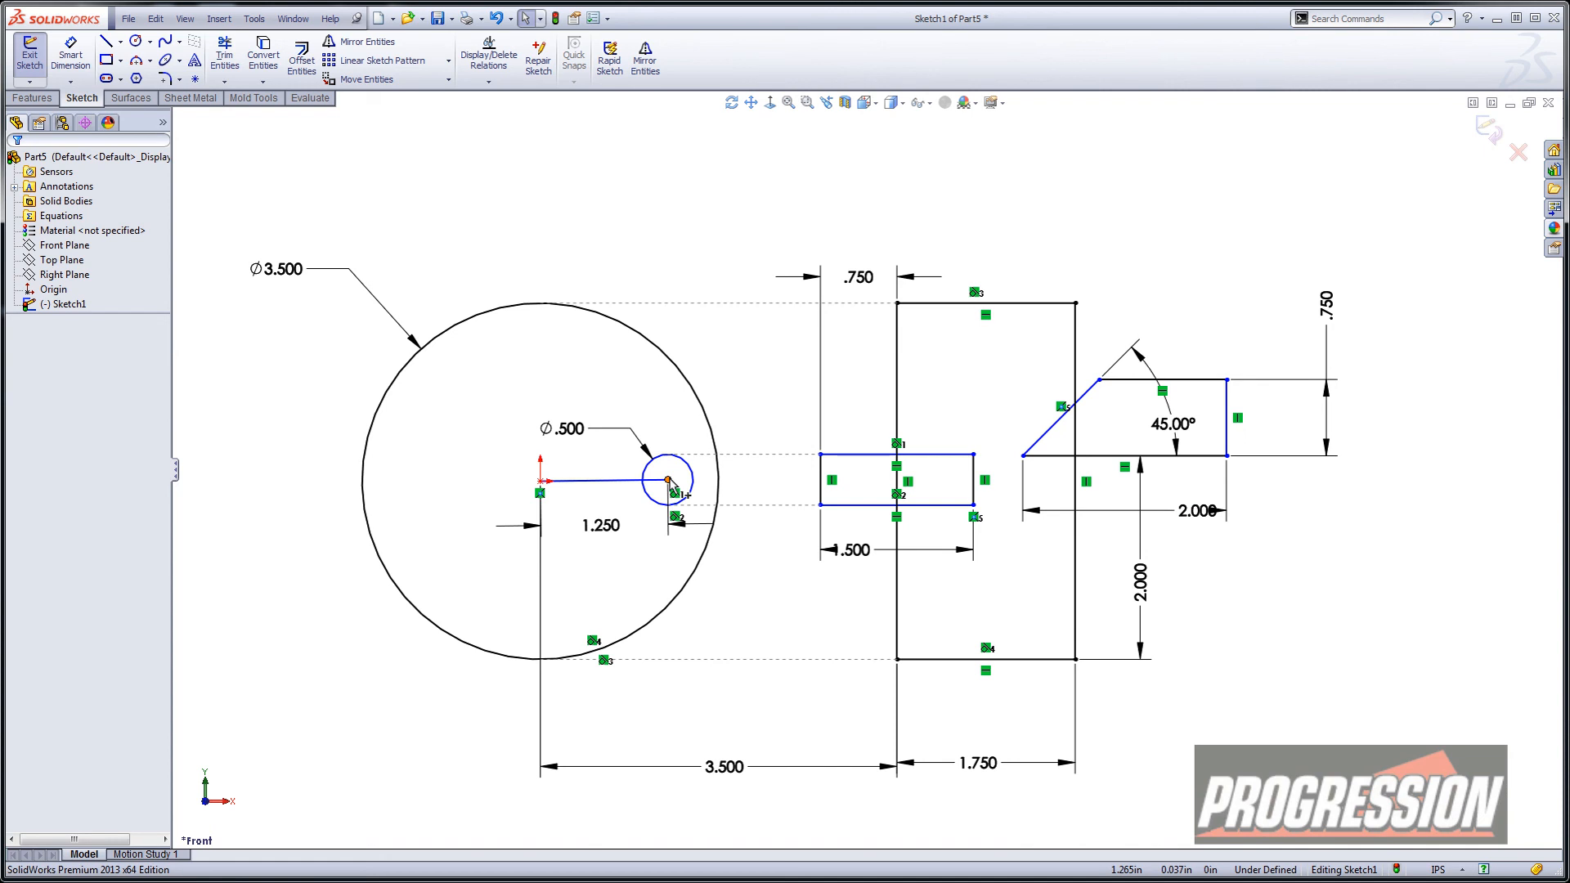
# Step: Drag the crank endpoint around the motor circle so the slider blocks follow, ending angled upward
pyautogui.moveTo(669, 478); pyautogui.dragTo(625, 576)
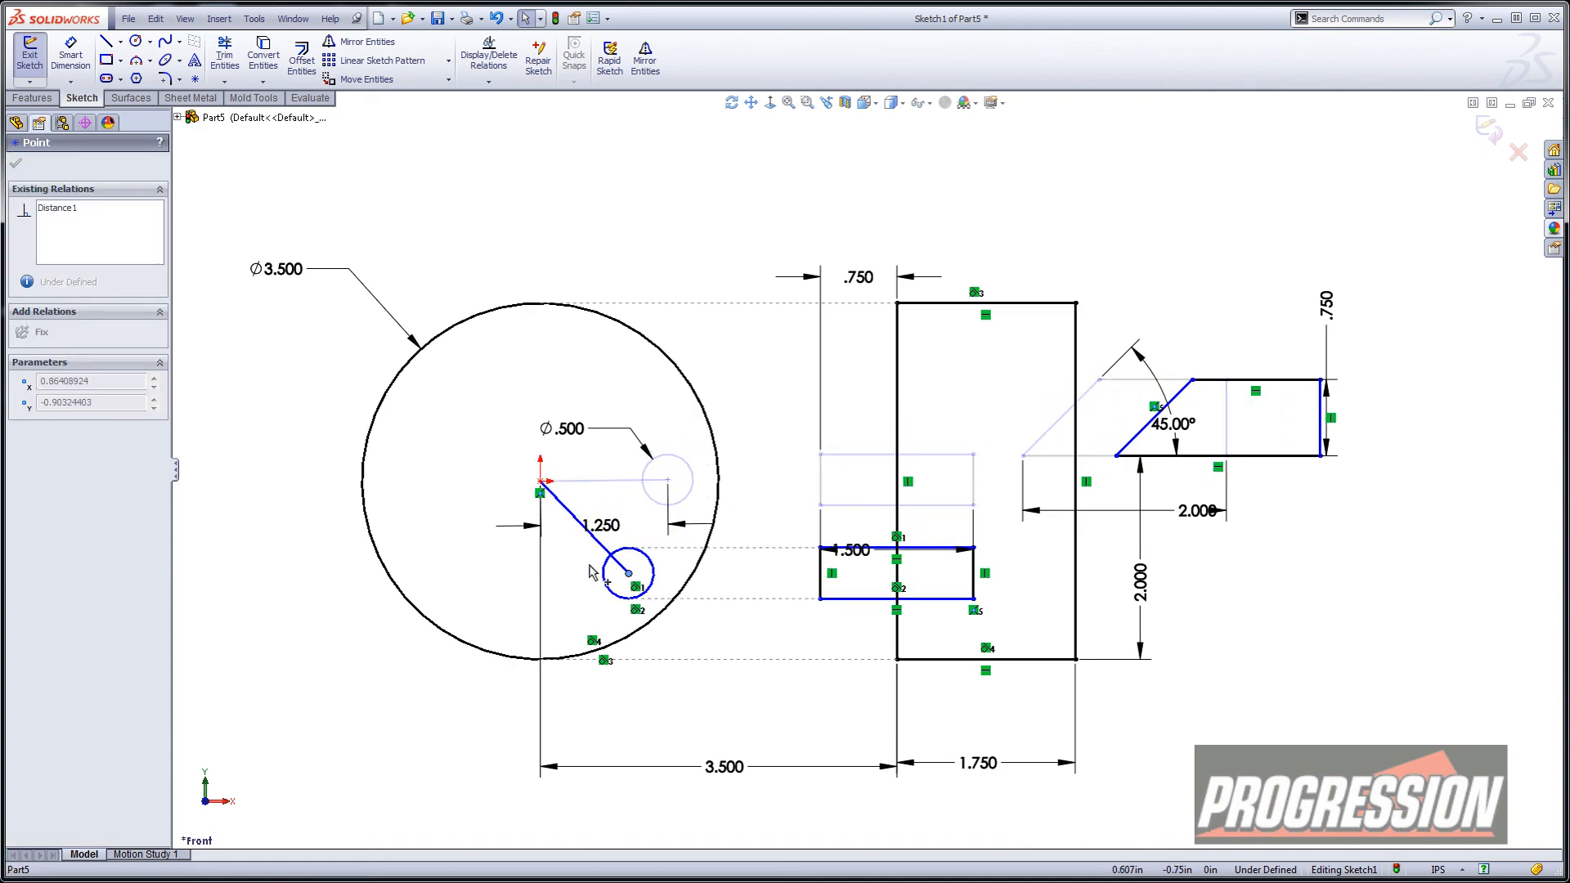
pyautogui.moveTo(629, 576); pyautogui.dragTo(654, 425)
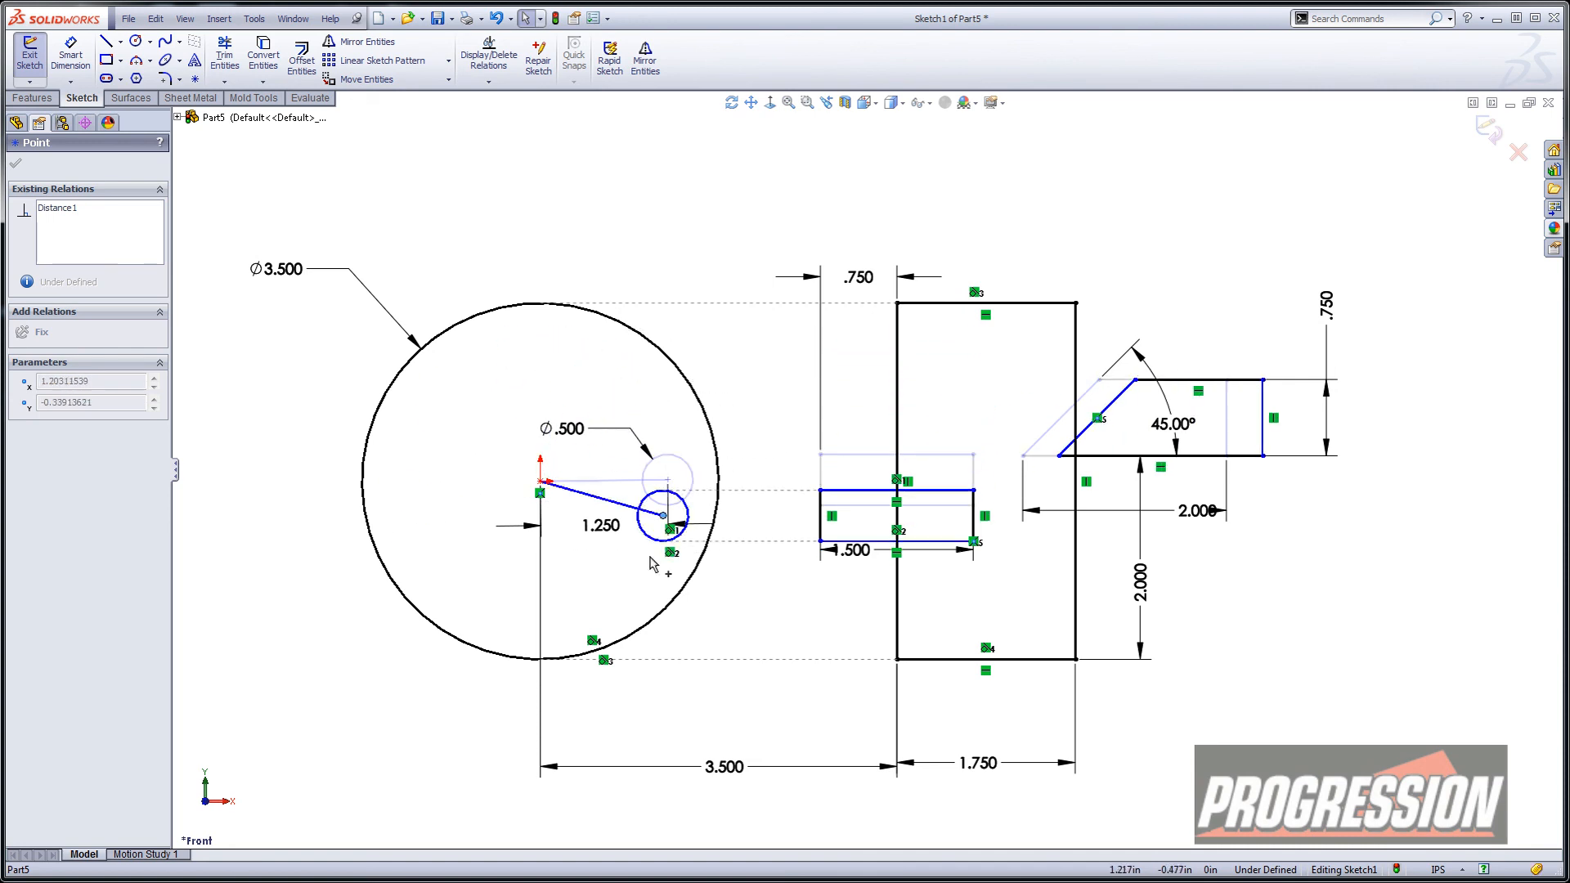
pyautogui.moveTo(663, 516); pyautogui.dragTo(433, 553)
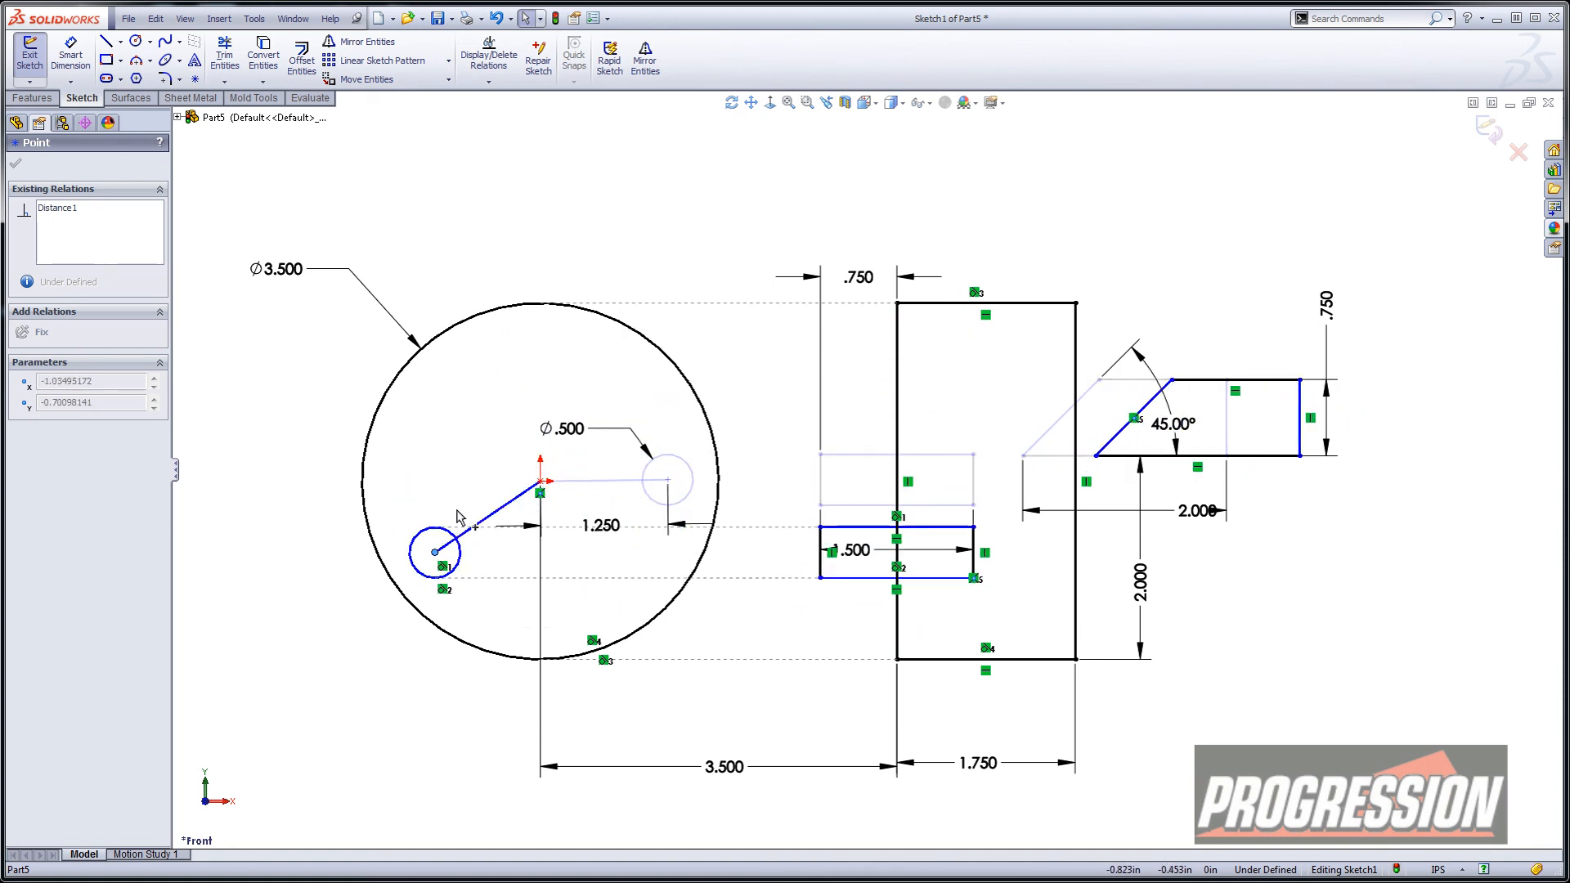
pyautogui.moveTo(431, 553); pyautogui.dragTo(651, 420)
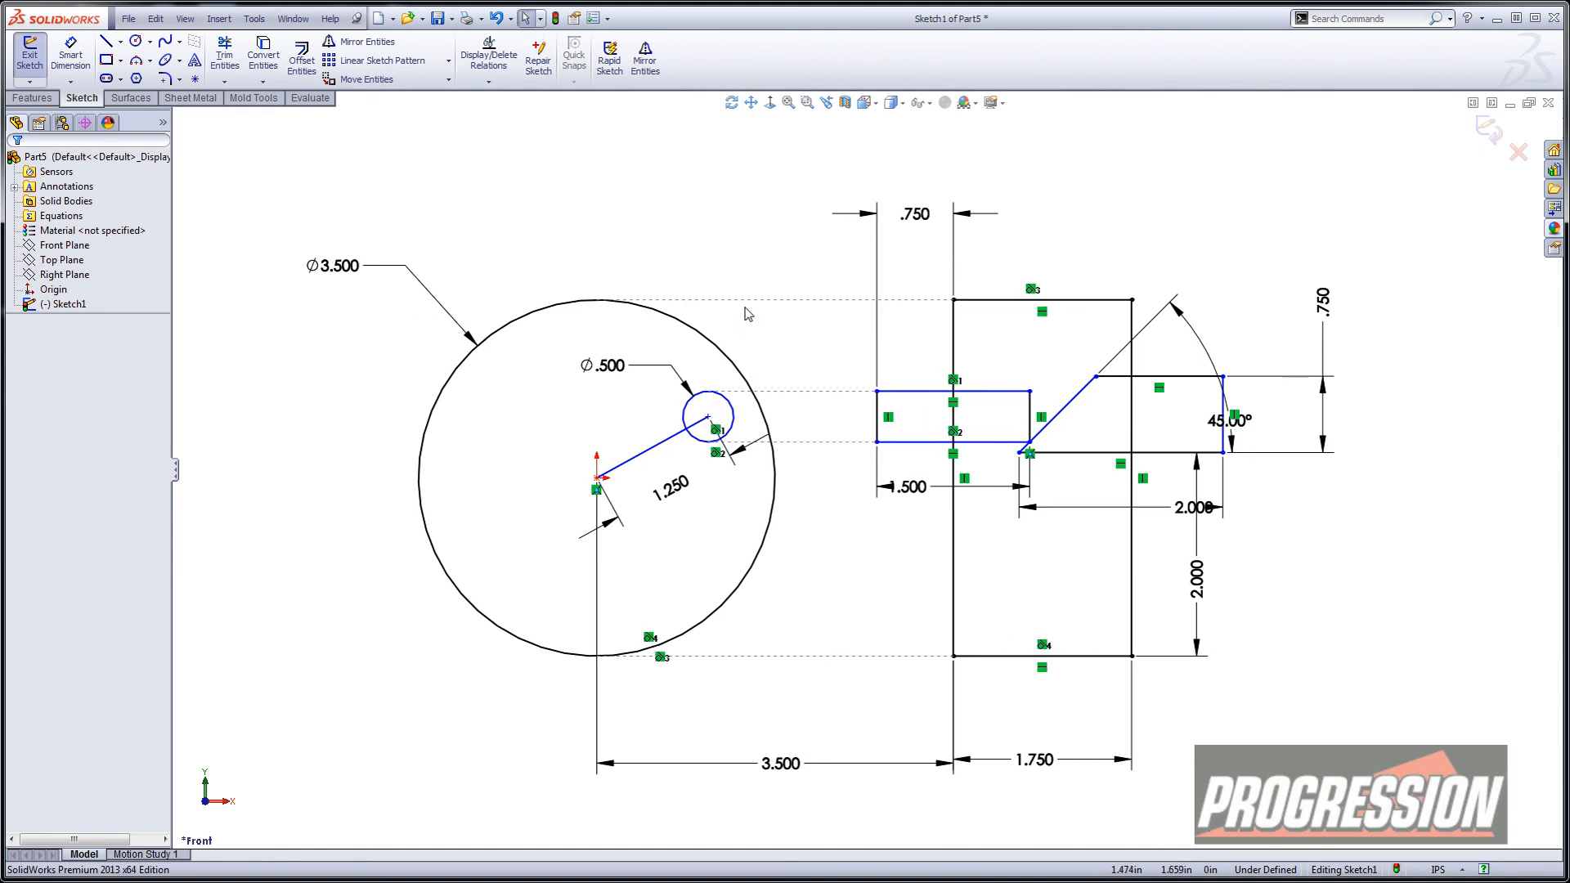
pyautogui.moveTo(754, 259)
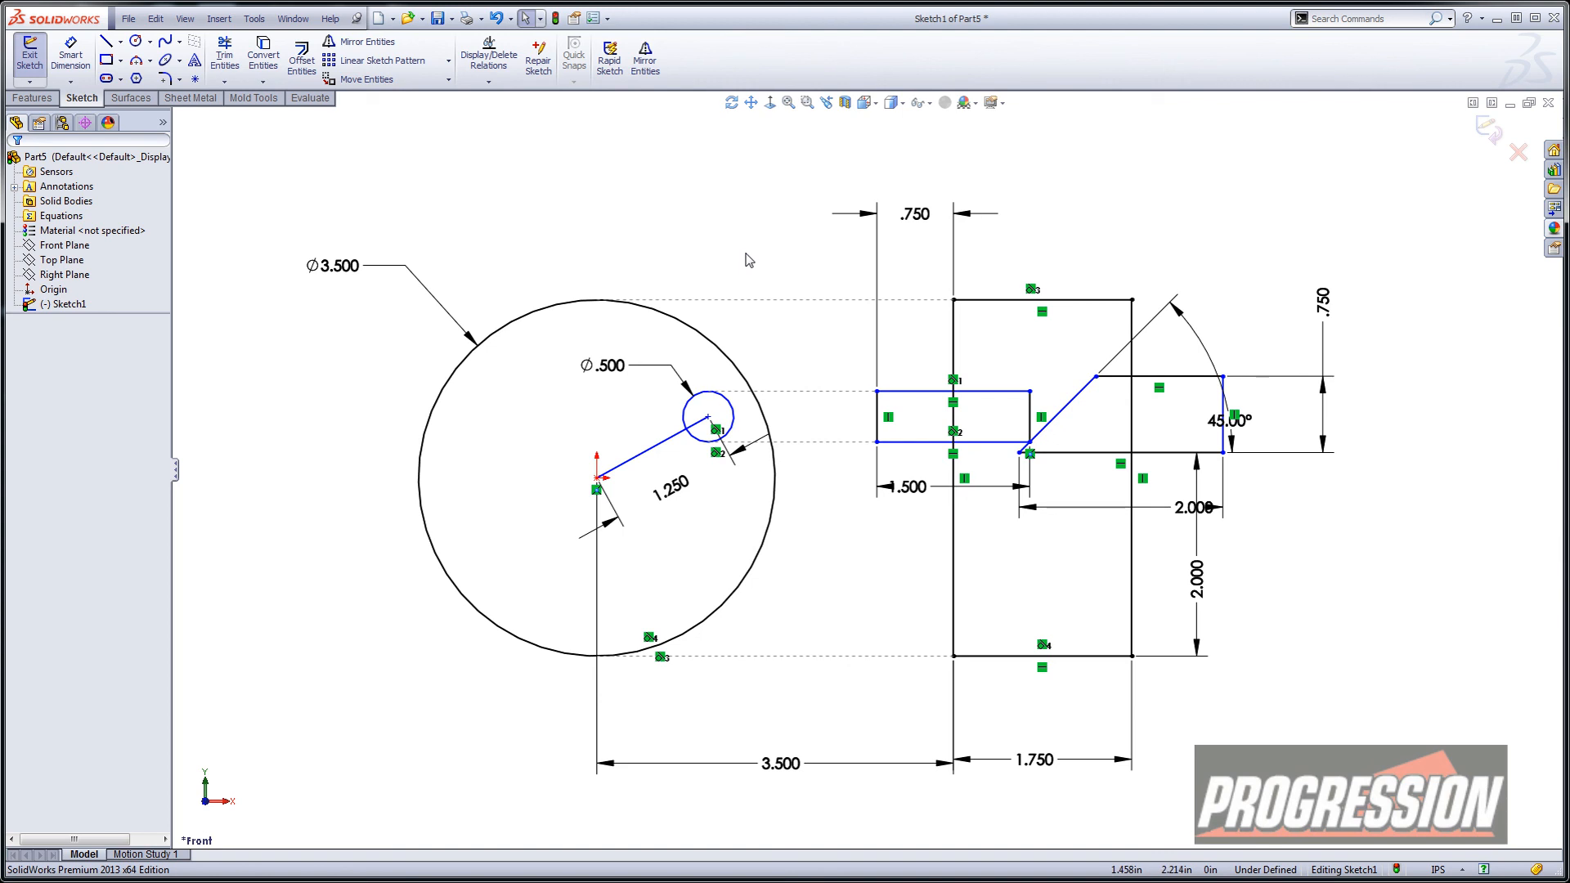
pyautogui.moveTo(927, 138)
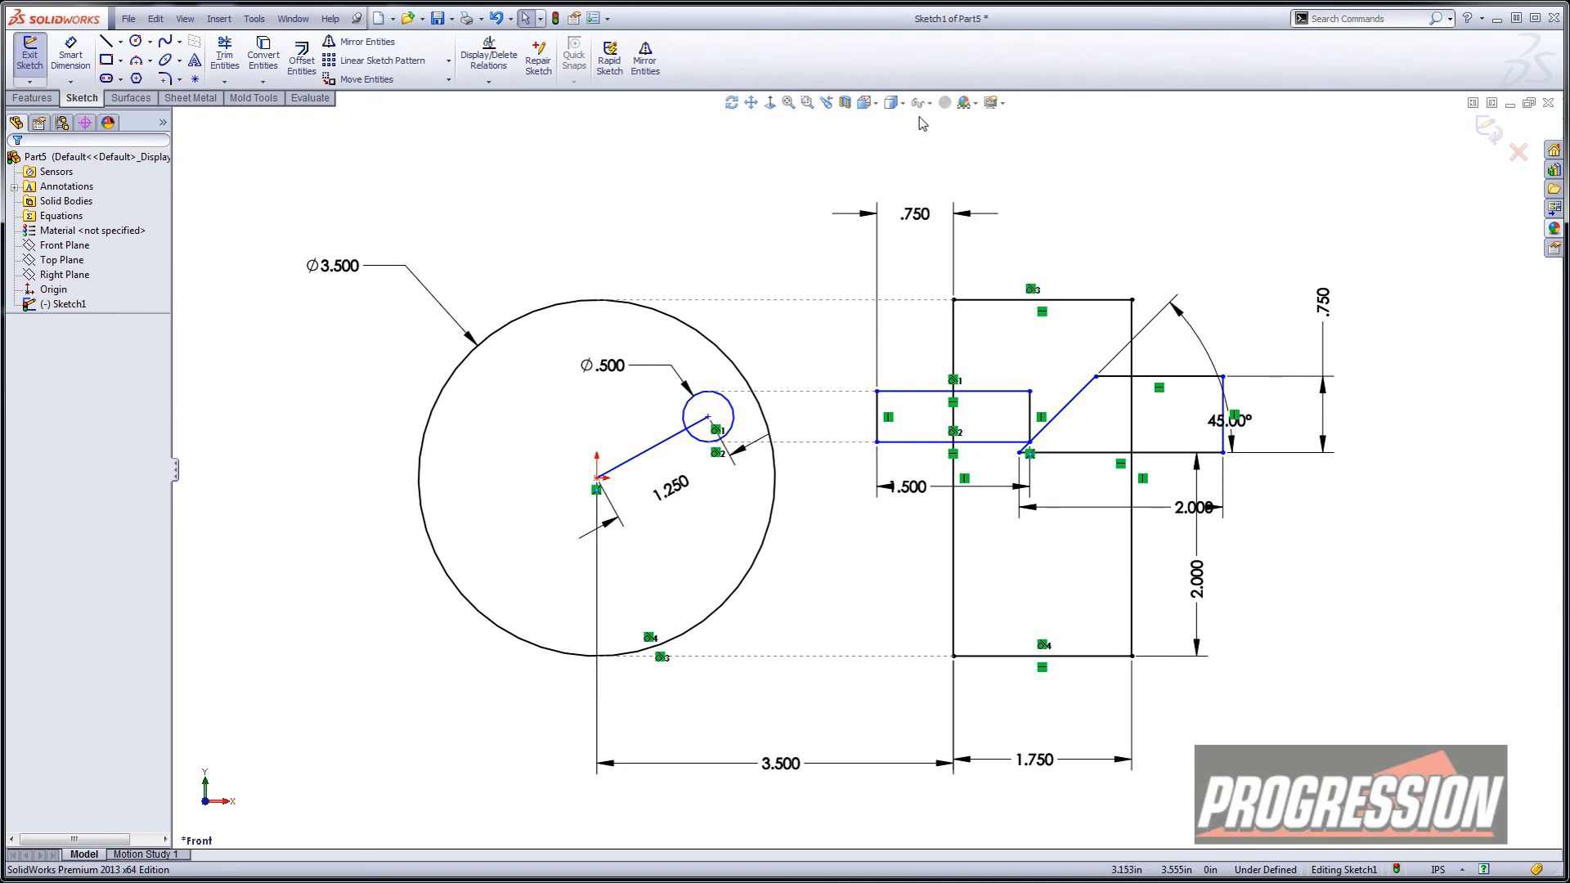
# Step: Turn off Sketch Relations under Hide/Show Items, then swing the crank to the lower left
pyautogui.click(927, 103)
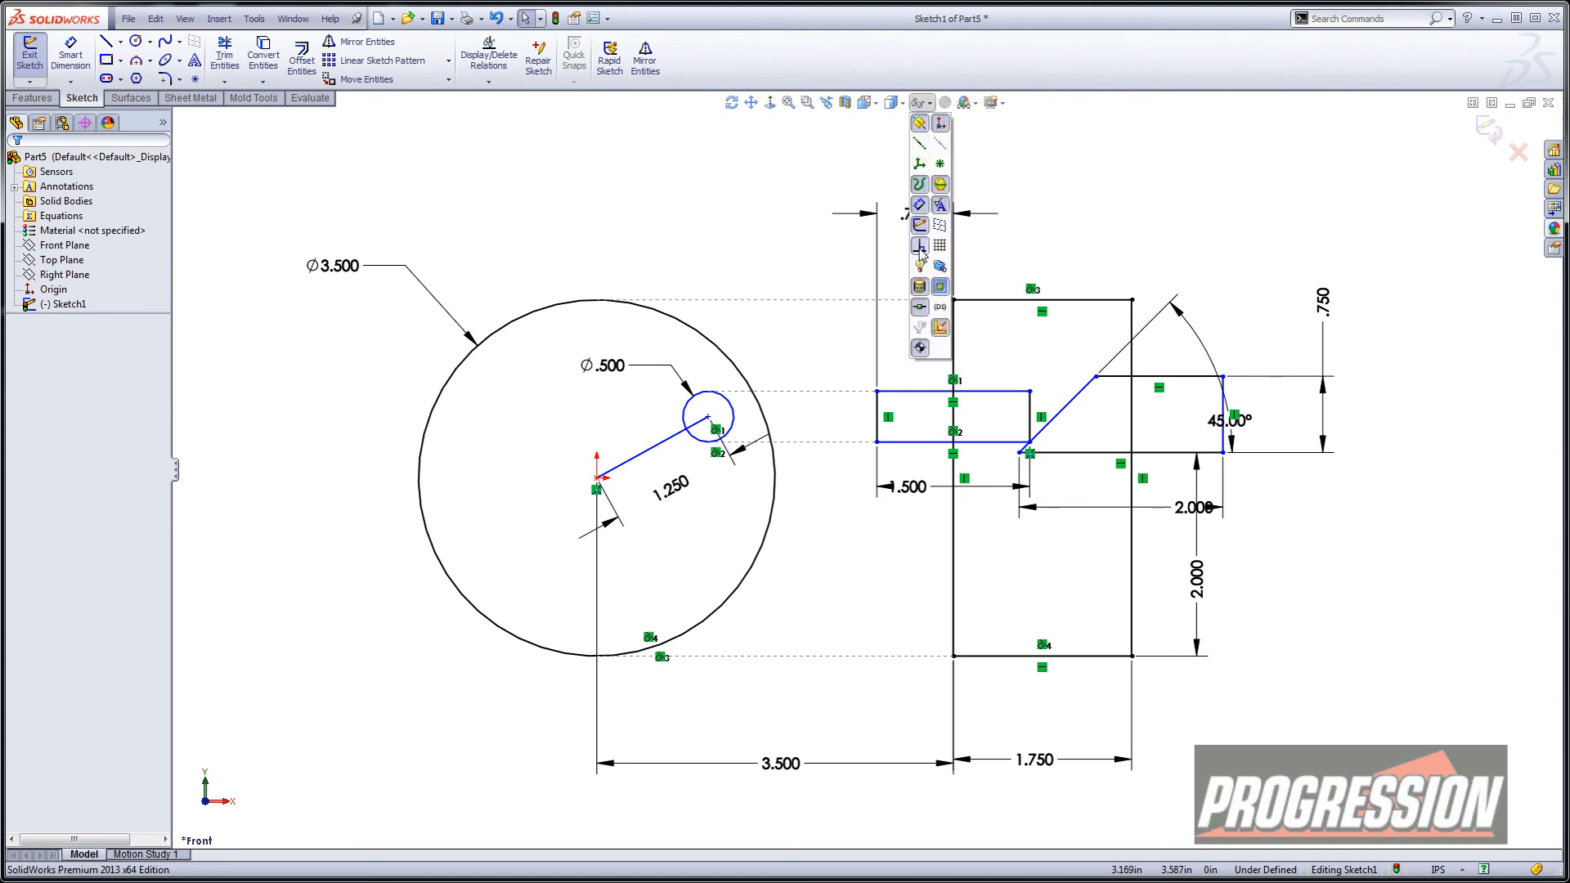
pyautogui.moveTo(917, 245)
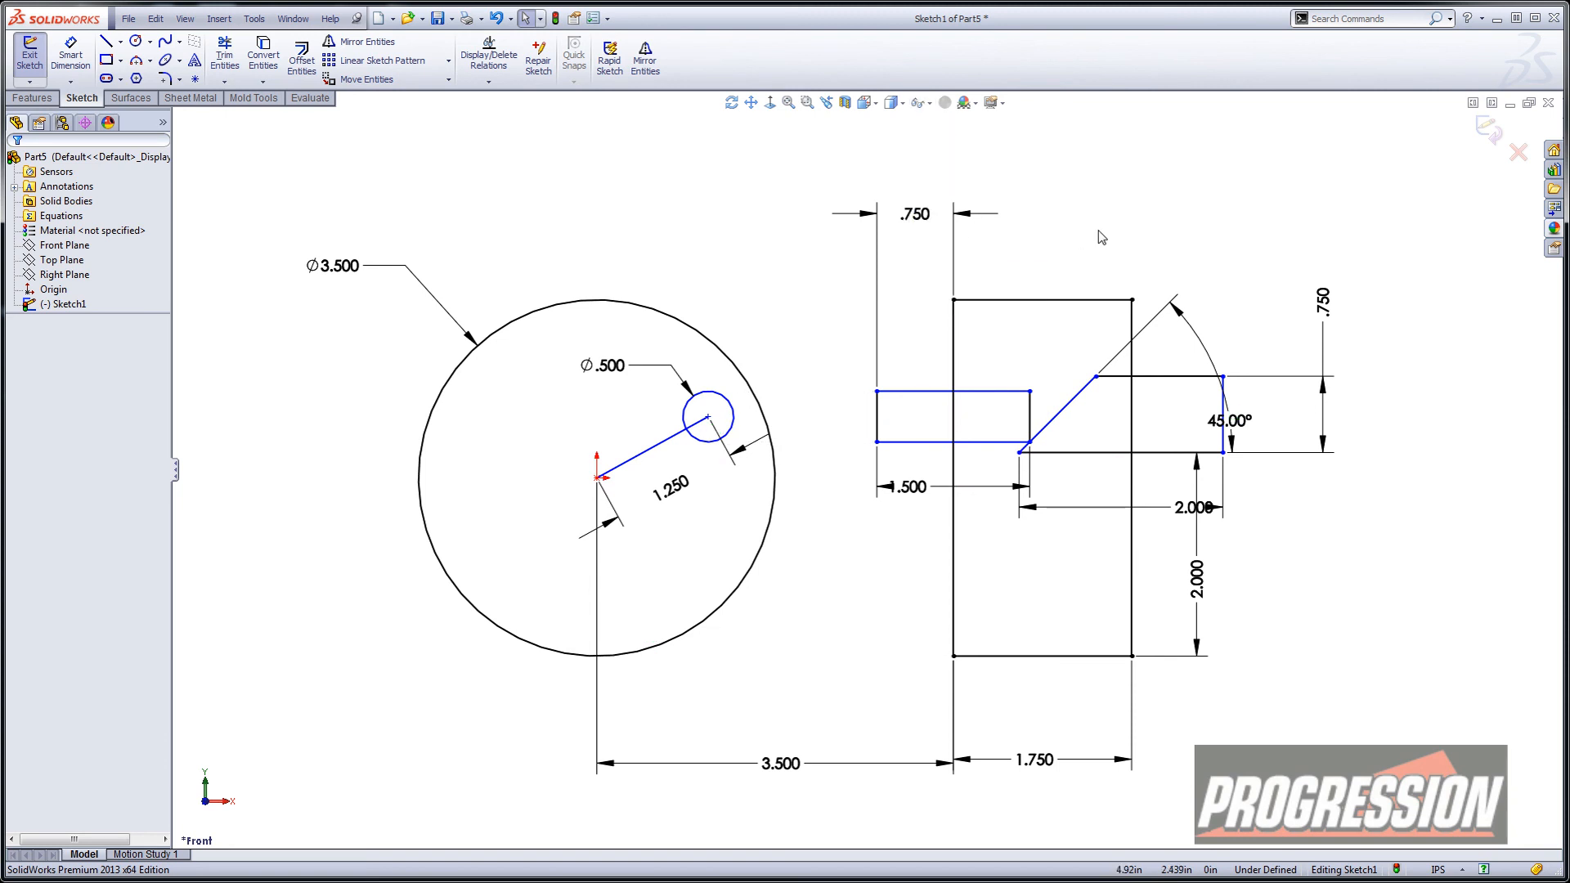
pyautogui.moveTo(1079, 240)
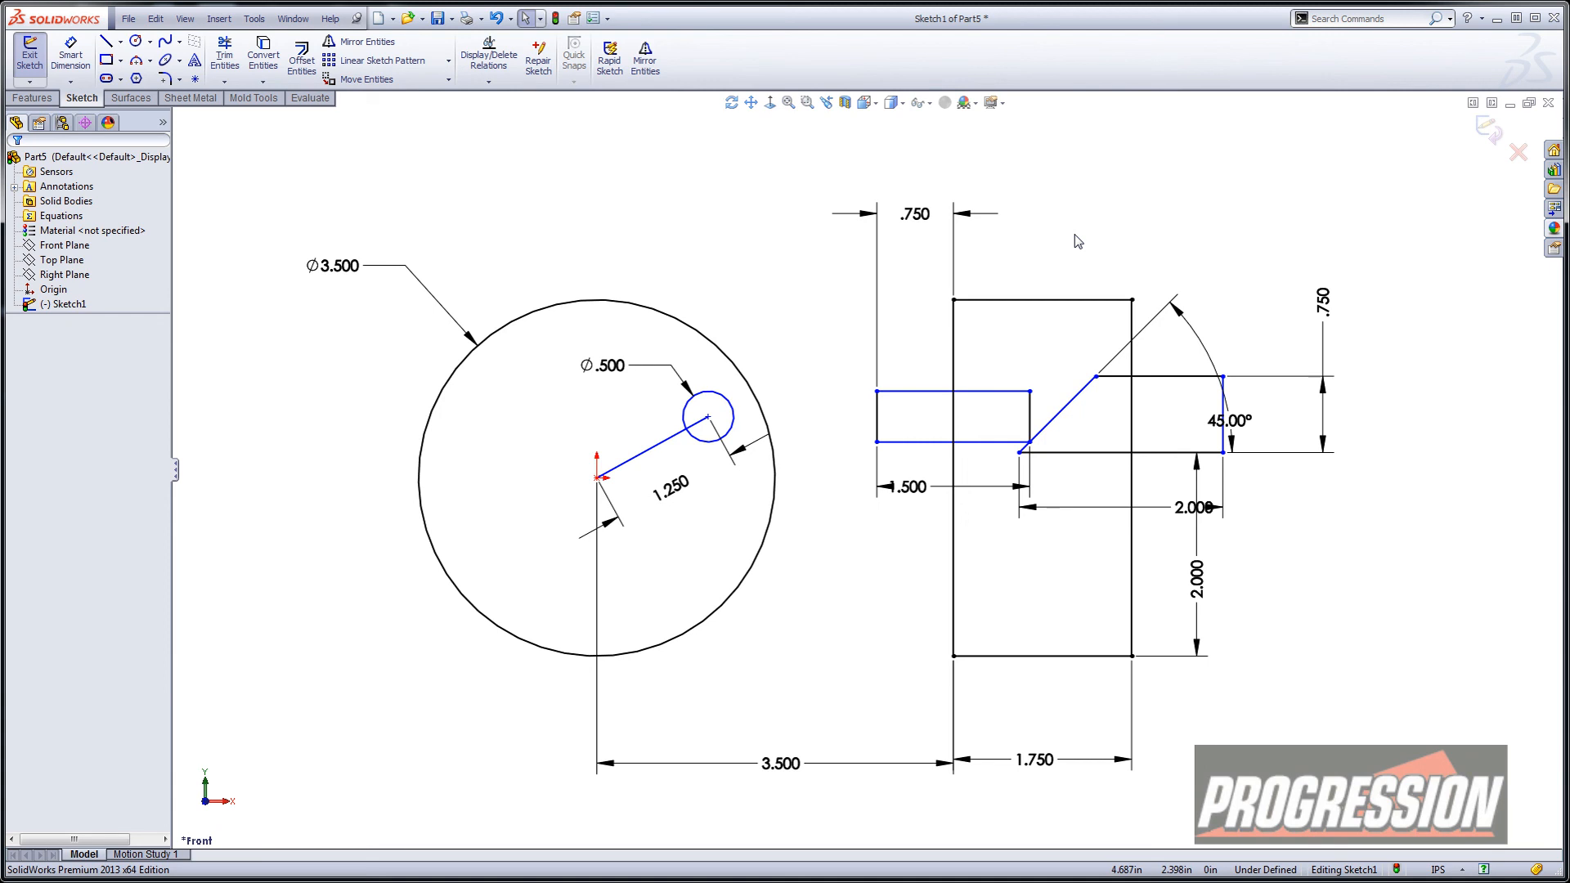
pyautogui.moveTo(829, 436)
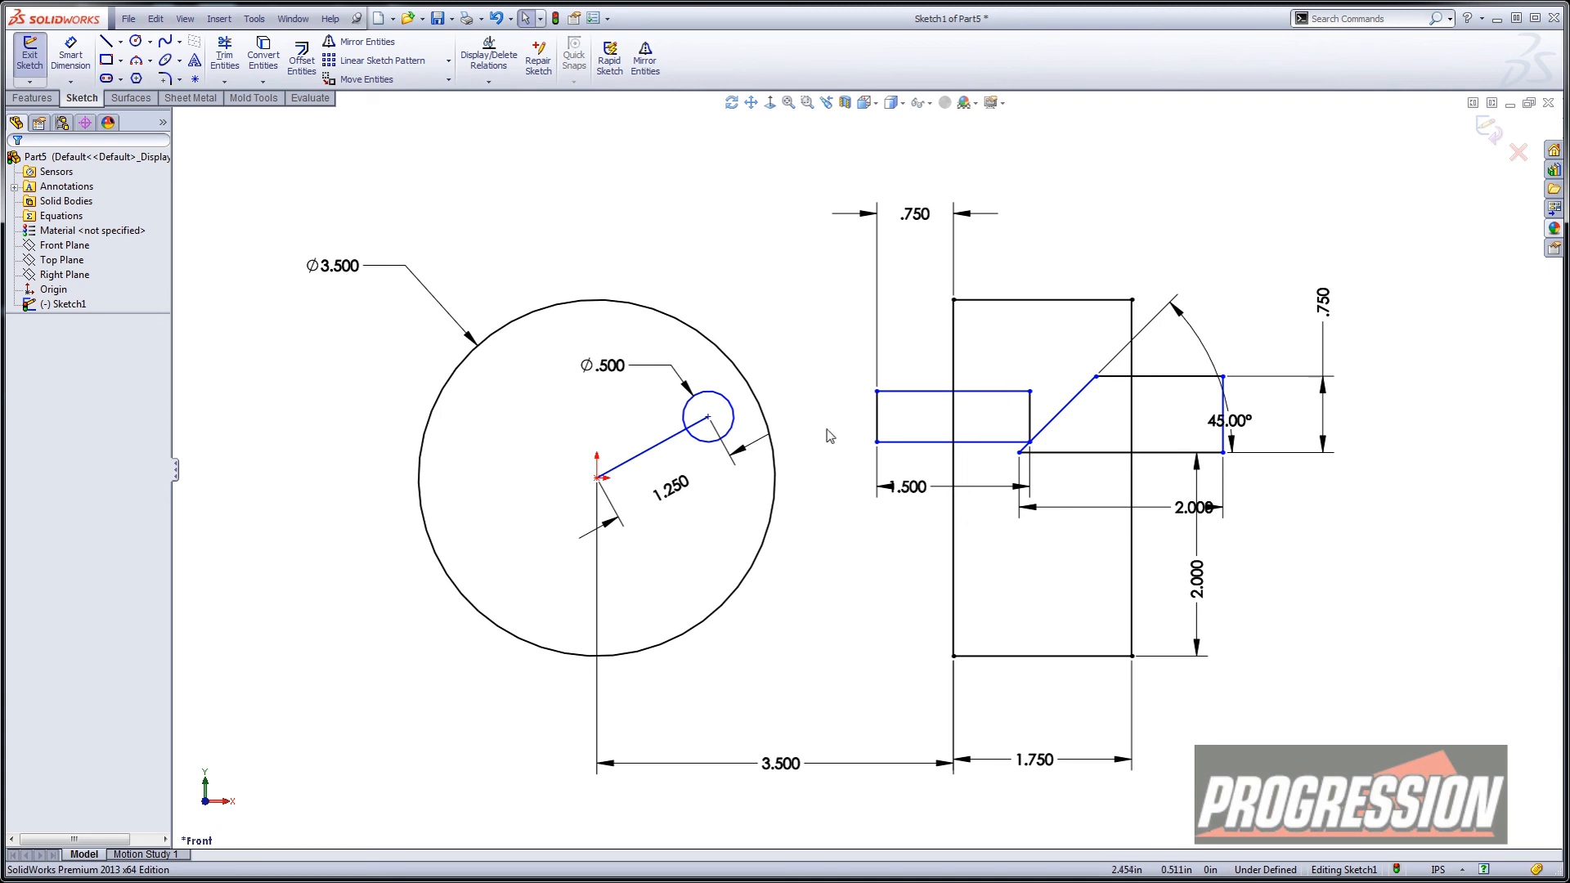
pyautogui.moveTo(709, 416); pyautogui.dragTo(499, 556)
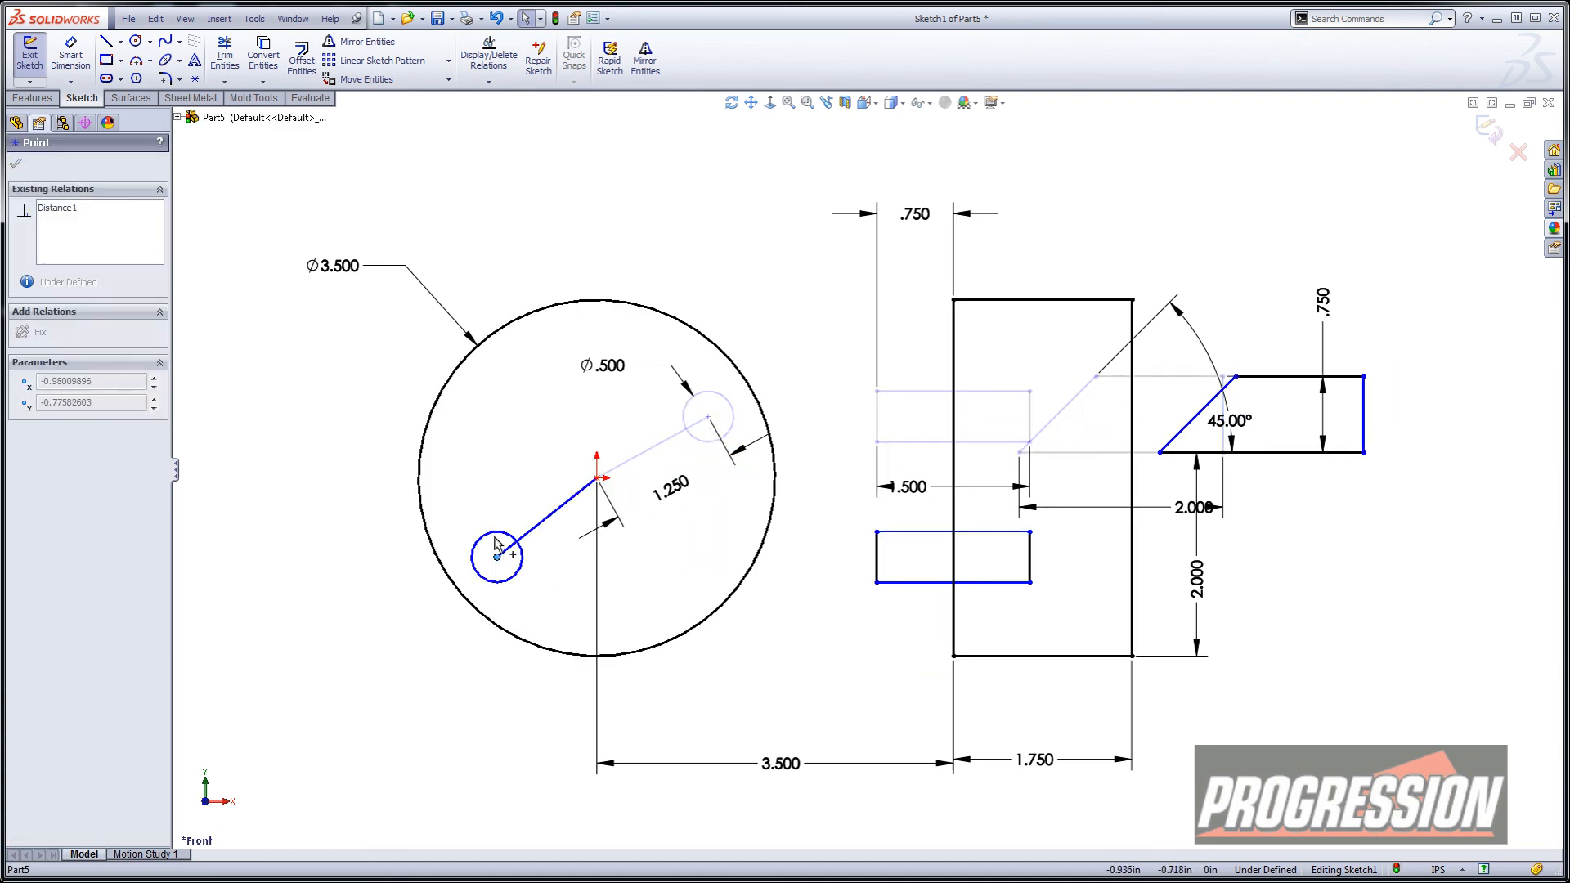